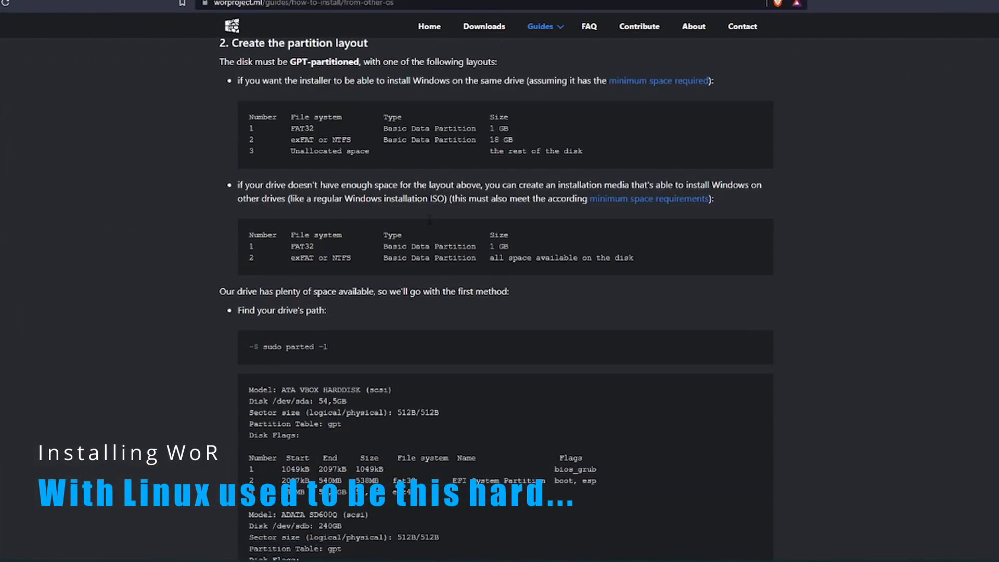
Step: Review the partition layout in the guide, then close the LXTerminal neofetch window
drag(289, 234, 471, 291)
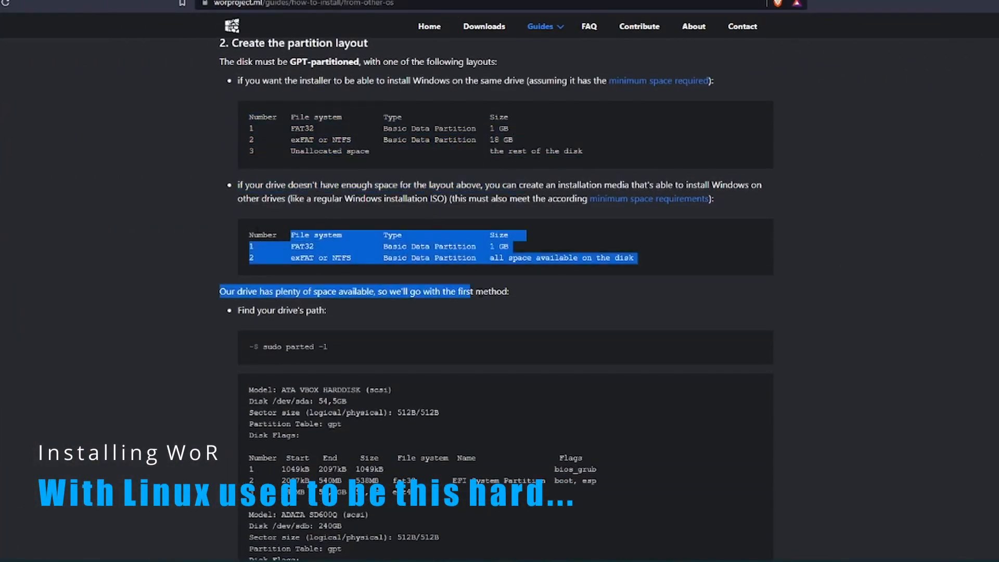
scroll(down, 3)
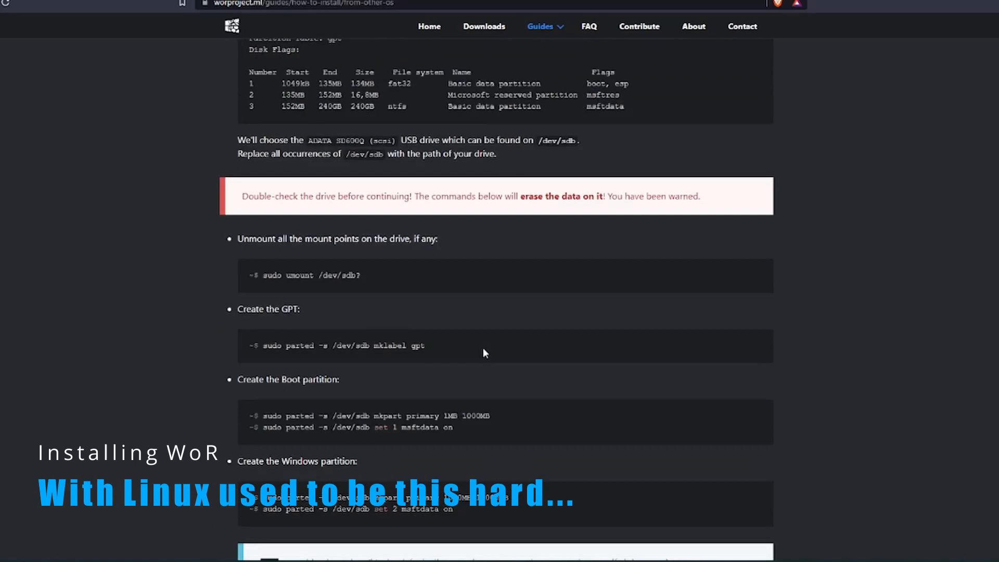
scroll(down, 3)
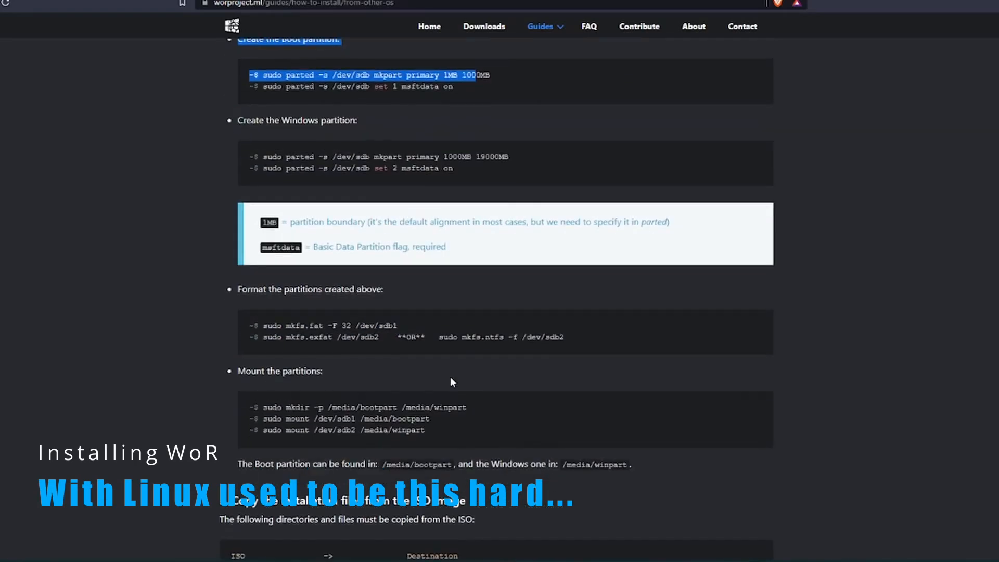
scroll(down, 3)
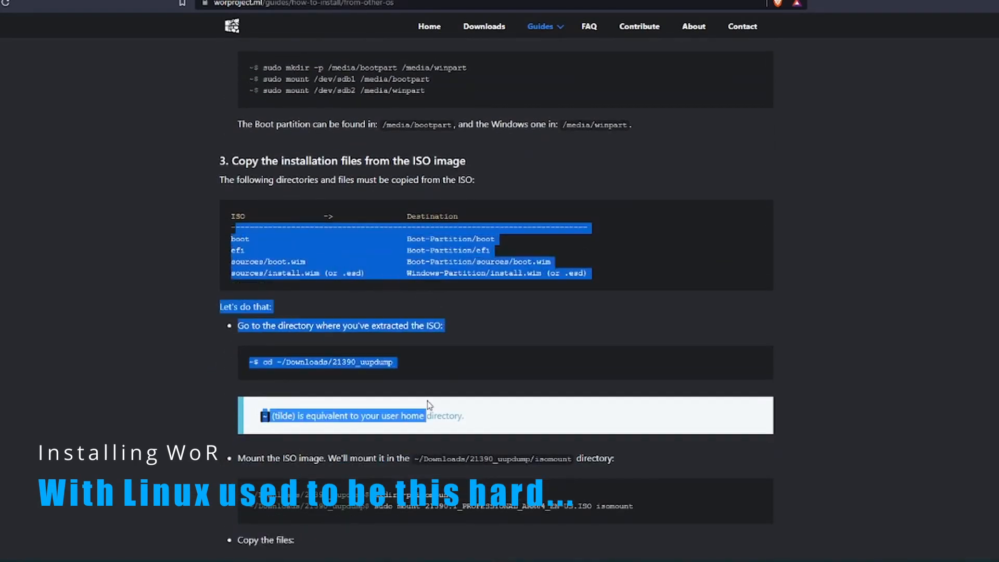
scroll(down, 3)
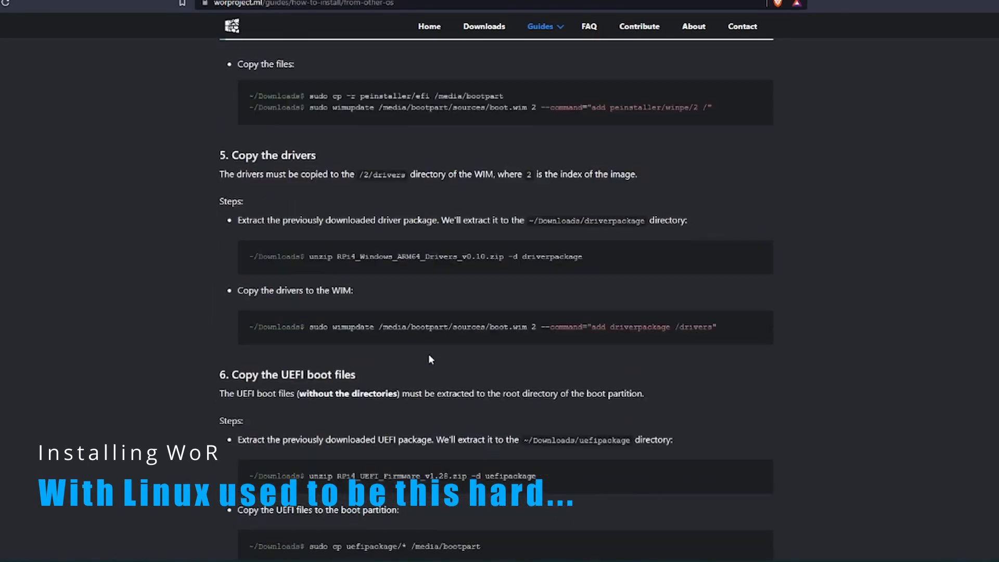
scroll(down, 3)
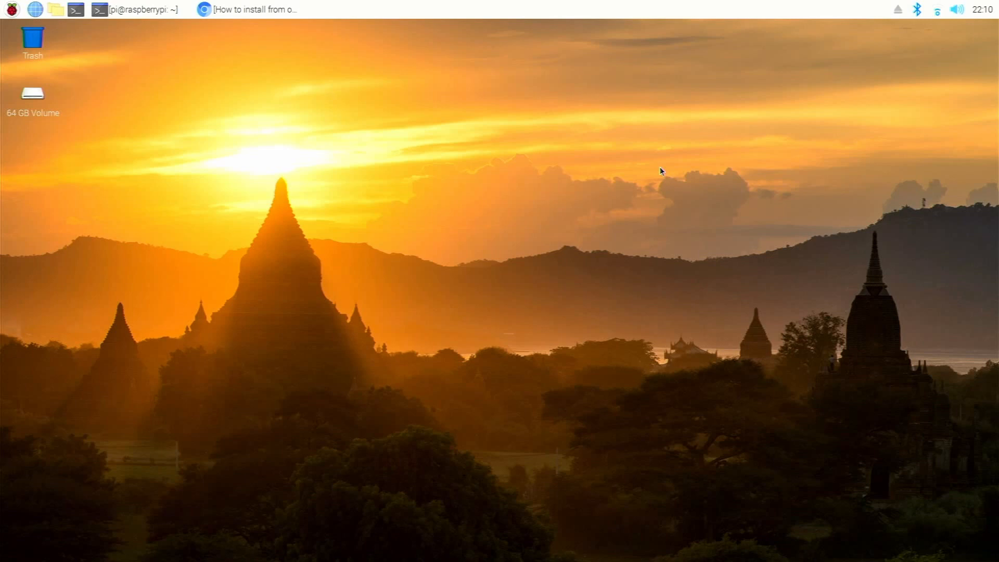
mouse_move(308, 4)
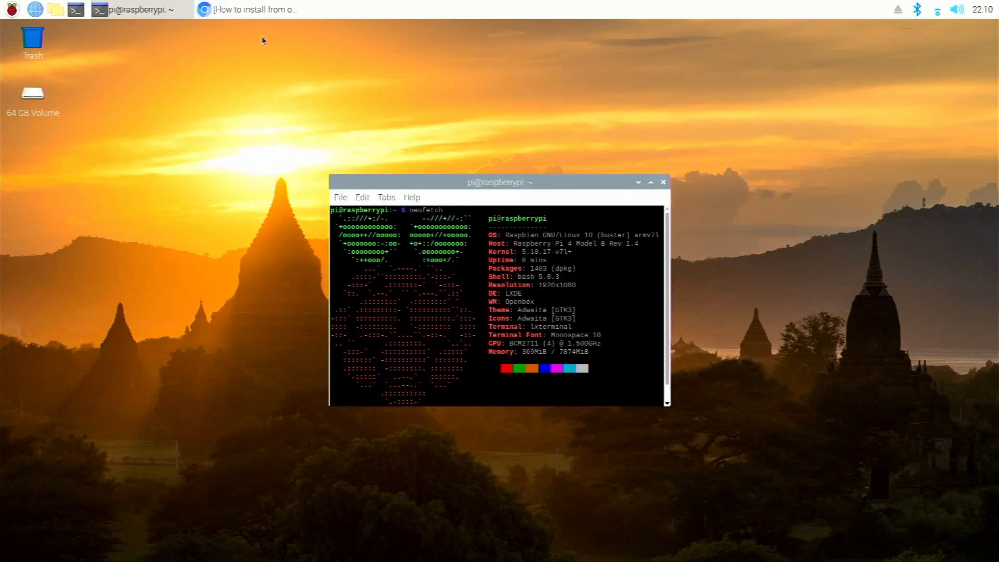
mouse_move(386, 162)
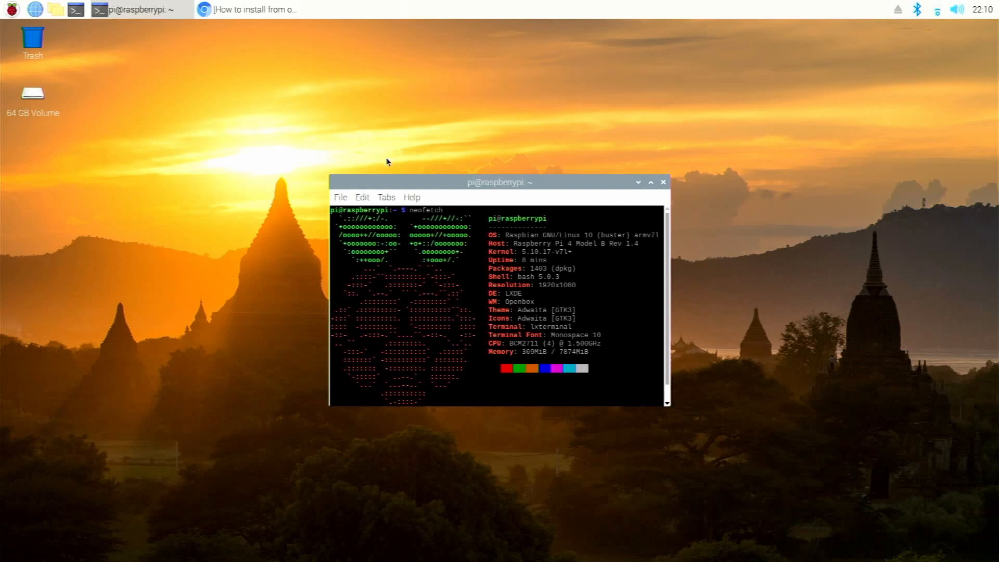
mouse_move(645, 197)
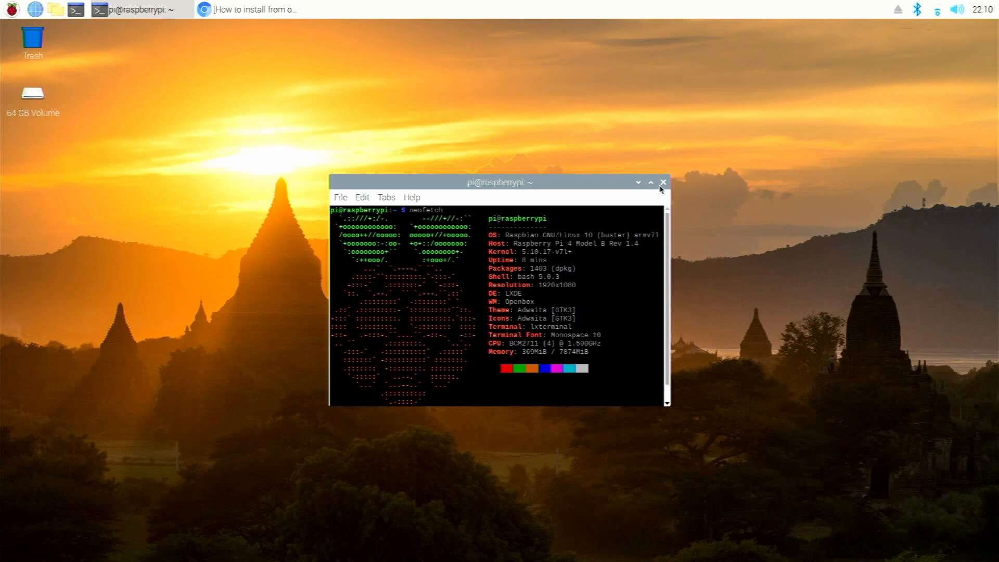
click(662, 182)
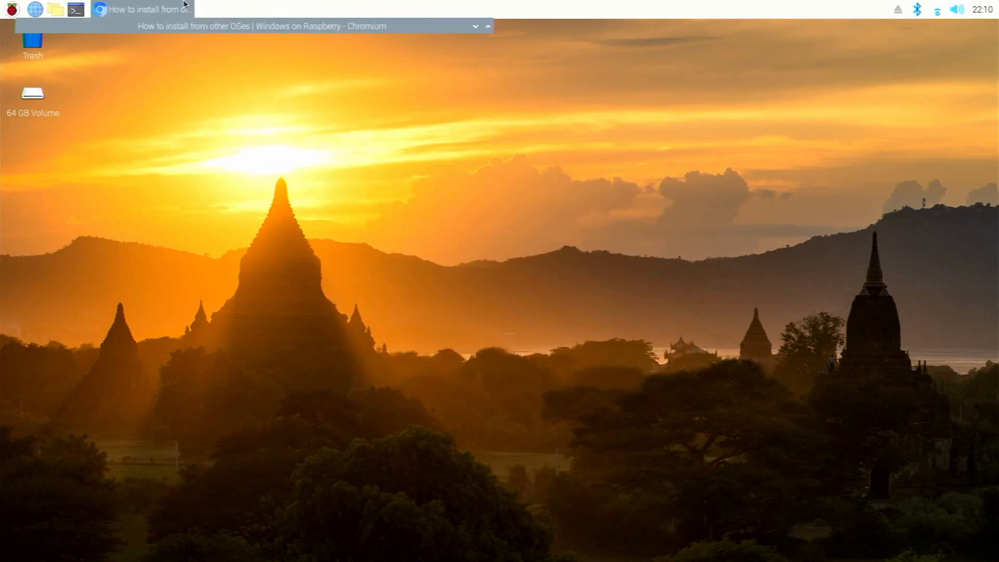
Step: Restore the Chromium install guide, review Prerequisites, and switch to the wor-flasher GitHub tab
click(146, 9)
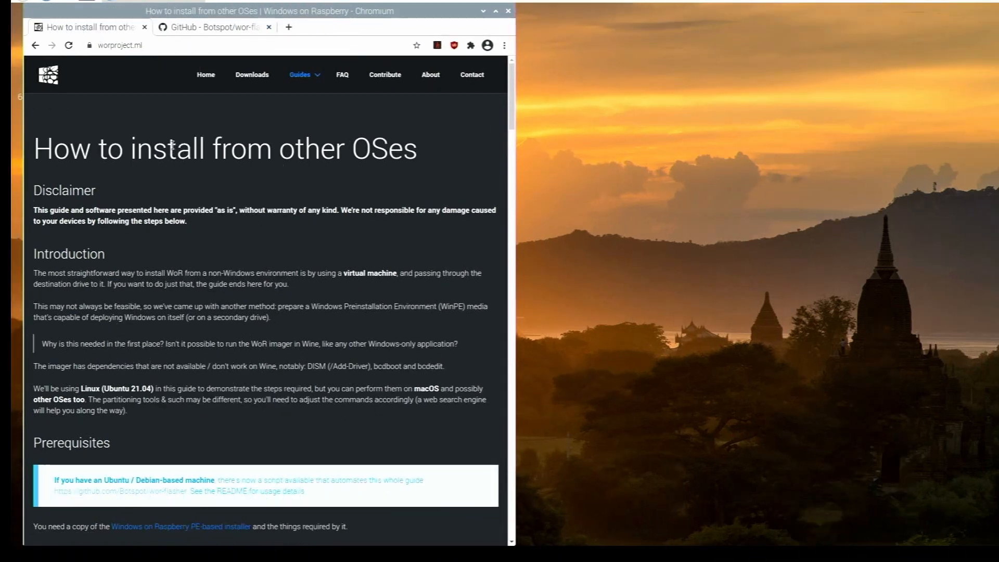
scroll(down, 3)
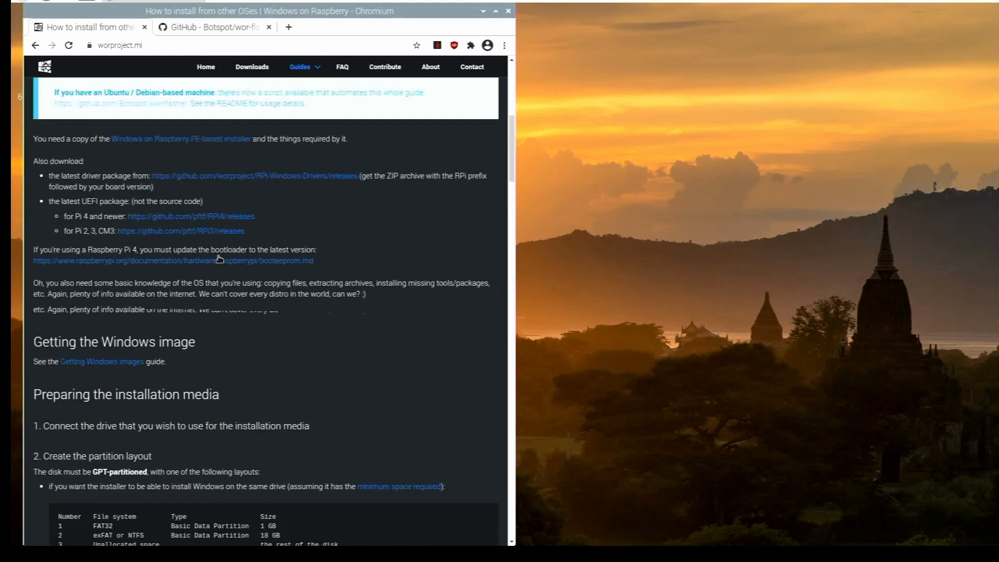
scroll(up, 3)
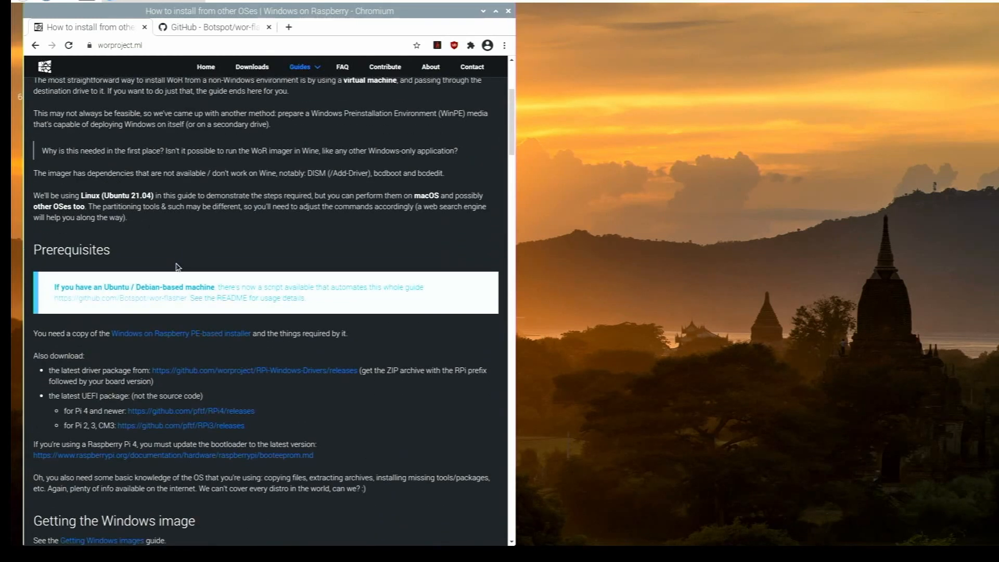
mouse_move(175, 277)
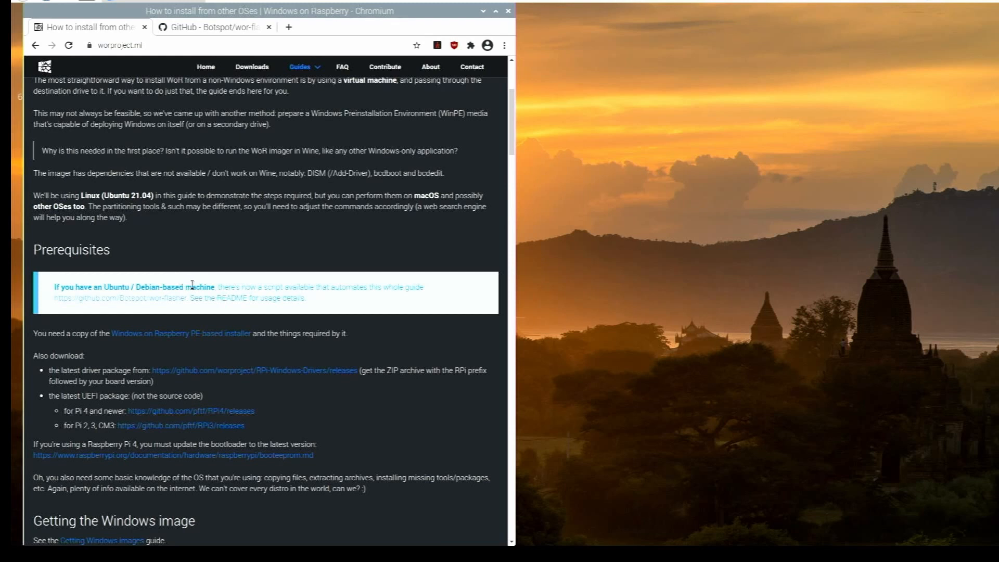
mouse_move(142, 300)
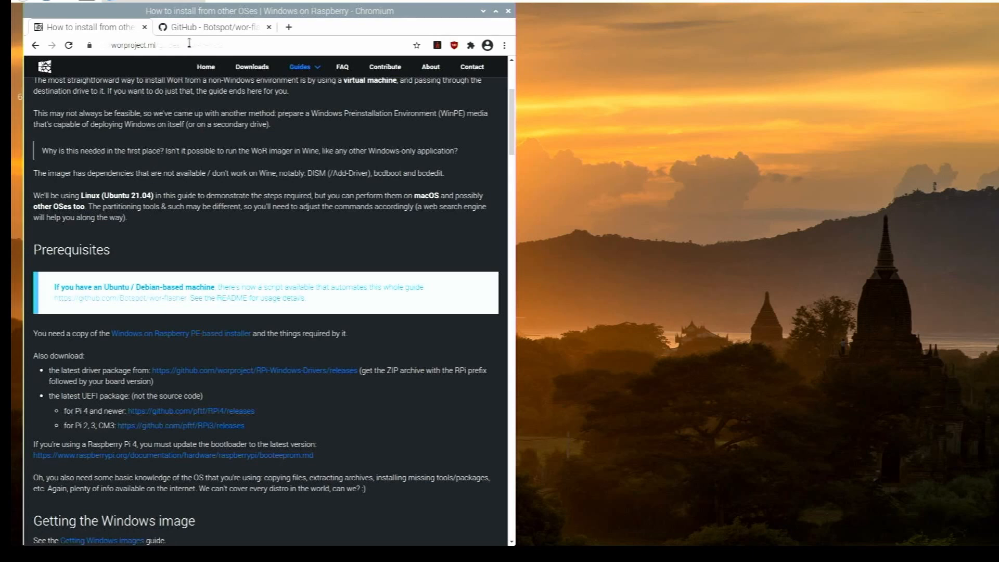
click(214, 26)
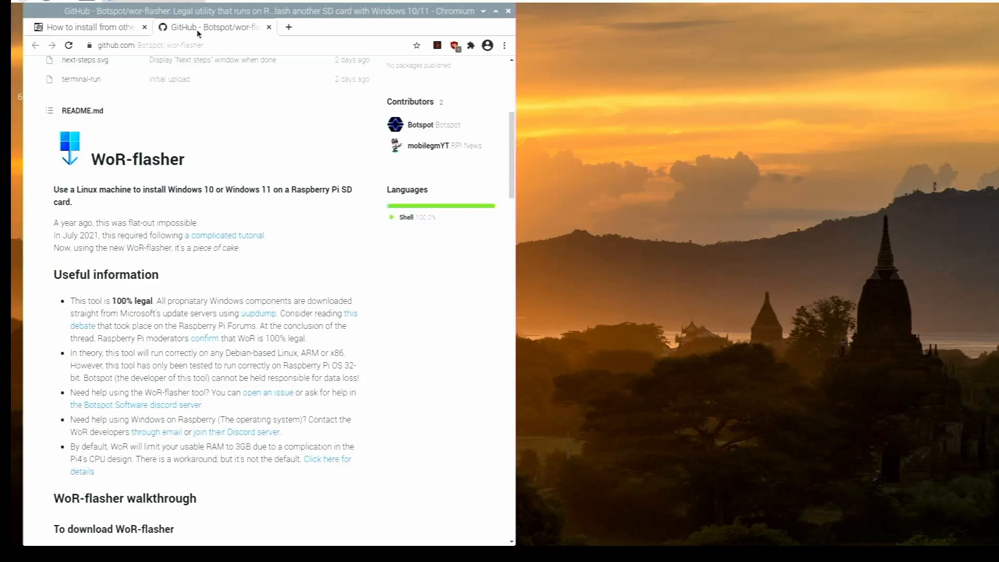
Step: Close the worproject.ml tab and read the README down to the graphical-interface instructions
click(144, 27)
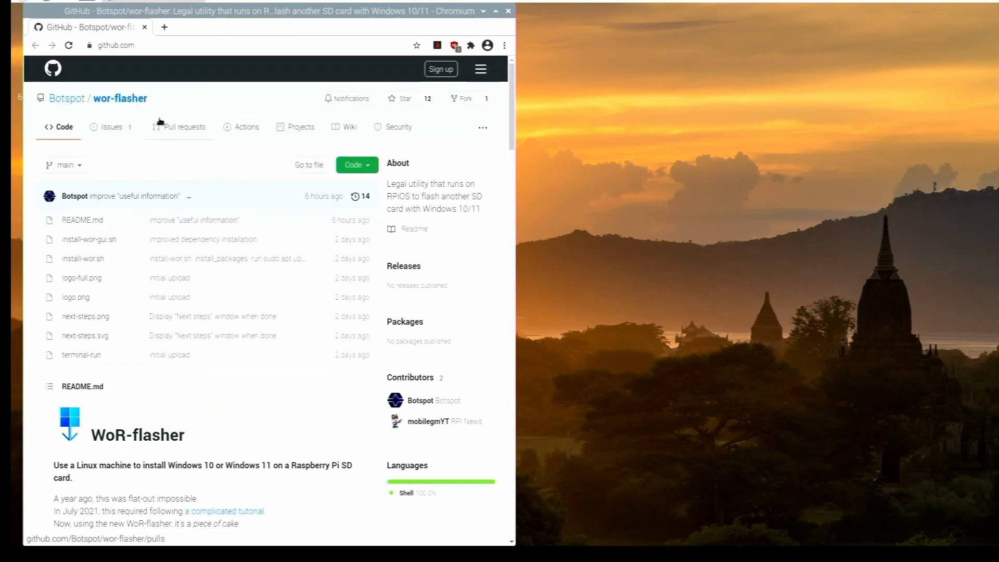
scroll(down, 3)
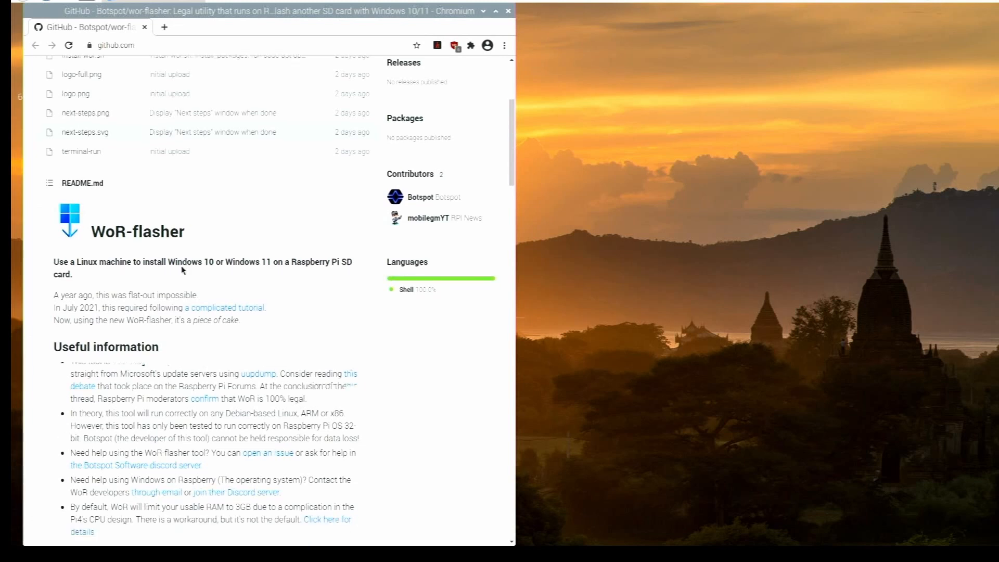
scroll(down, 3)
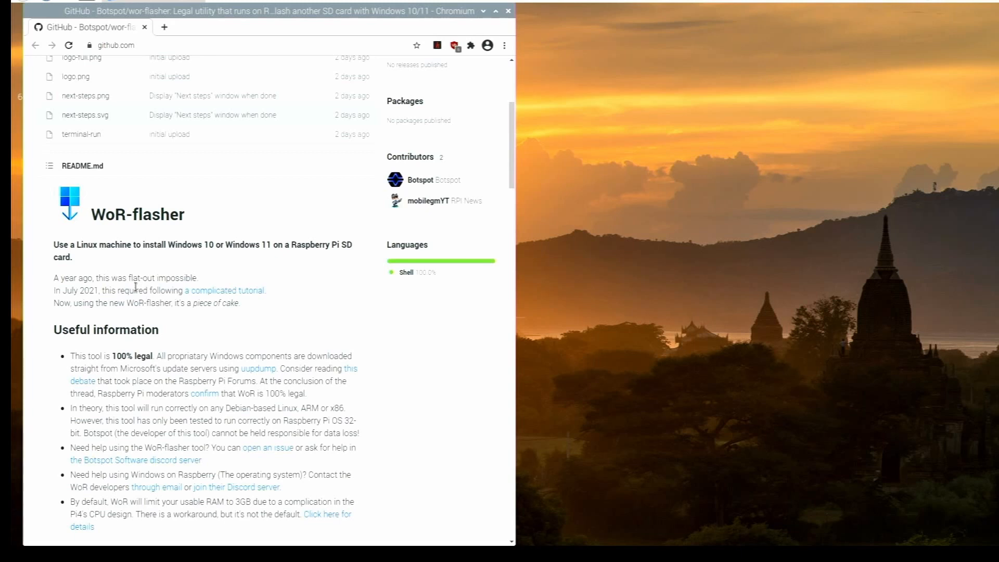
mouse_move(137, 329)
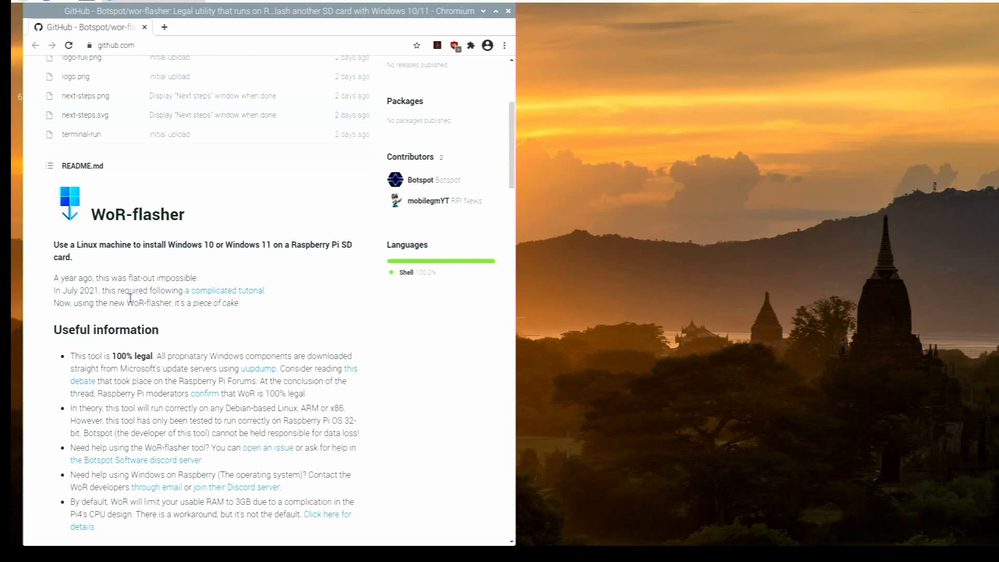
mouse_move(129, 298)
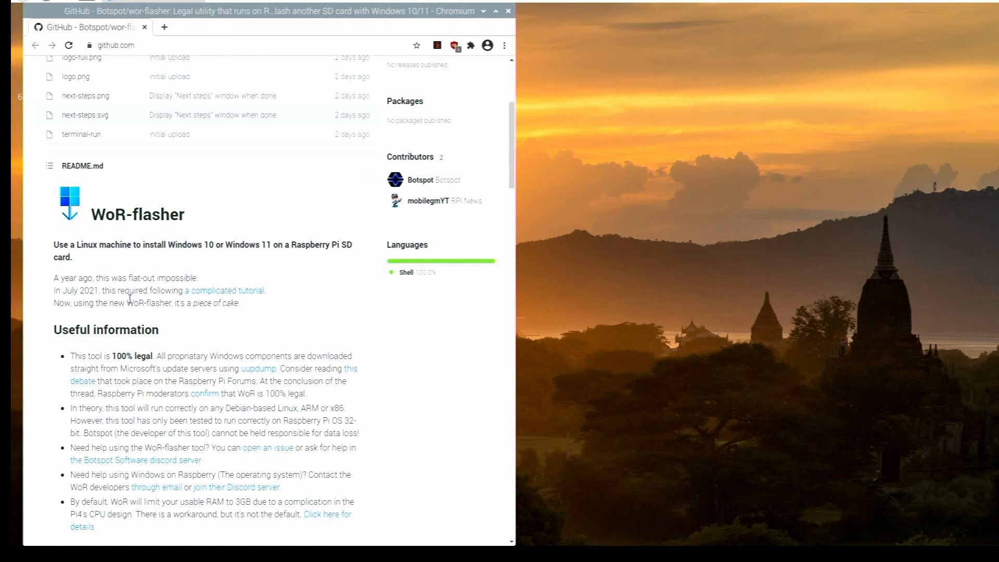
mouse_move(125, 315)
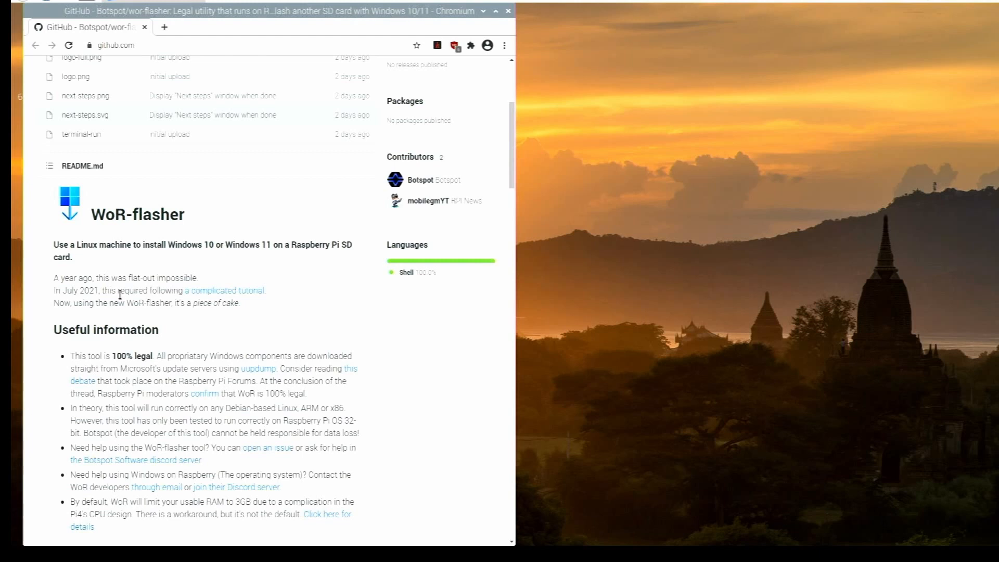
scroll(down, 3)
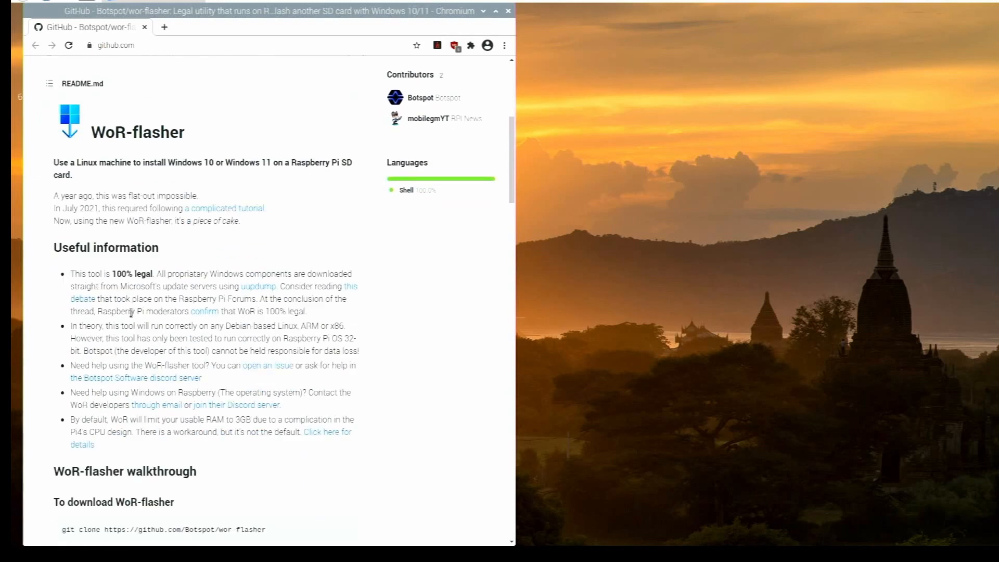
scroll(down, 3)
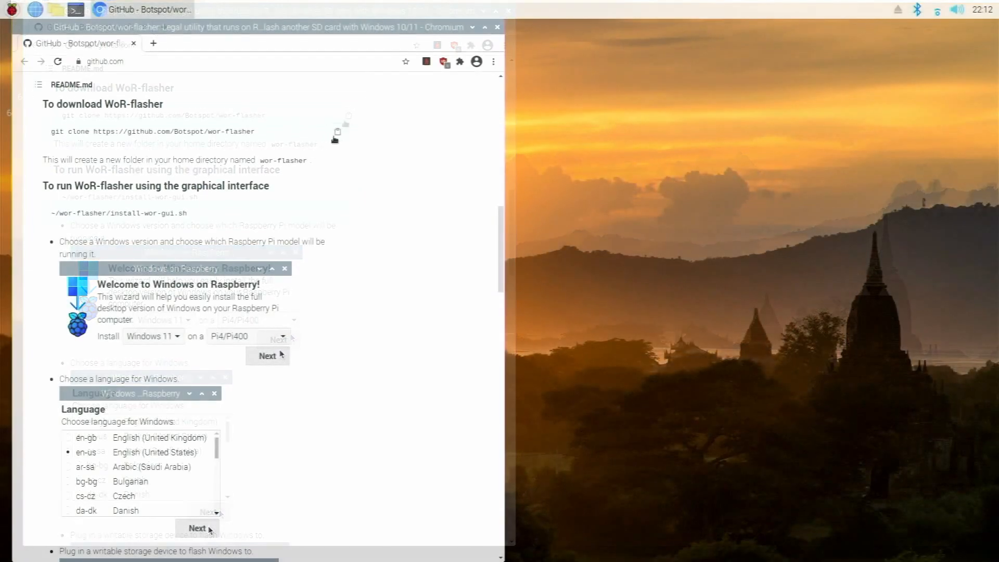
click(338, 132)
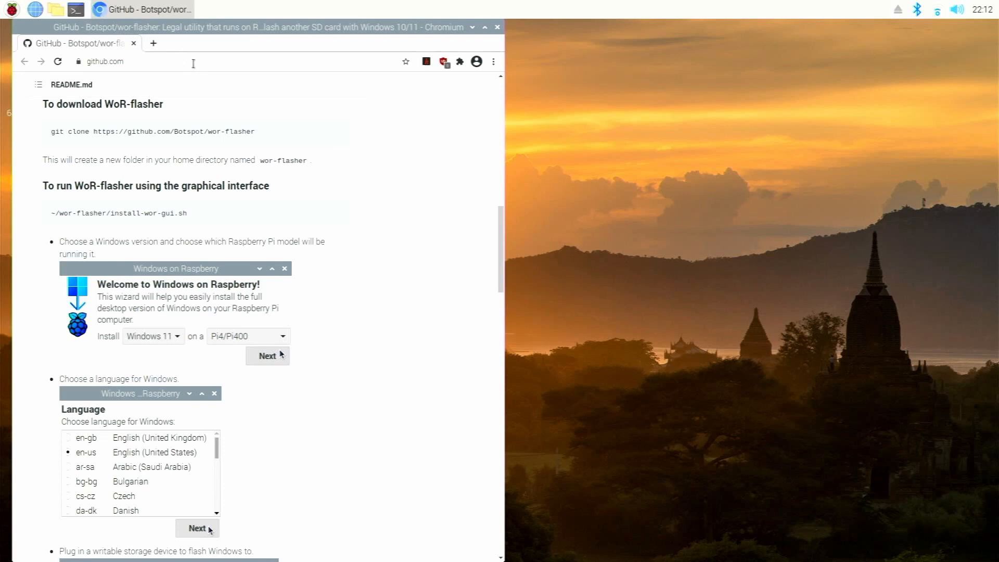
mouse_move(233, 131)
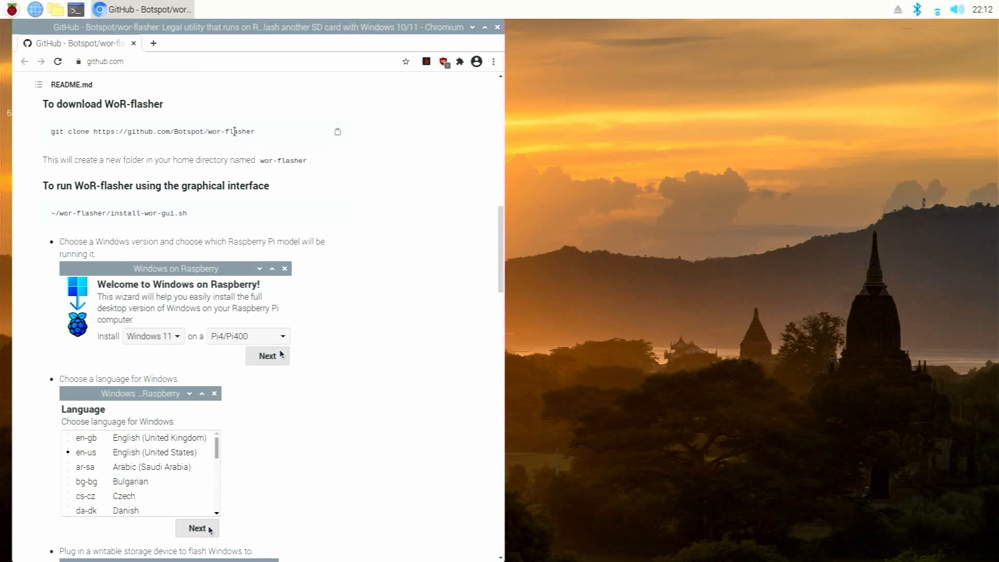
Step: In a new LXTerminal, paste and run git clone to download the wor-flasher repository
click(76, 10)
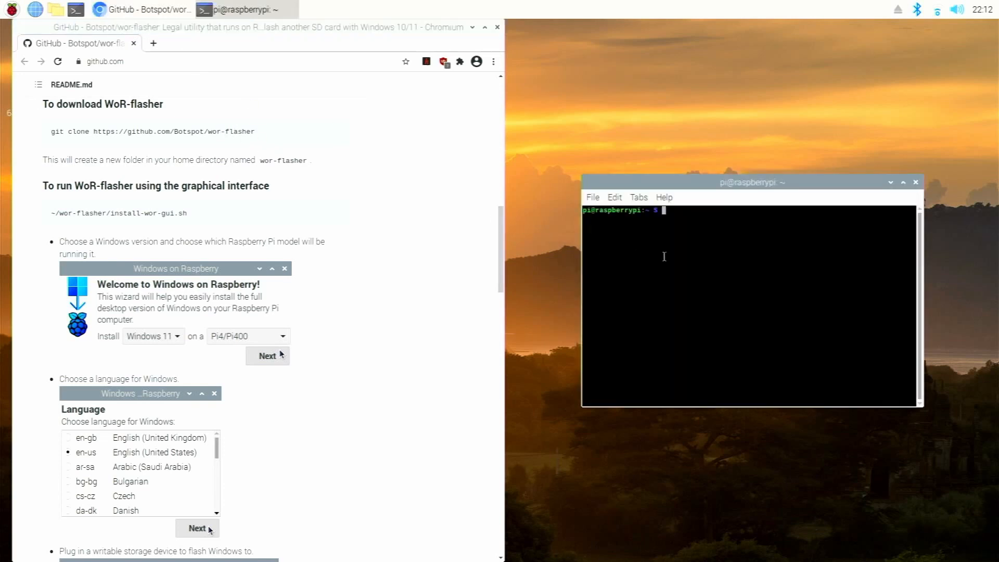
right_click(664, 256)
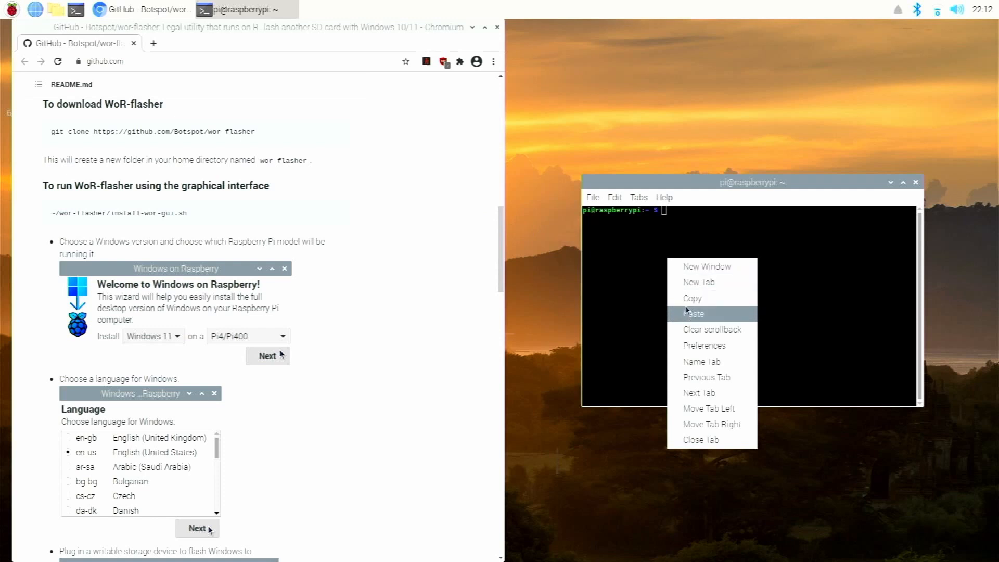
click(693, 314)
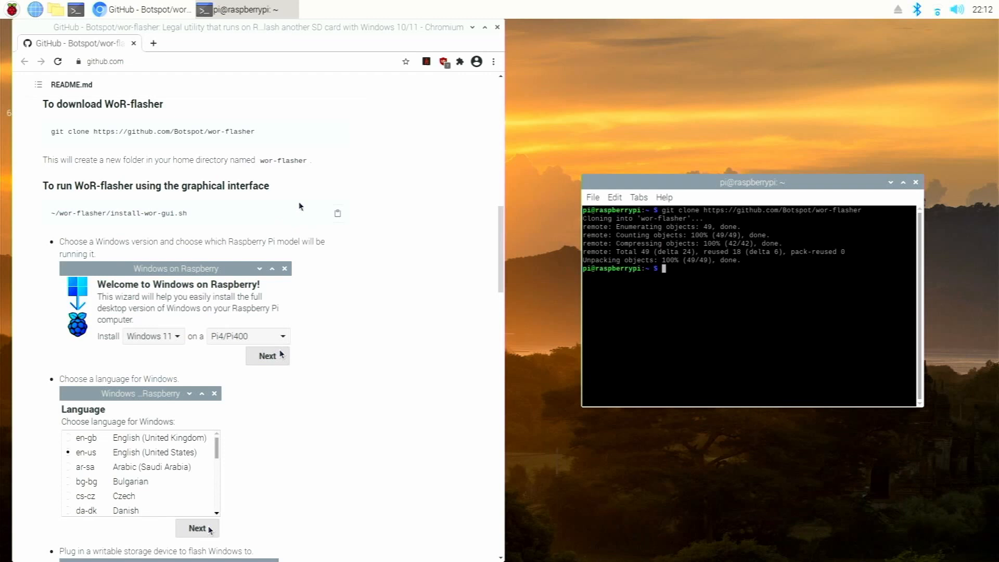
click(337, 213)
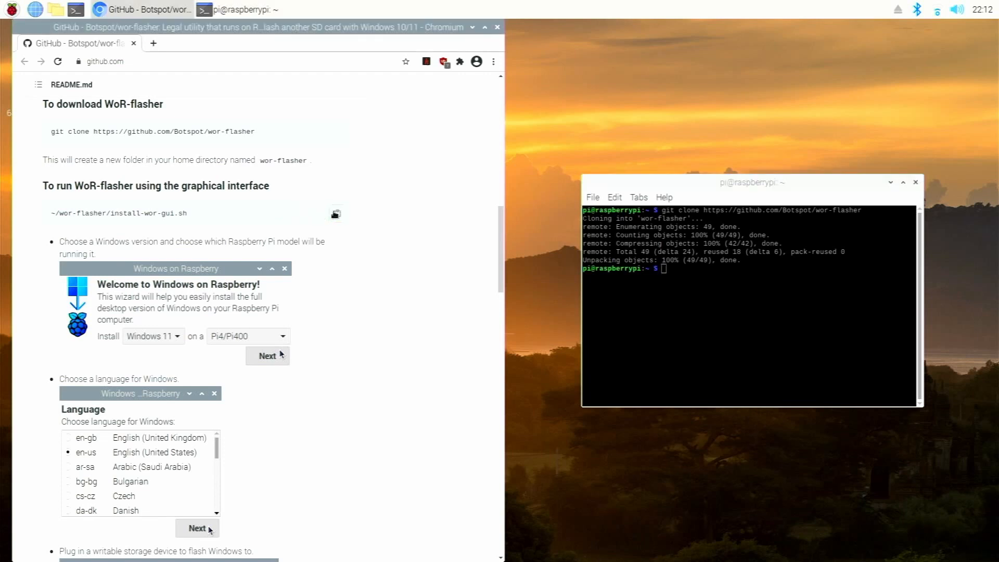
mouse_move(489, 259)
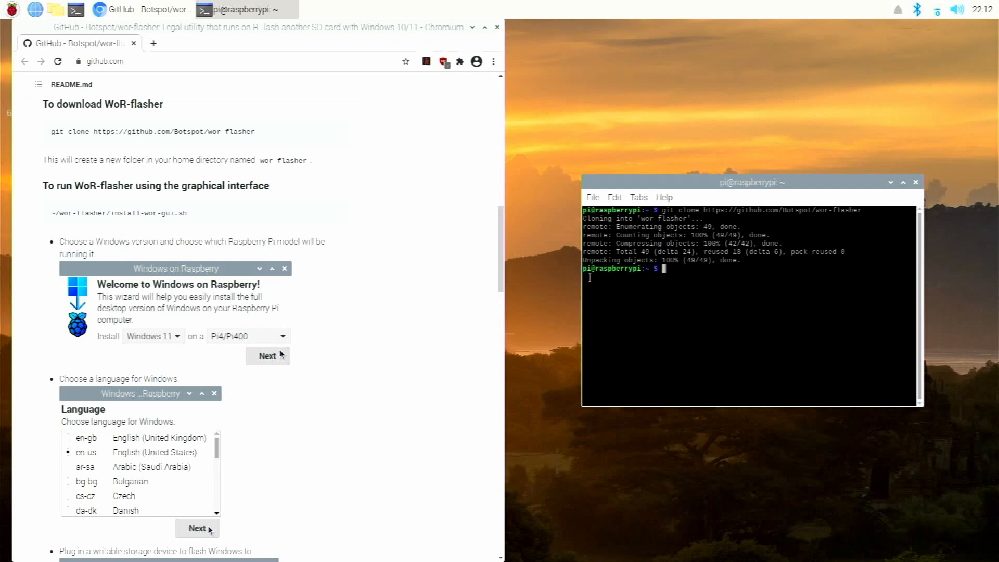
Step: Run ~/wor-flasher/install-wor-gui.sh in the terminal and close the Chromium window
right_click(650, 298)
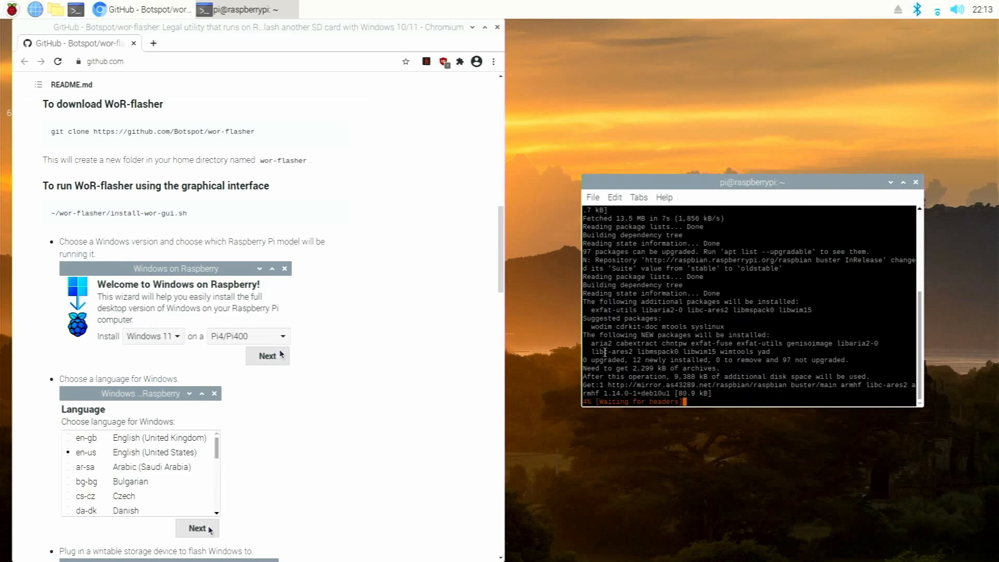
scroll(down, 3)
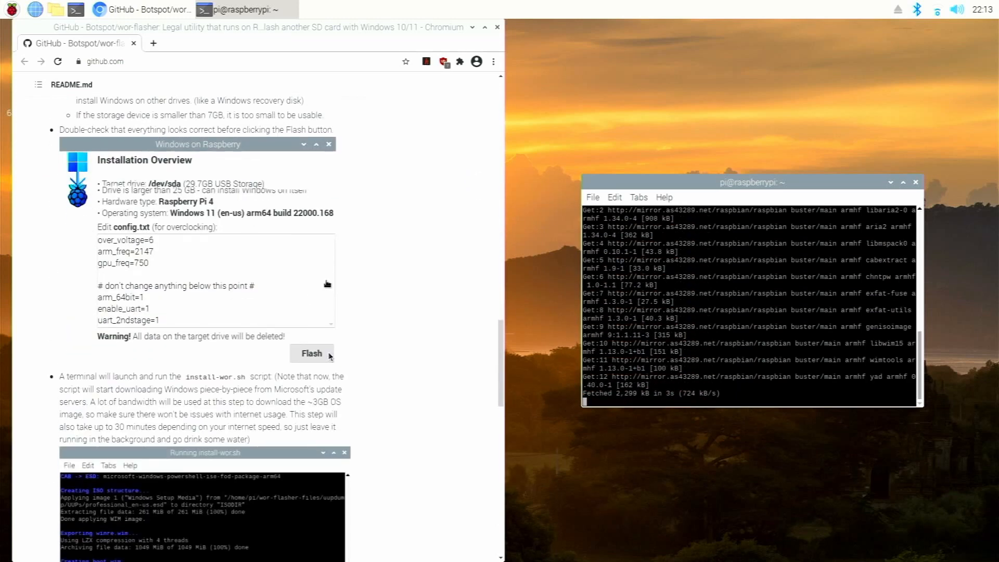
scroll(down, 3)
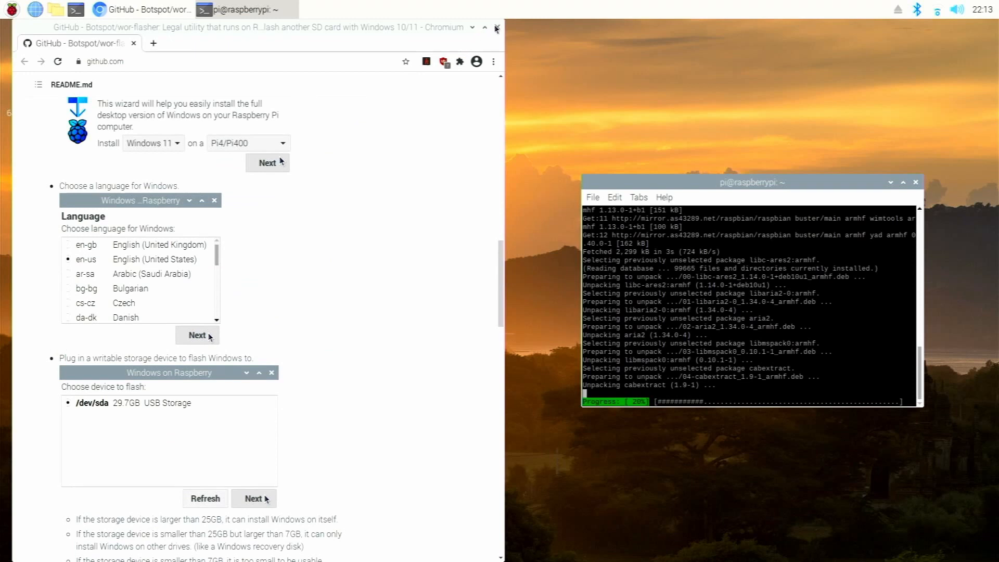
click(496, 27)
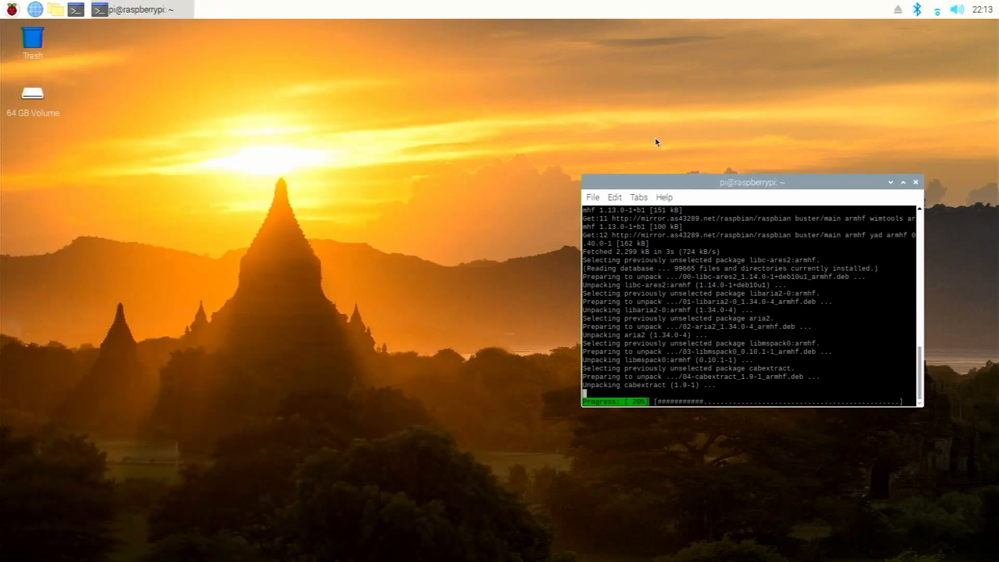
mouse_move(709, 189)
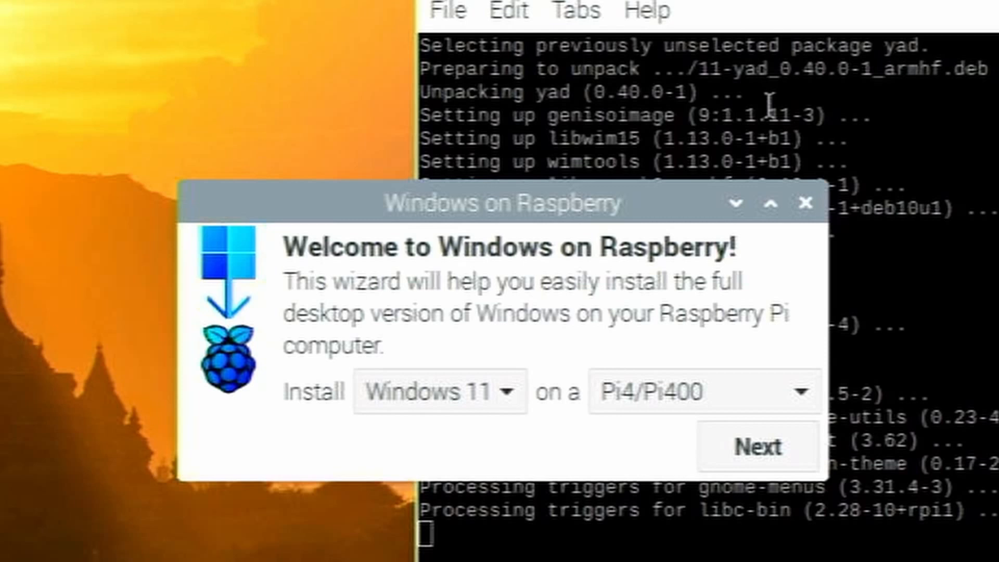
mouse_move(685, 124)
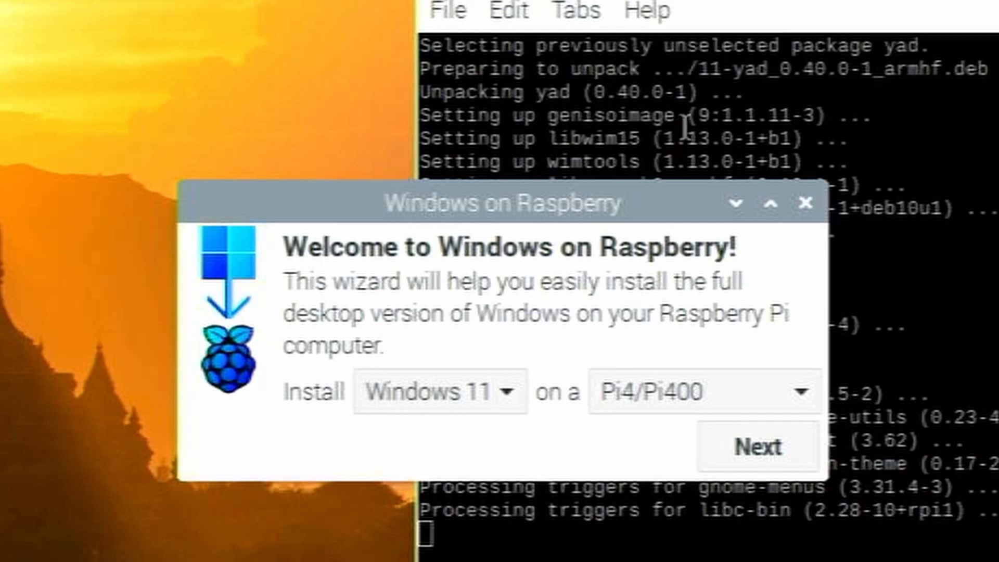
mouse_move(548, 389)
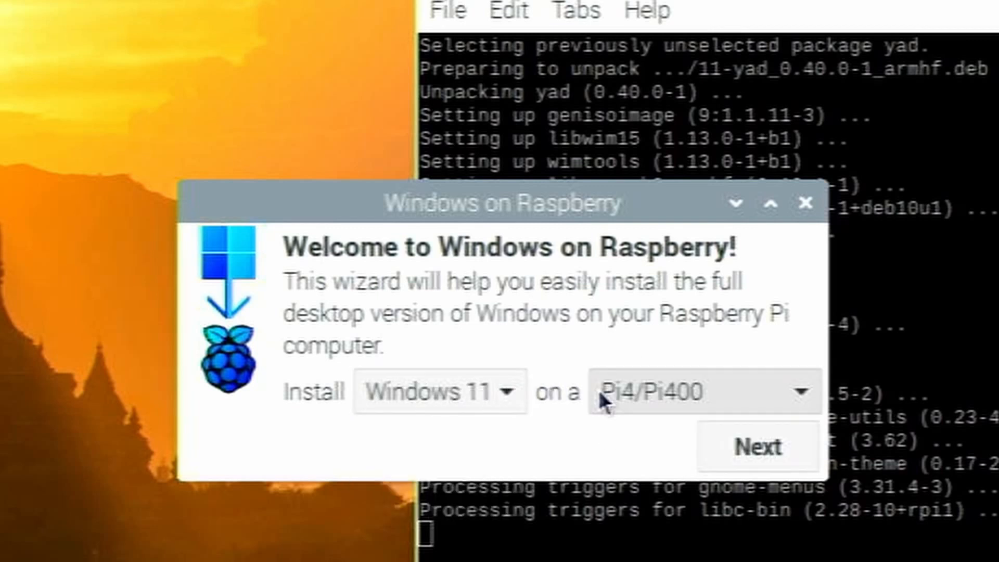
mouse_move(758, 447)
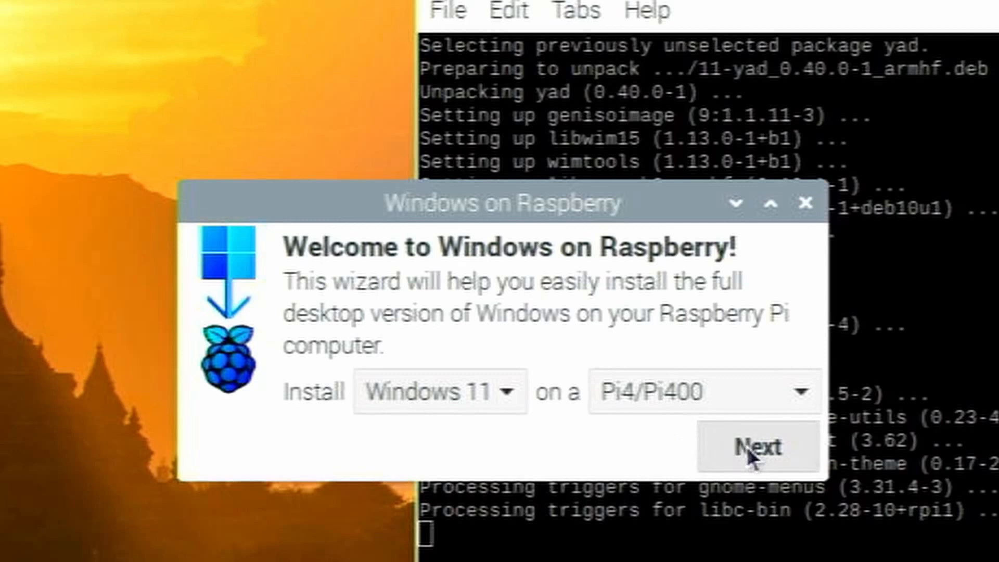
Step: Accept Windows 11 on Pi4/Pi400 in the WoR-flasher wizard and continue
click(757, 446)
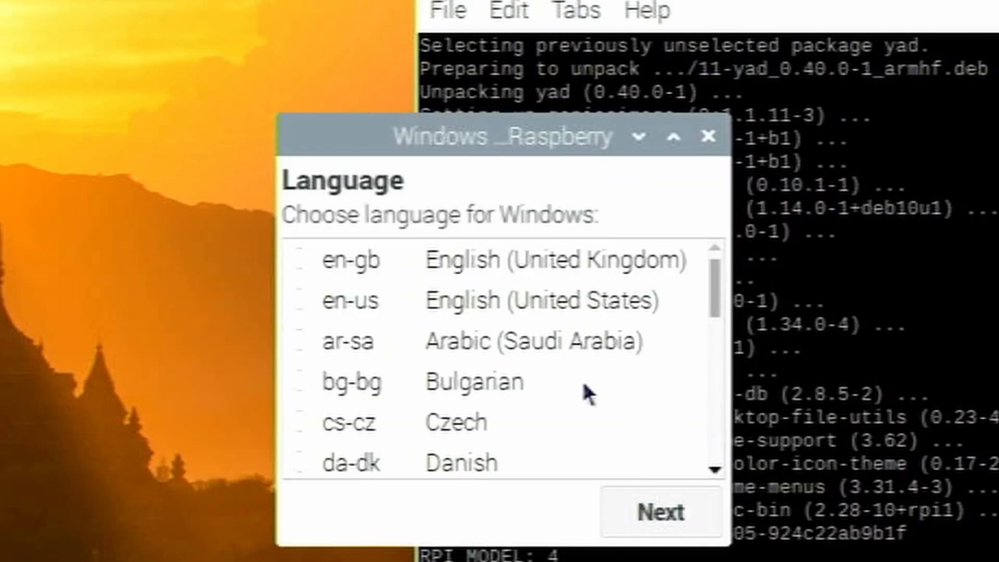
mouse_move(545, 304)
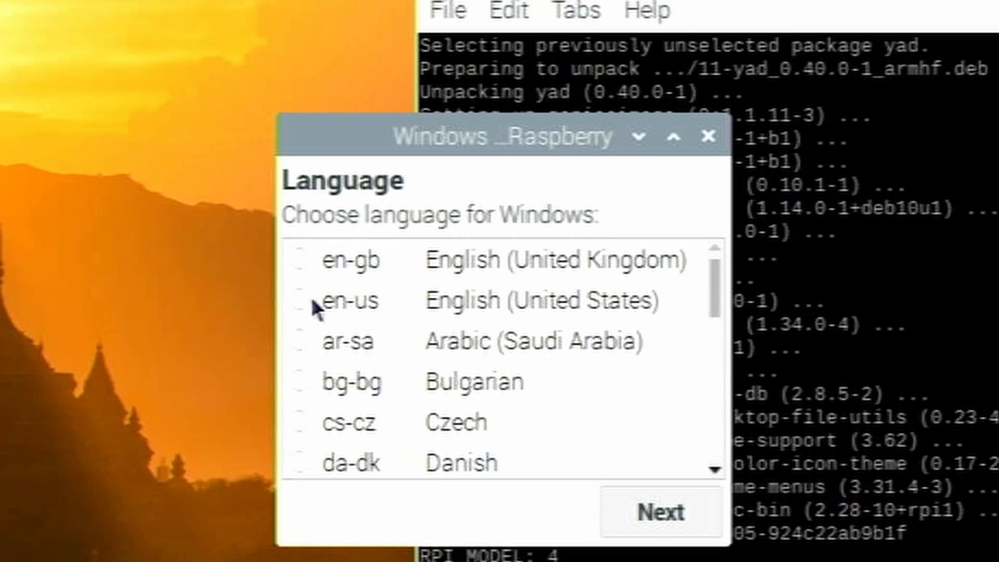
Step: Choose en-us English (United States) as the Windows language and continue
click(300, 301)
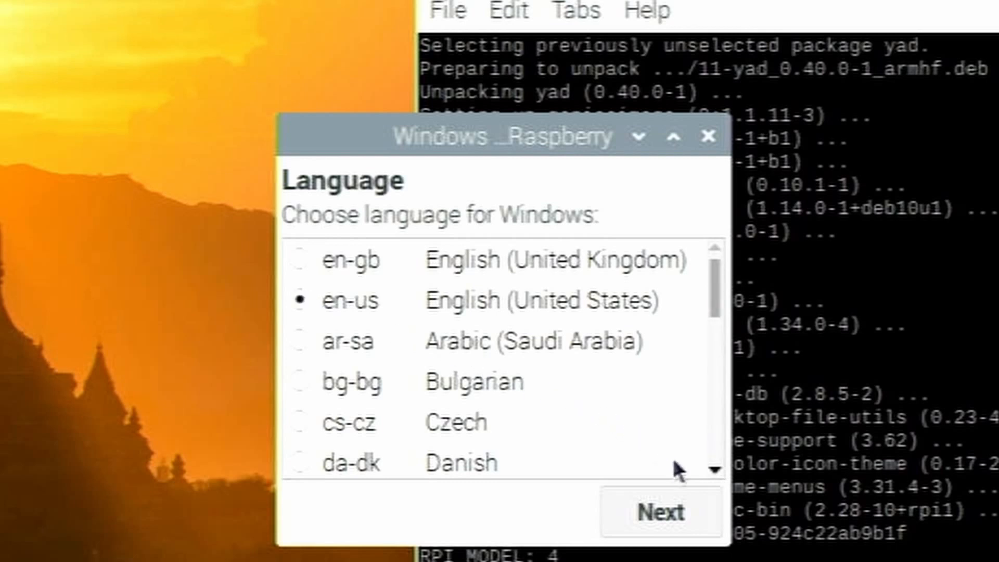
click(662, 511)
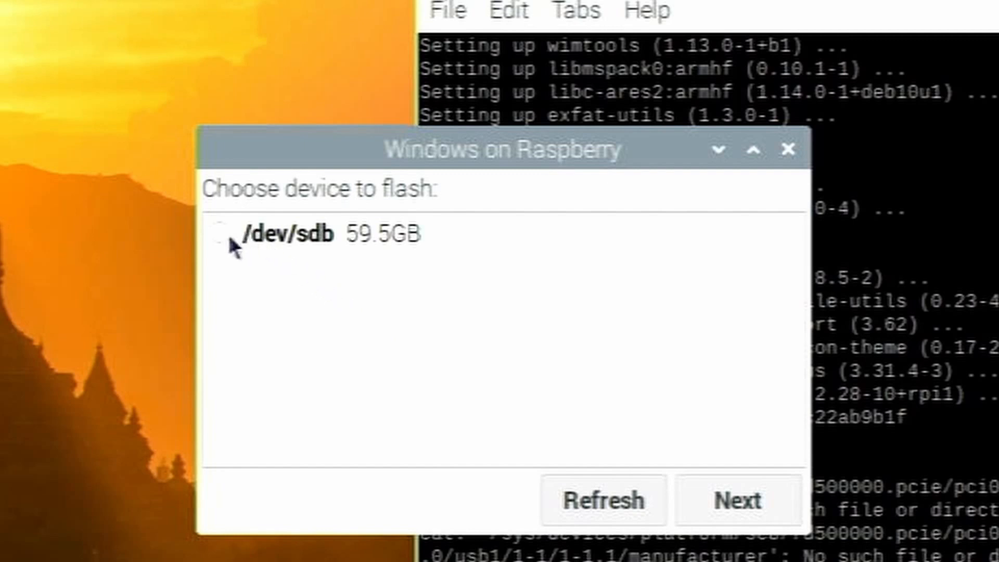
Step: Target the 59.5GB /dev/sdb drive, review the overview and config.txt, and start flashing
click(219, 234)
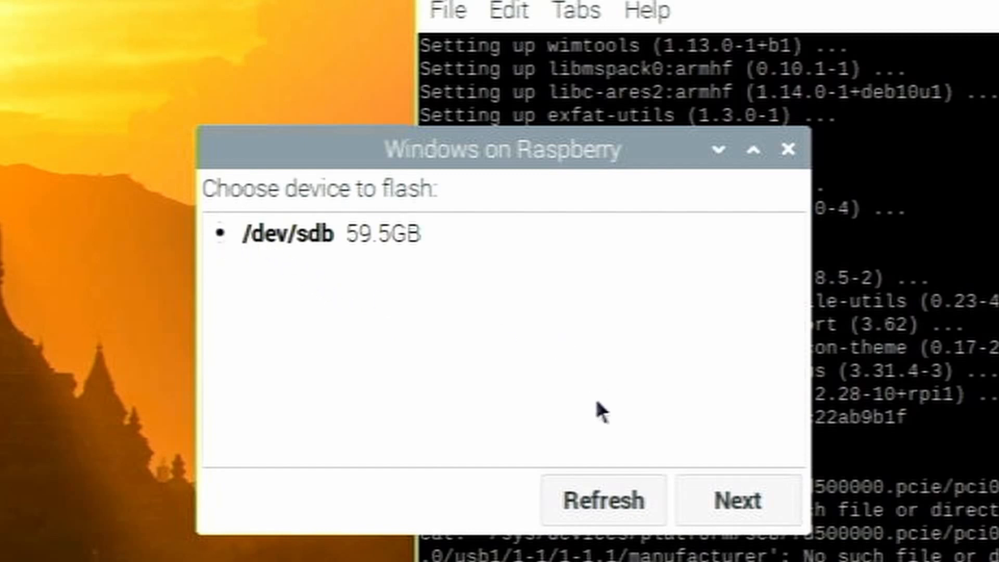
mouse_move(670, 452)
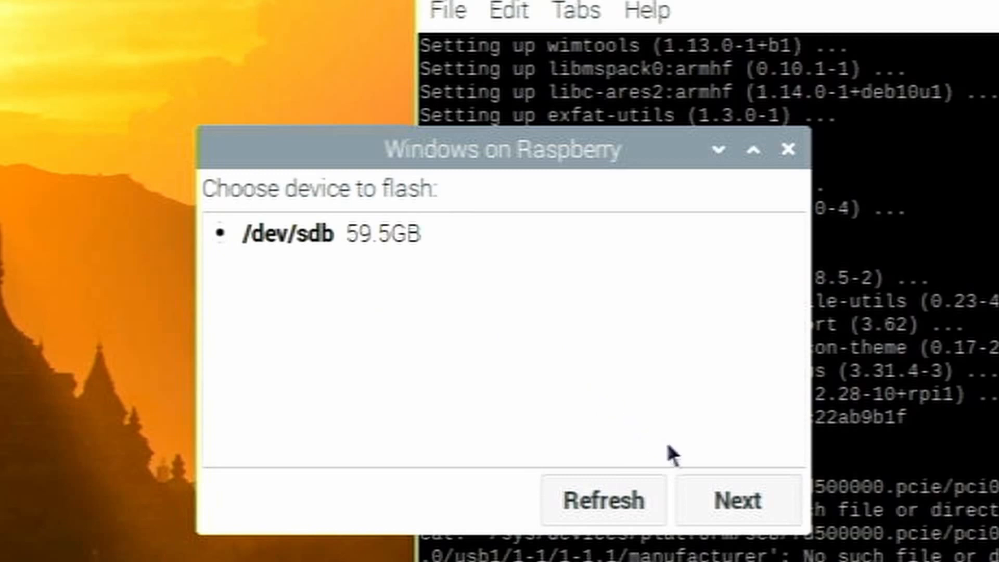
click(738, 500)
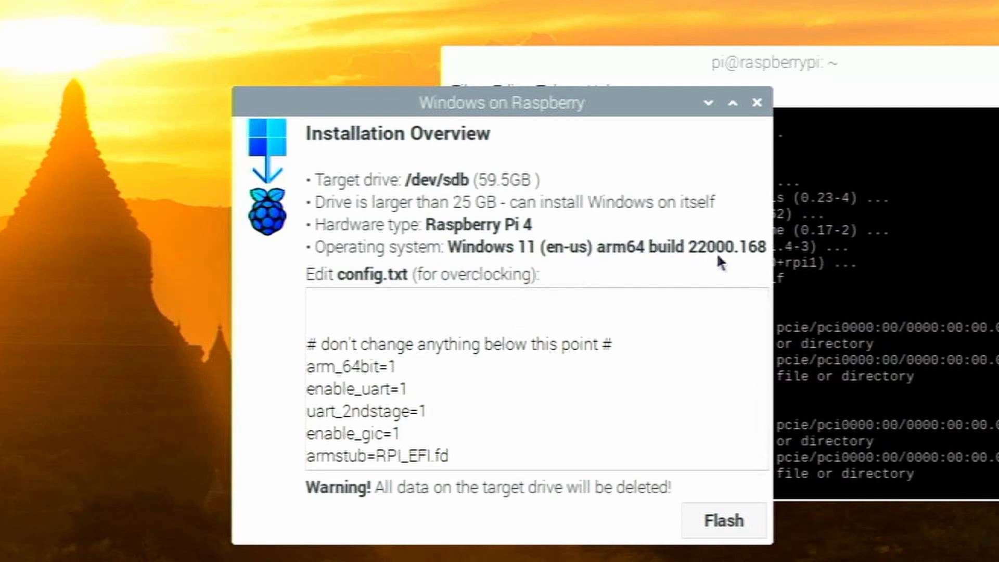
mouse_move(668, 255)
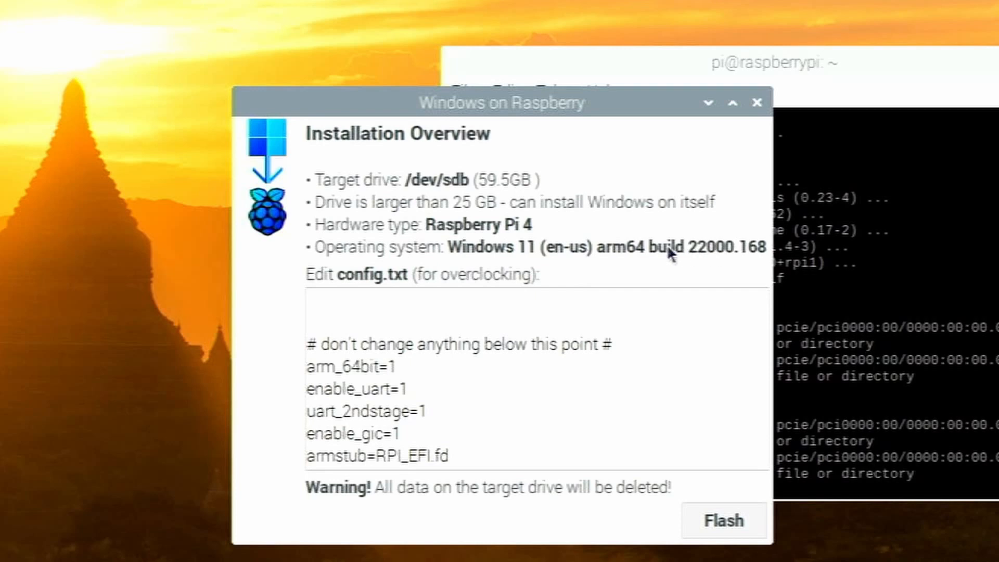
mouse_move(588, 288)
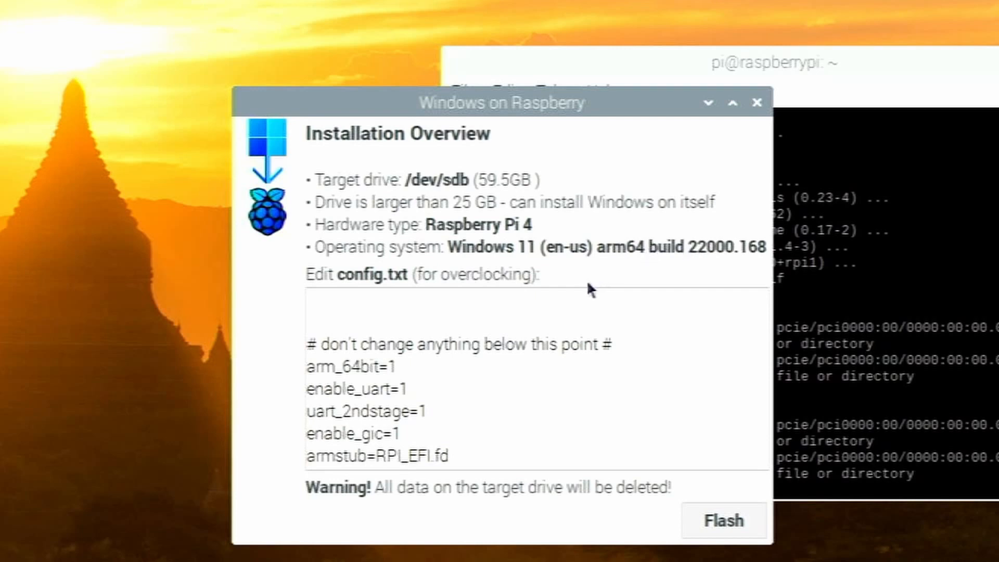
click(426, 411)
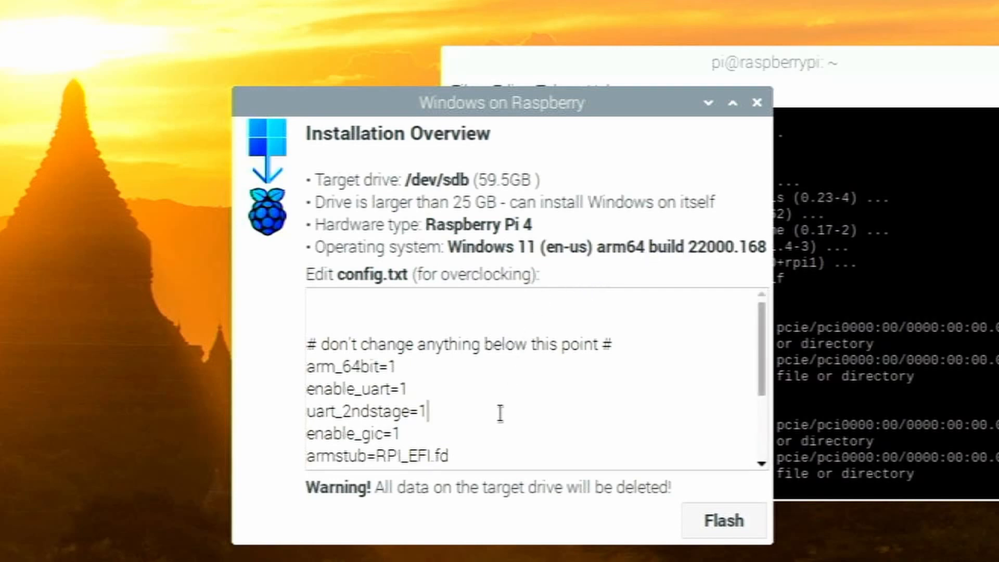
scroll(down, 3)
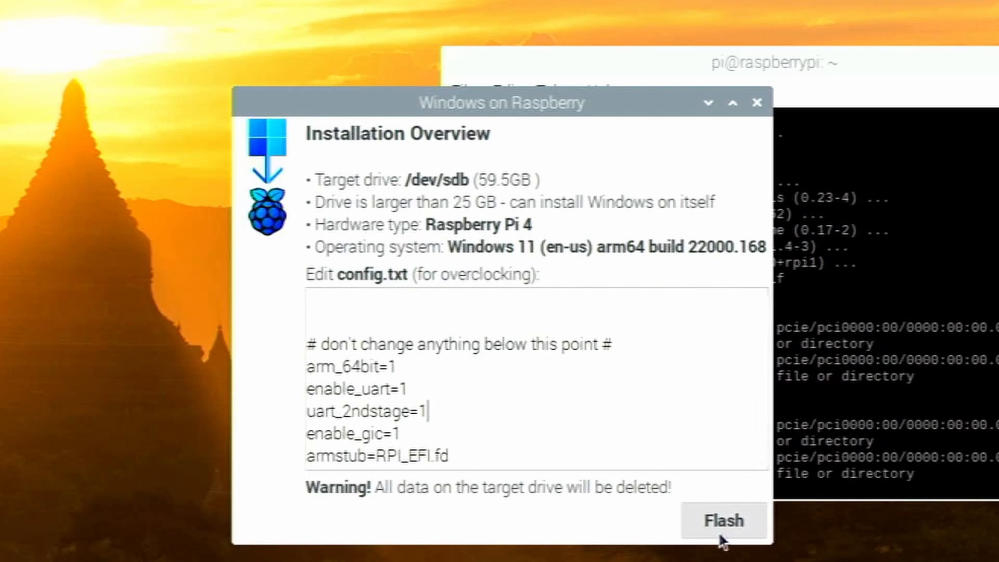
click(721, 520)
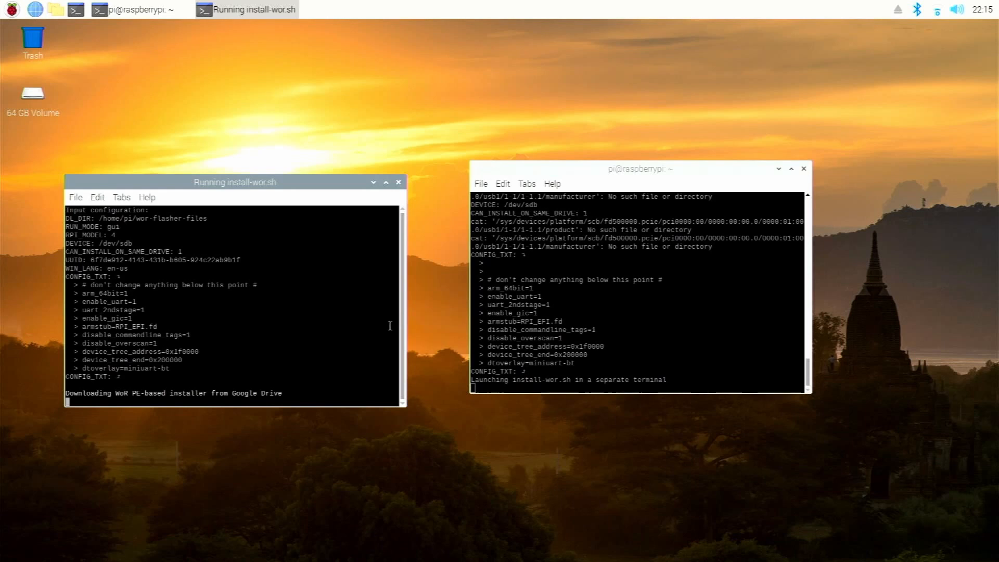
mouse_move(318, 354)
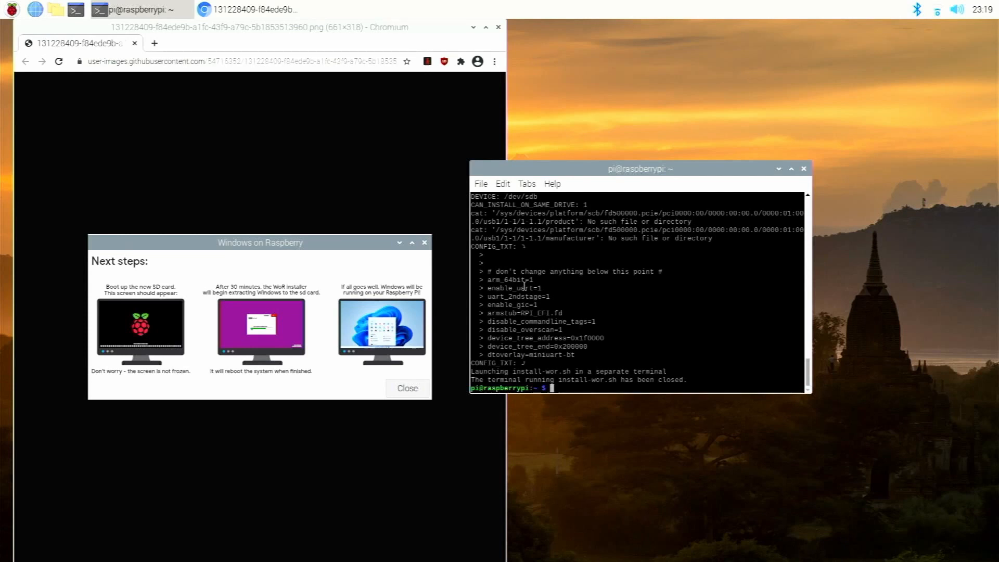
mouse_move(268, 383)
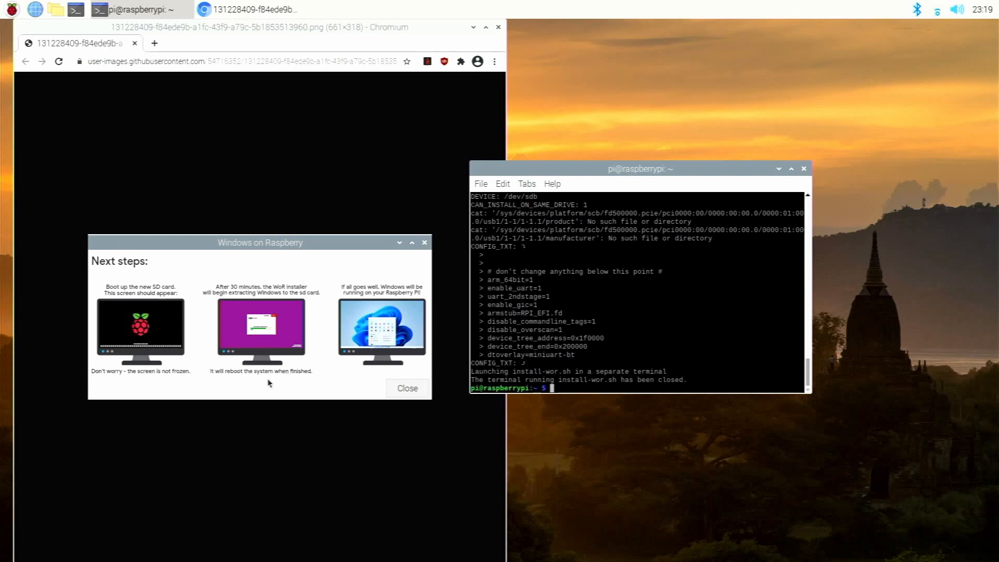
mouse_move(280, 375)
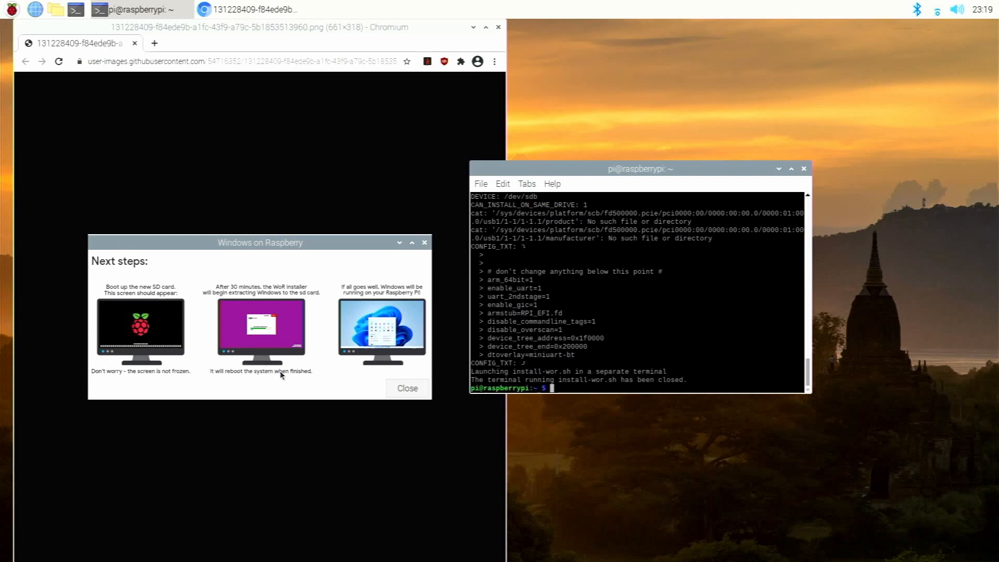
mouse_move(426, 341)
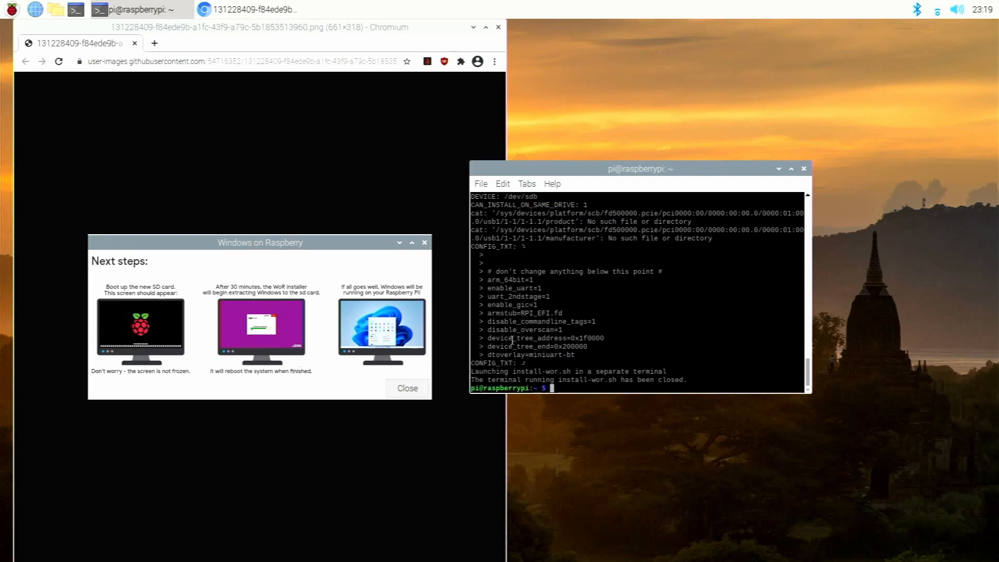
mouse_move(573, 369)
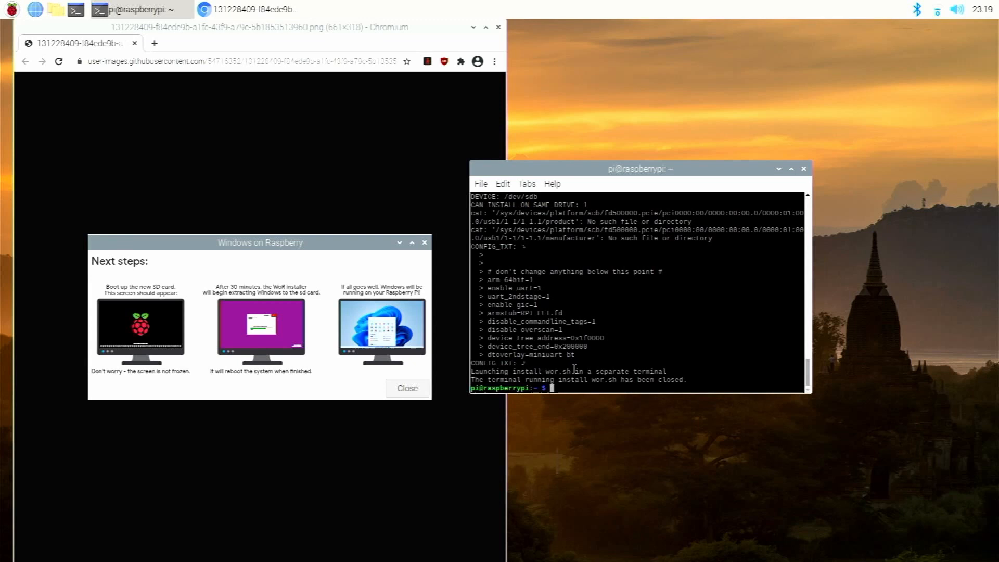
mouse_move(668, 326)
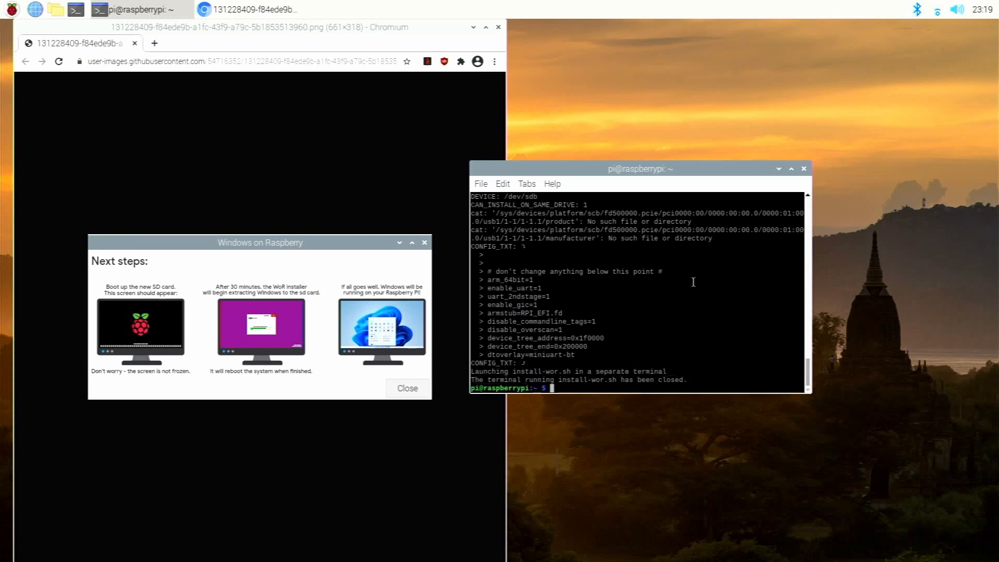
mouse_move(807, 171)
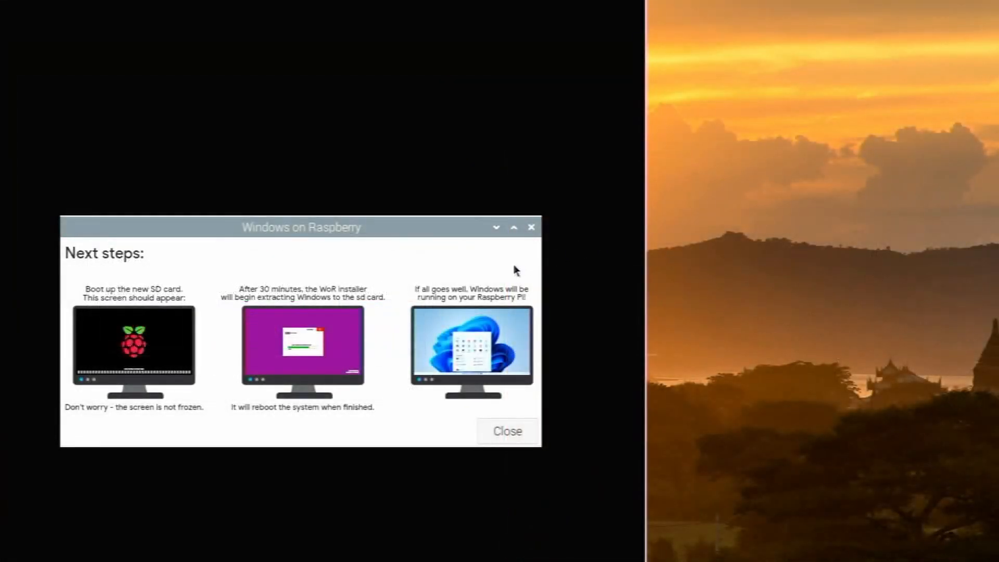
mouse_move(392, 317)
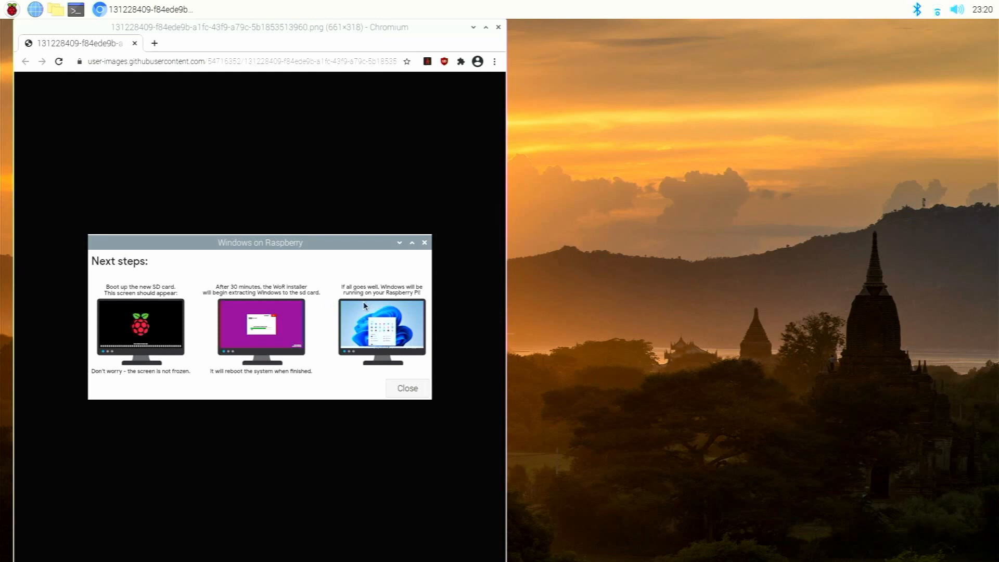
mouse_move(365, 311)
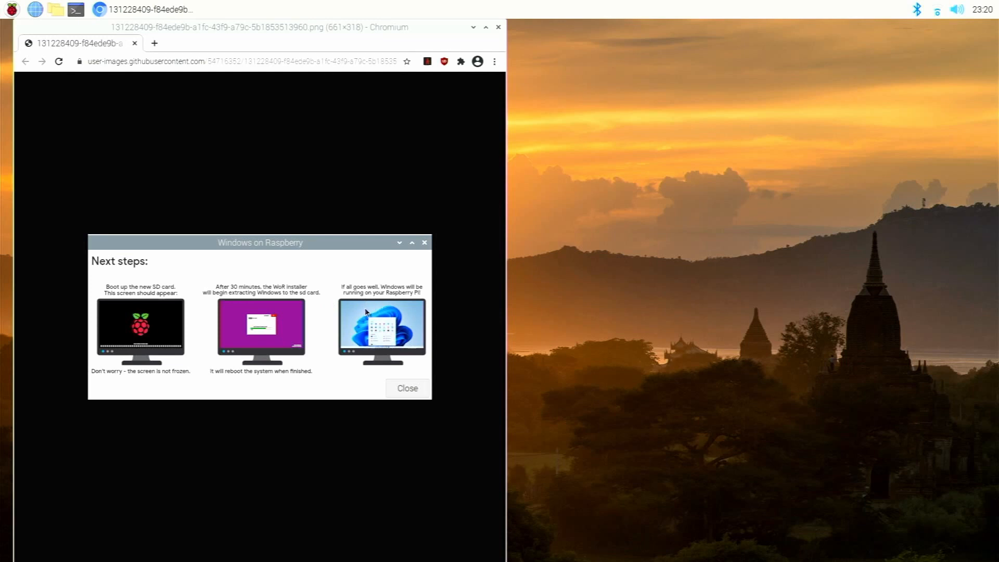
mouse_move(365, 307)
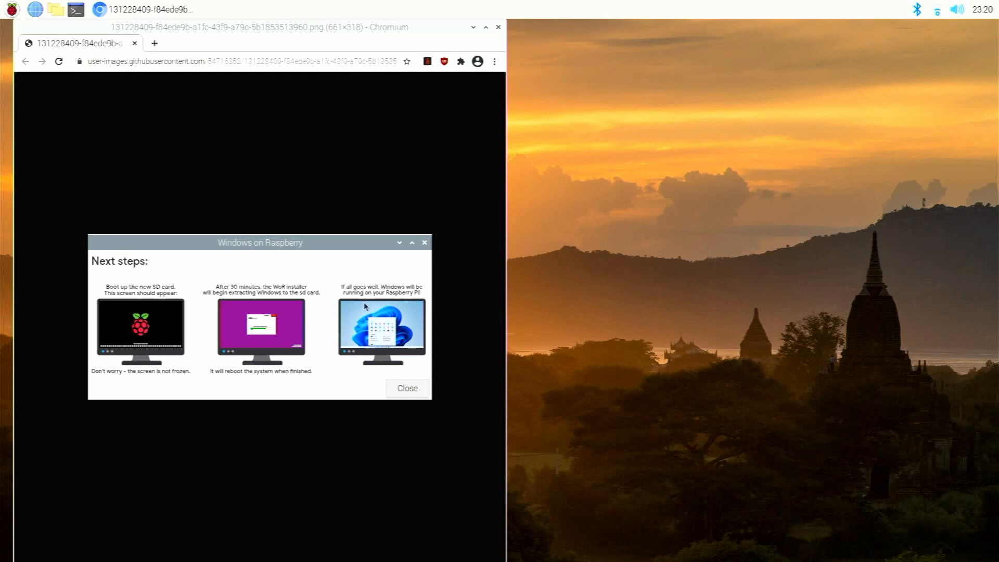
mouse_move(360, 303)
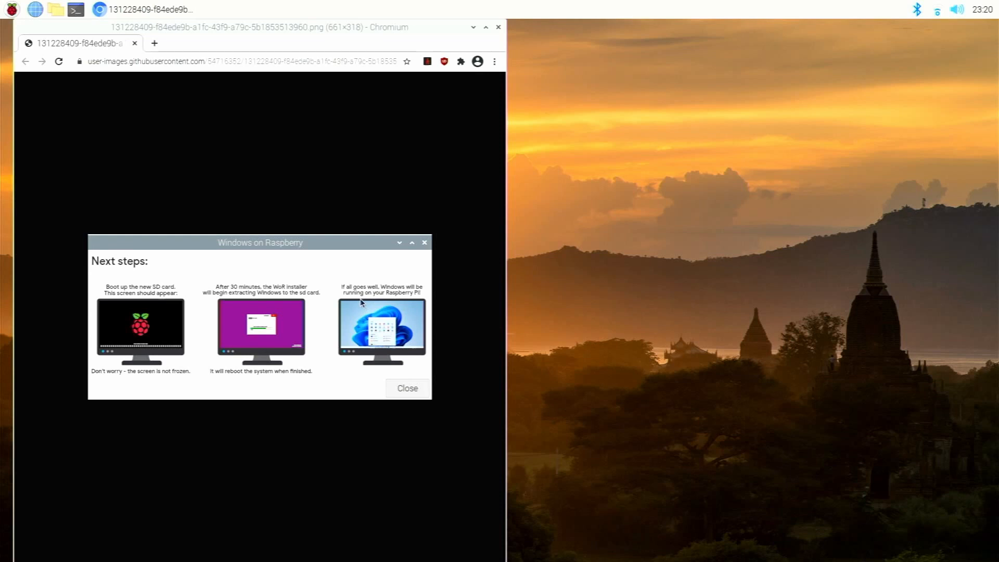
mouse_move(350, 304)
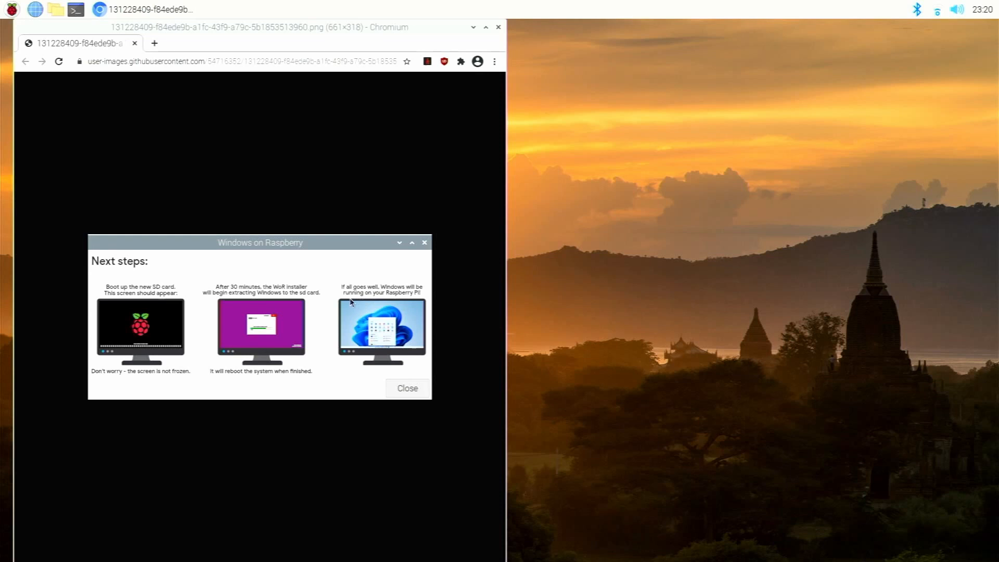
mouse_move(160, 331)
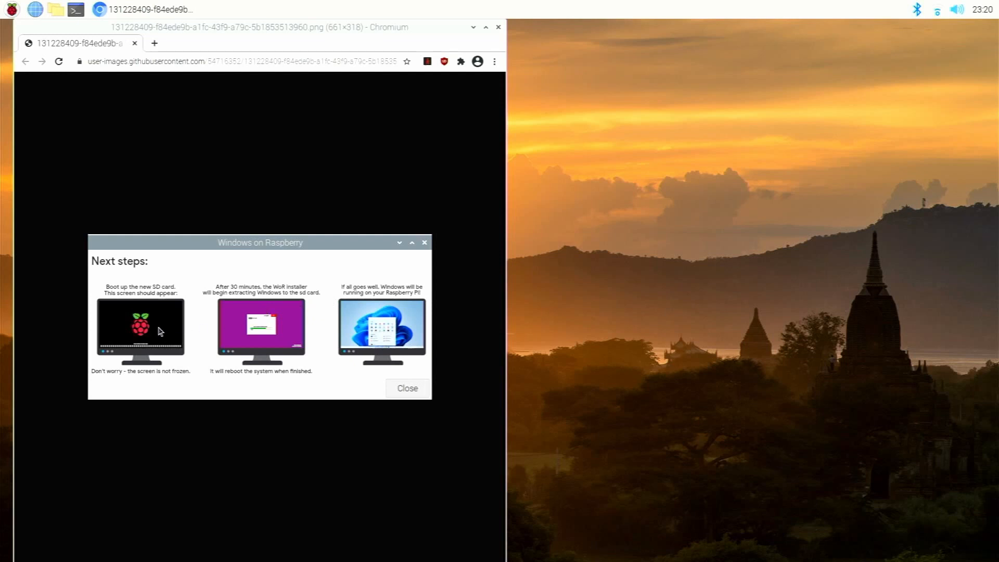
mouse_move(147, 339)
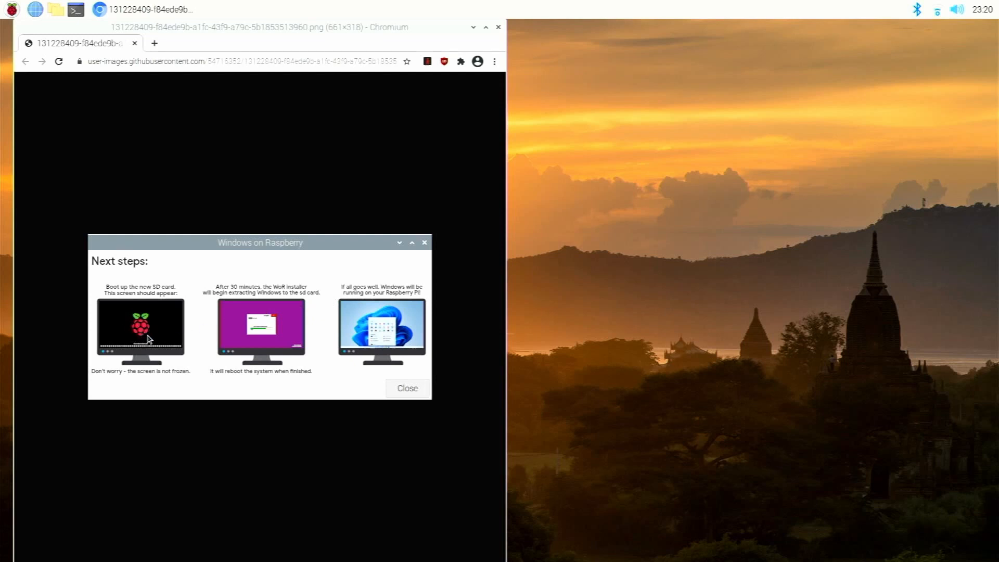
mouse_move(235, 341)
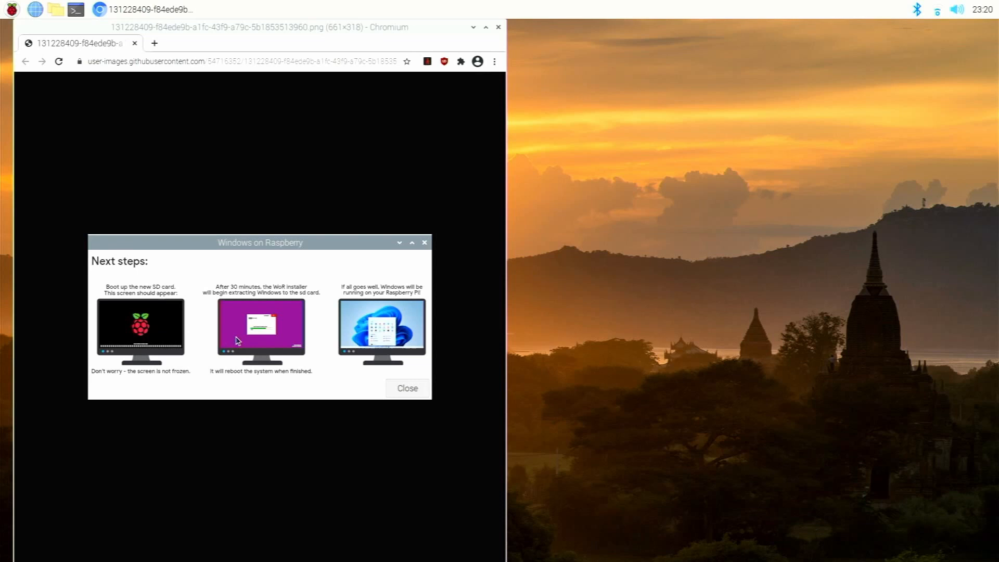
mouse_move(231, 361)
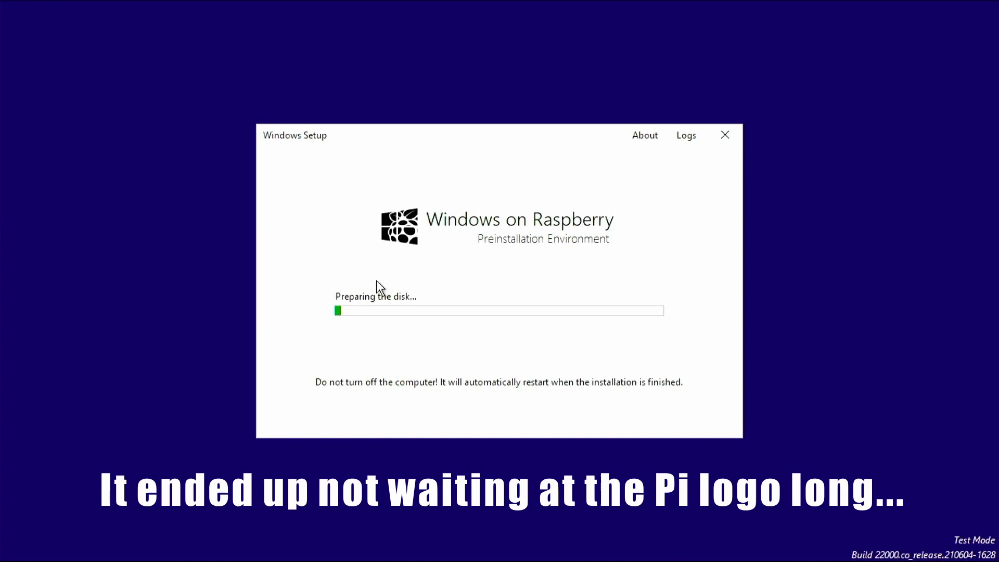
mouse_move(509, 264)
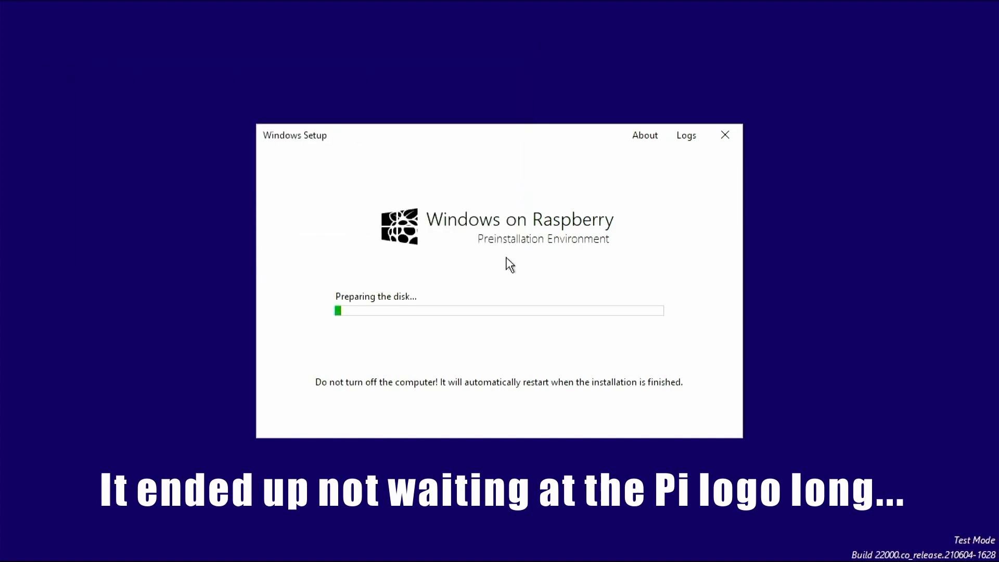
mouse_move(498, 291)
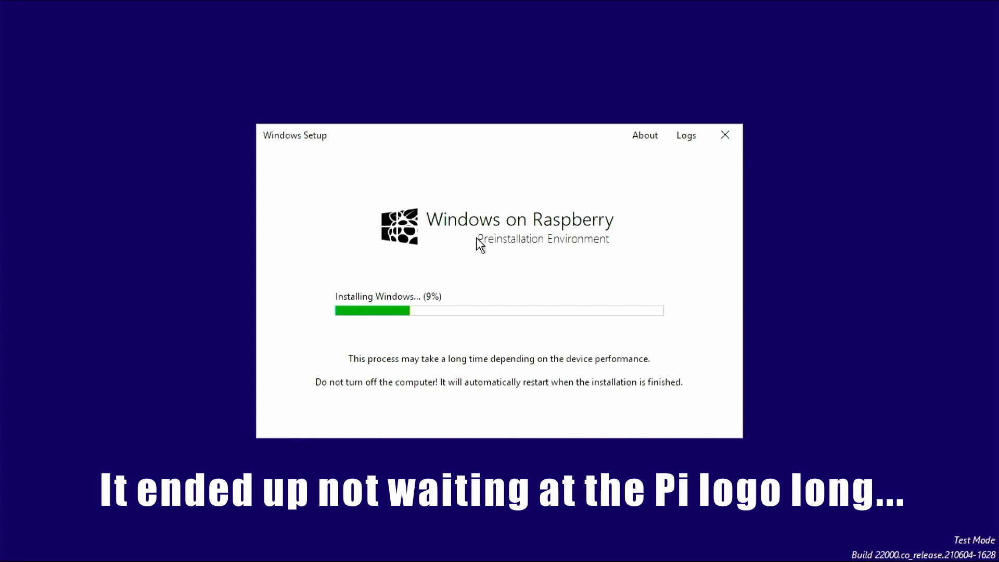
mouse_move(471, 102)
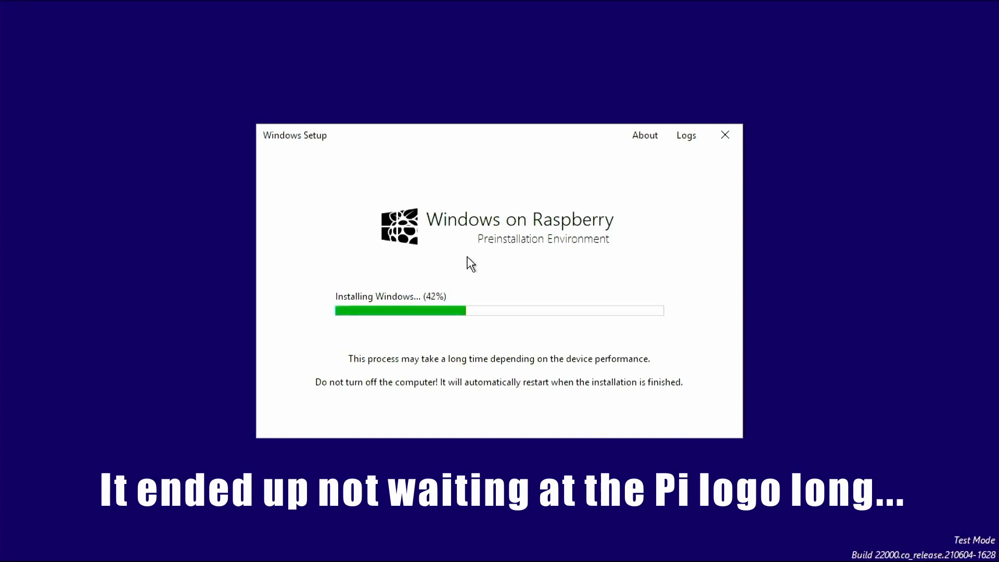
mouse_move(493, 384)
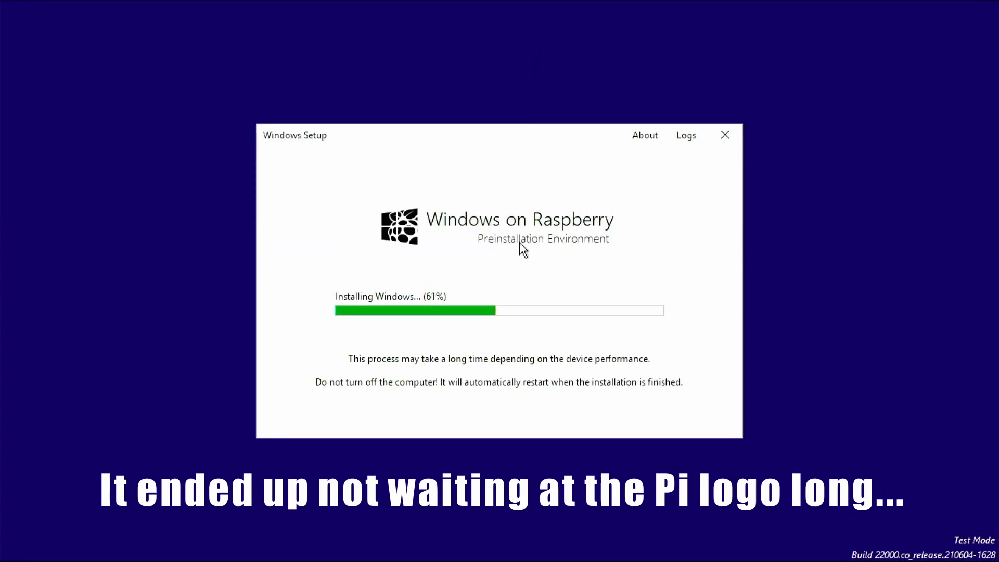
mouse_move(508, 275)
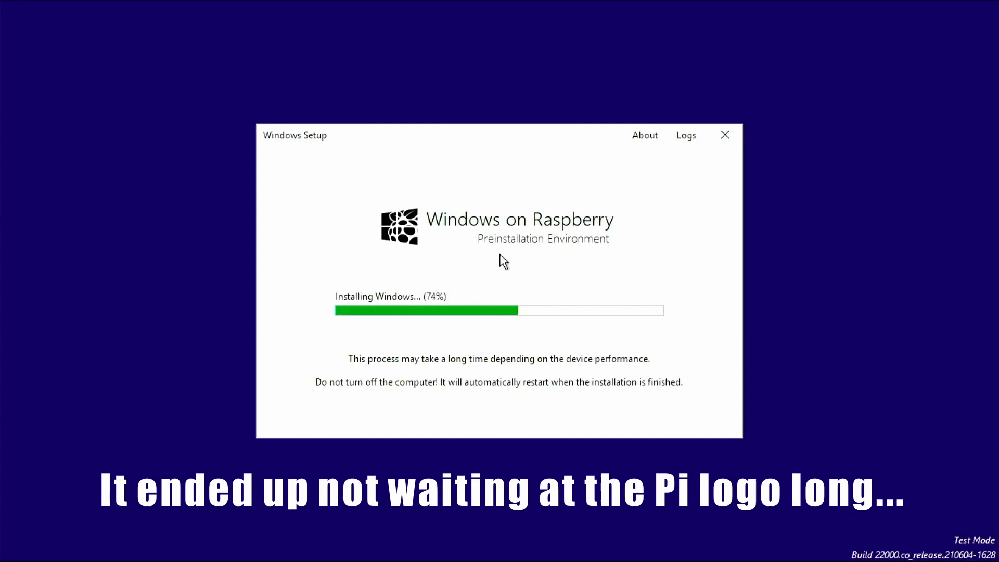
mouse_move(596, 210)
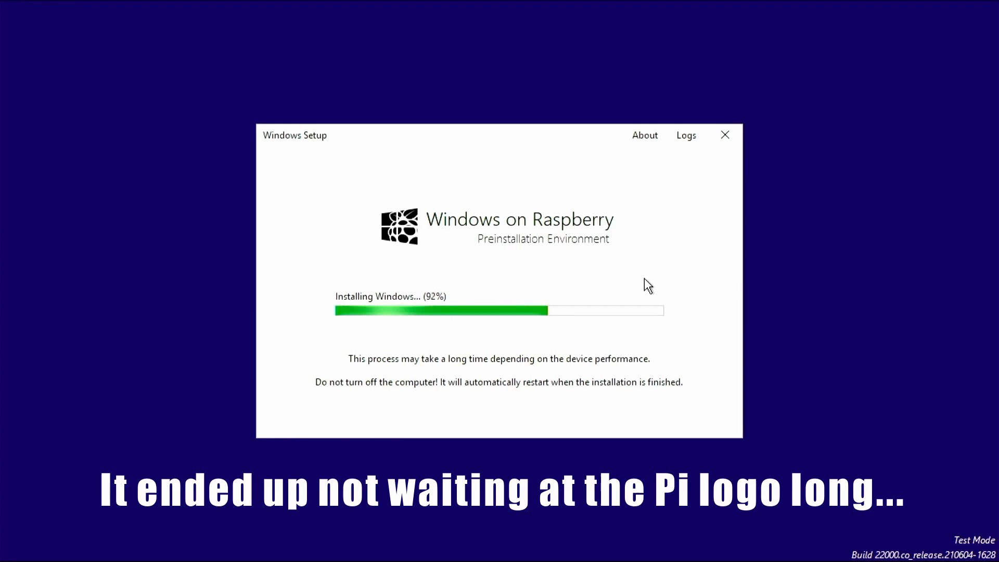
mouse_move(658, 235)
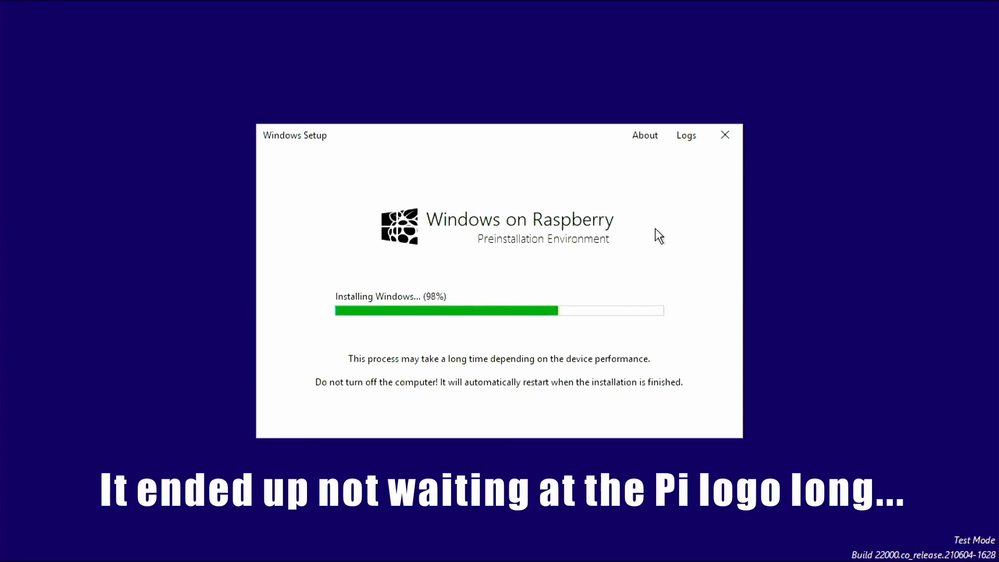
Step: Let Windows on Raspberry Setup prepare the disk and install Windows up to 98%
click(686, 135)
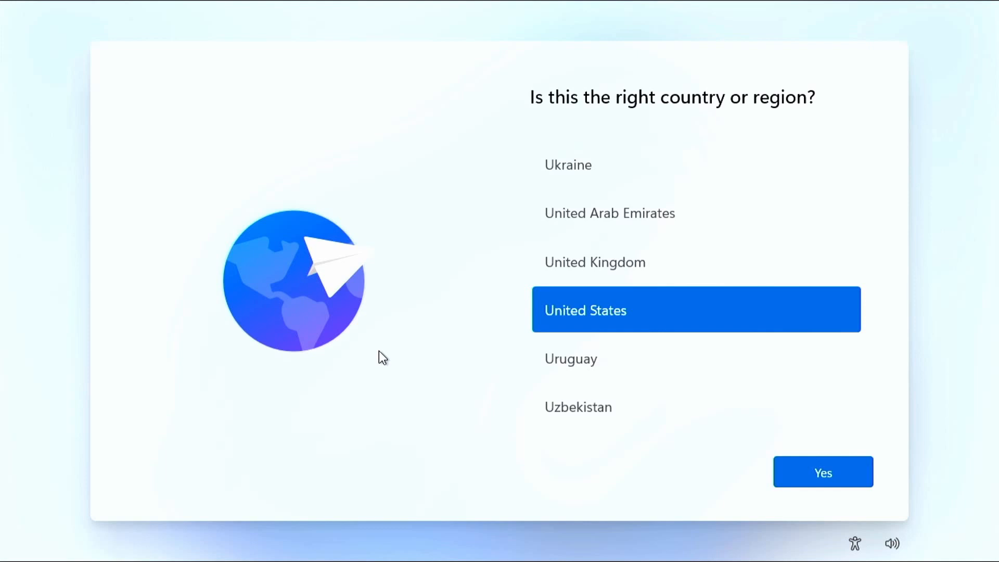
mouse_move(374, 339)
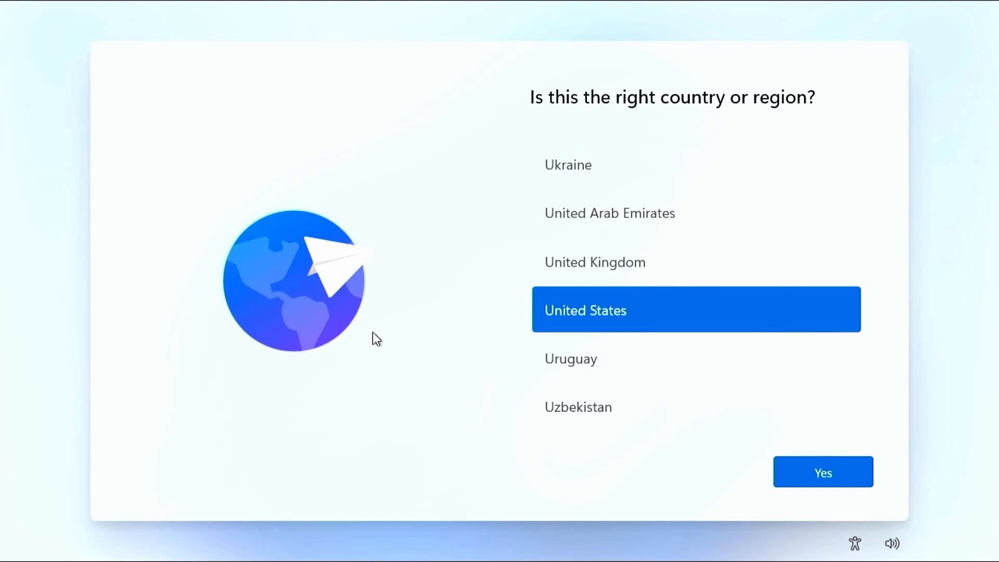
mouse_move(364, 395)
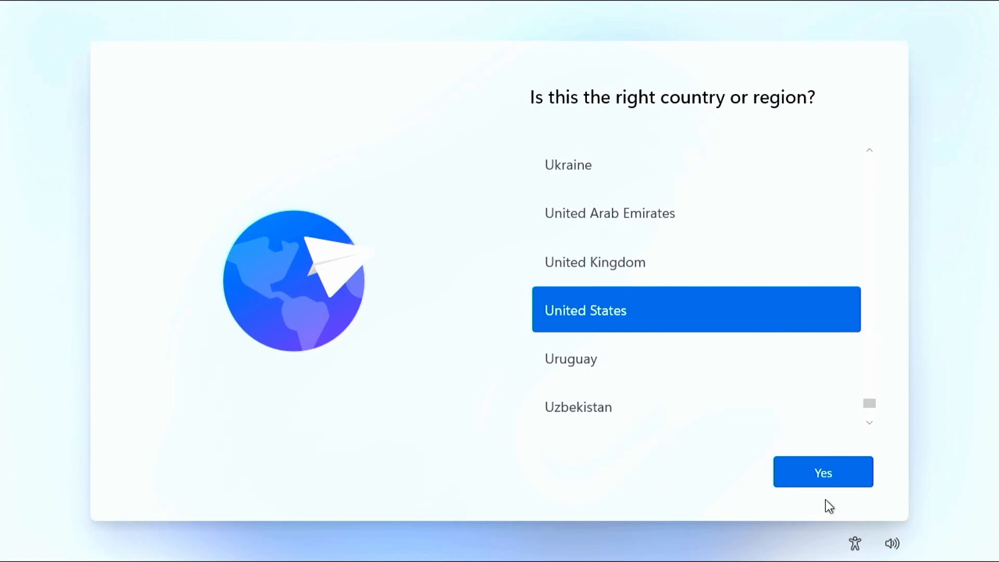
Step: Keep United States as the country or region and confirm with Yes
click(823, 472)
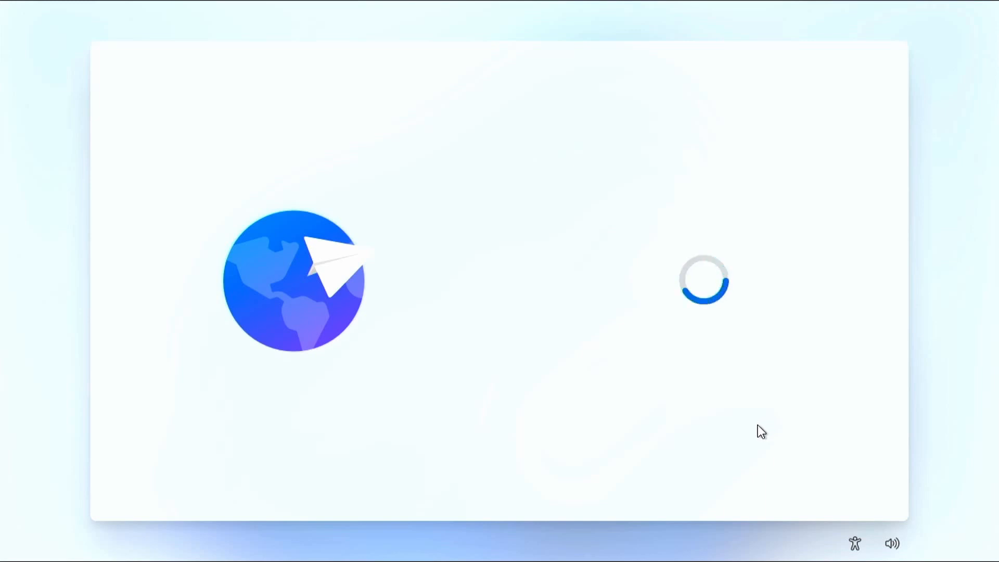
mouse_move(723, 427)
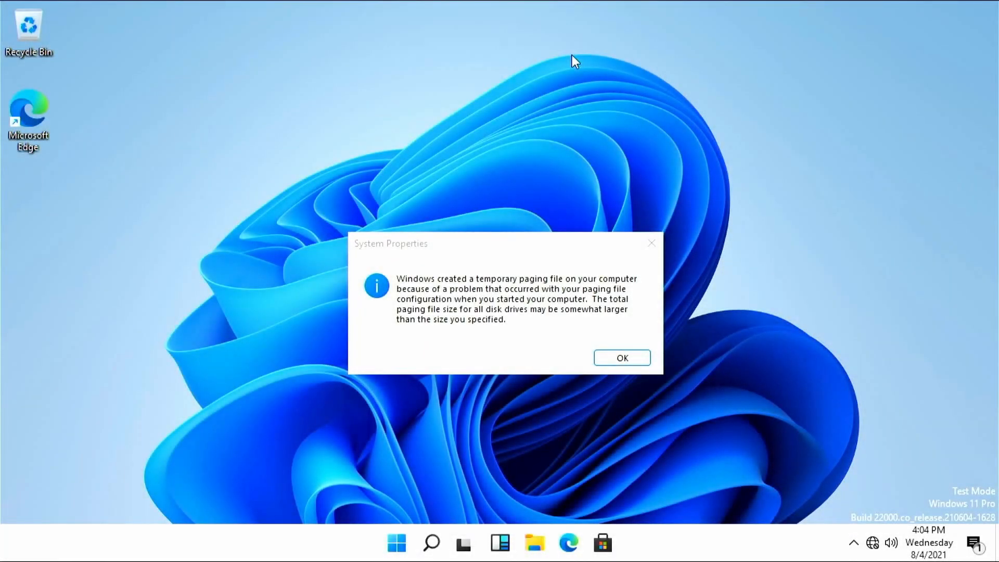
mouse_move(525, 48)
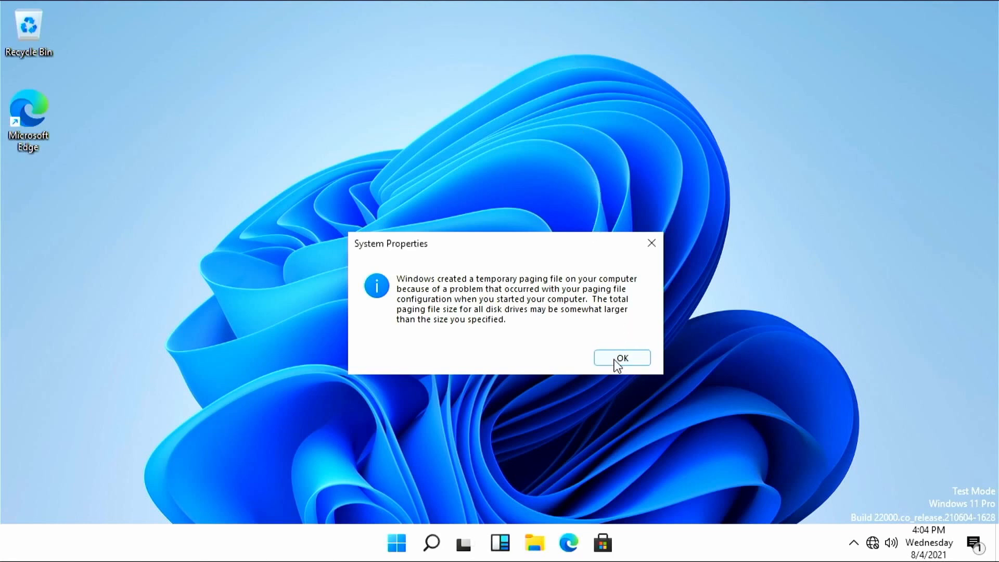
Step: Dismiss the temporary paging file notice and close Performance Options without changes
click(621, 357)
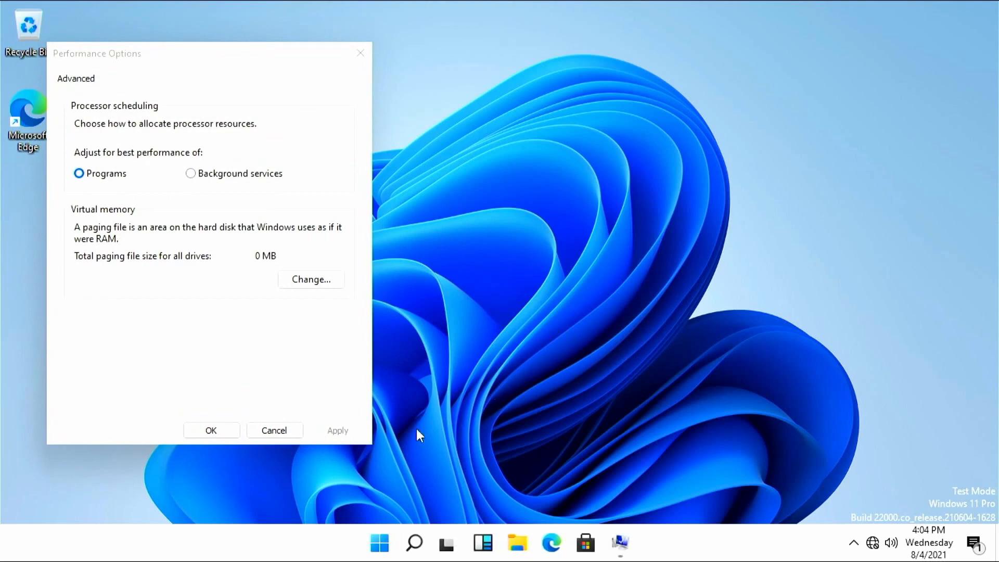
mouse_move(186, 446)
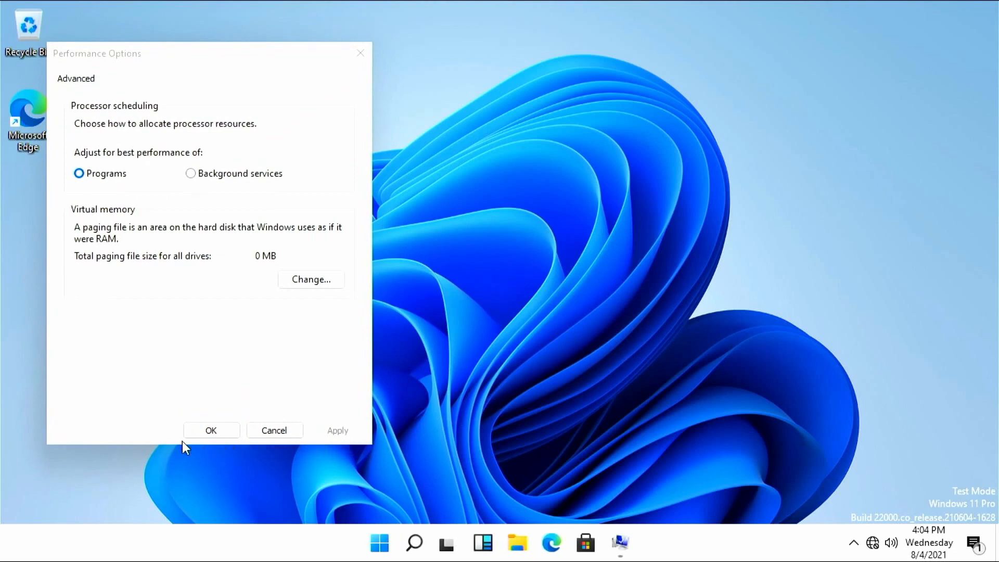
click(211, 430)
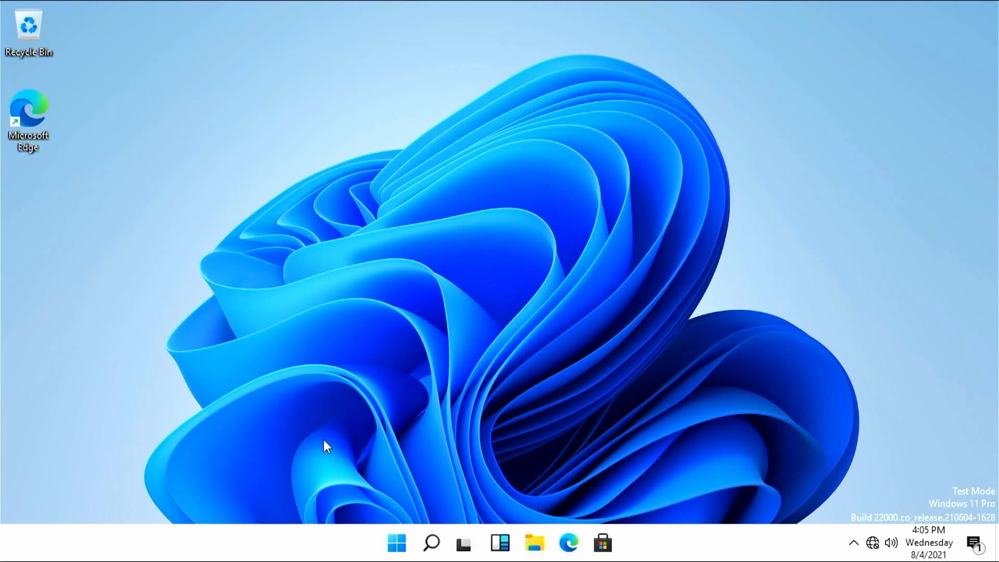
mouse_move(327, 440)
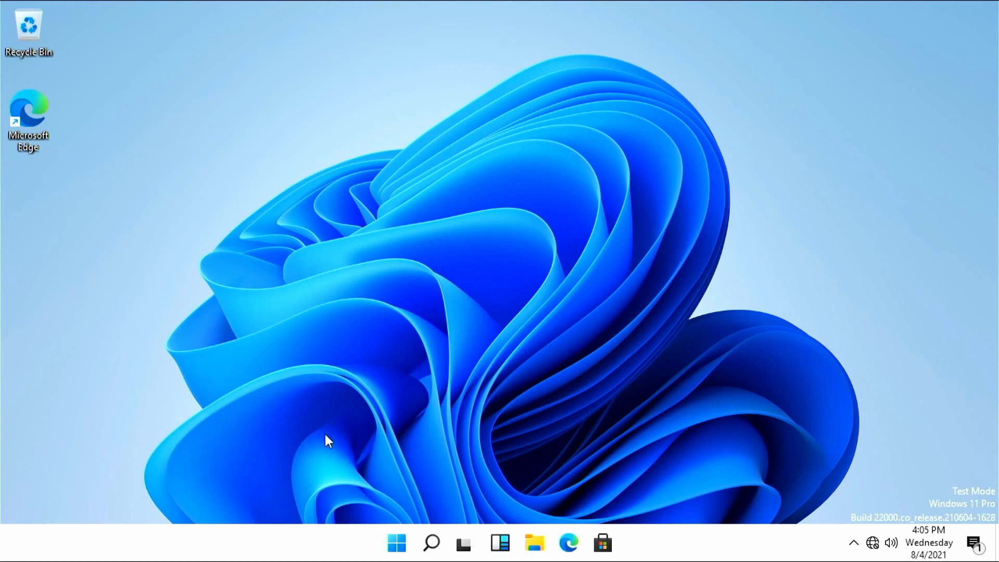
mouse_move(331, 443)
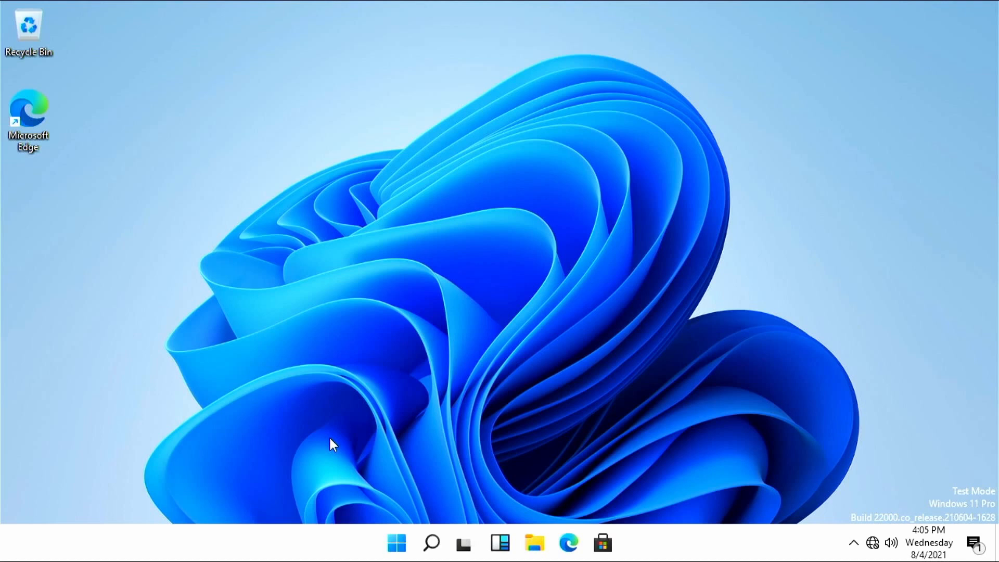
Step: Find Task Manager via search and show its Performance > Memory details
click(396, 543)
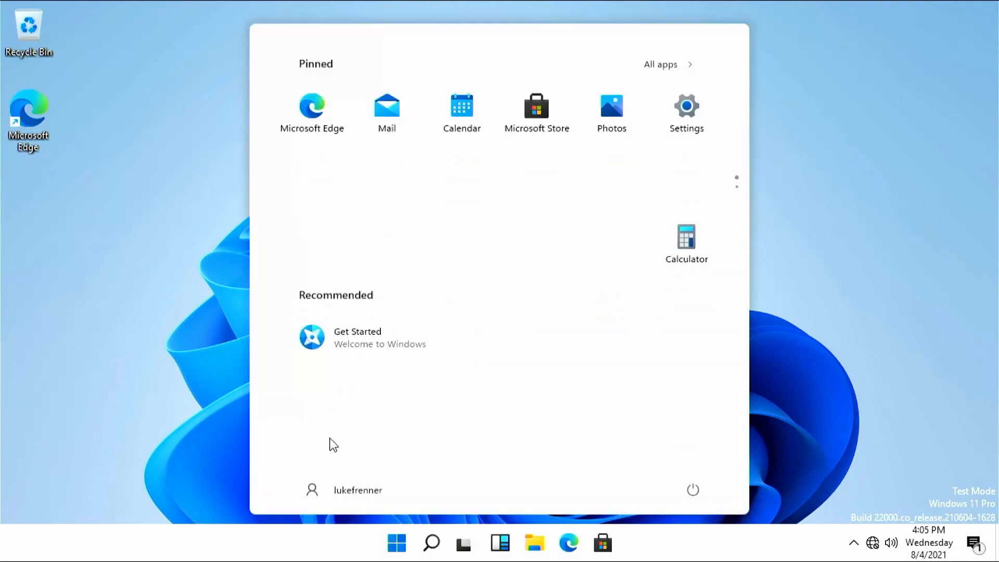
text(tak)
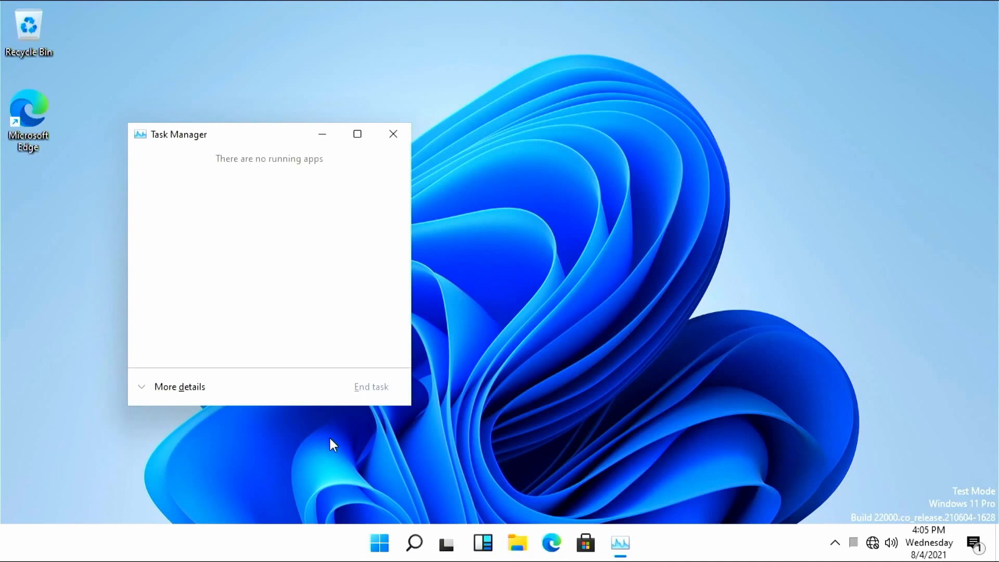
mouse_move(183, 358)
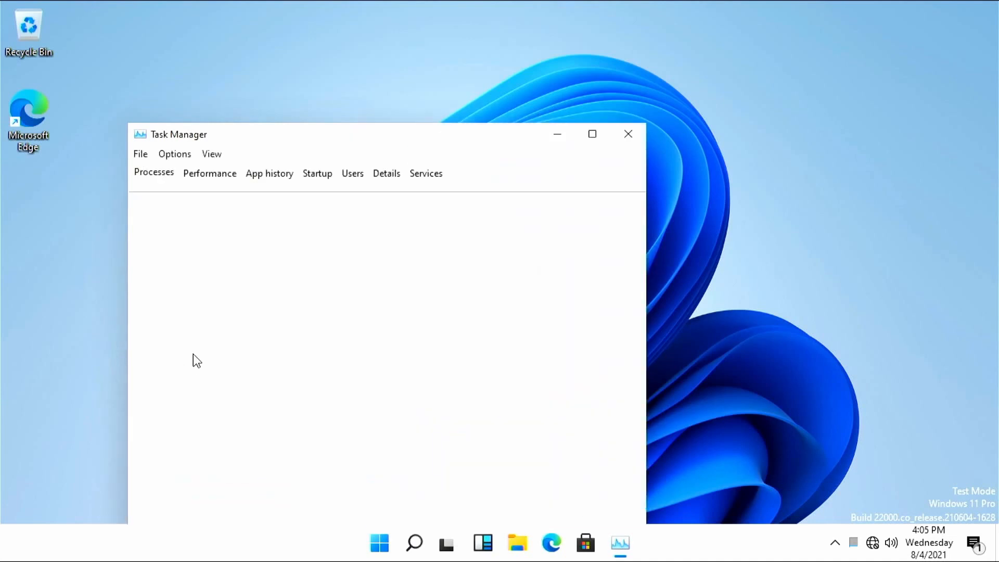
click(154, 172)
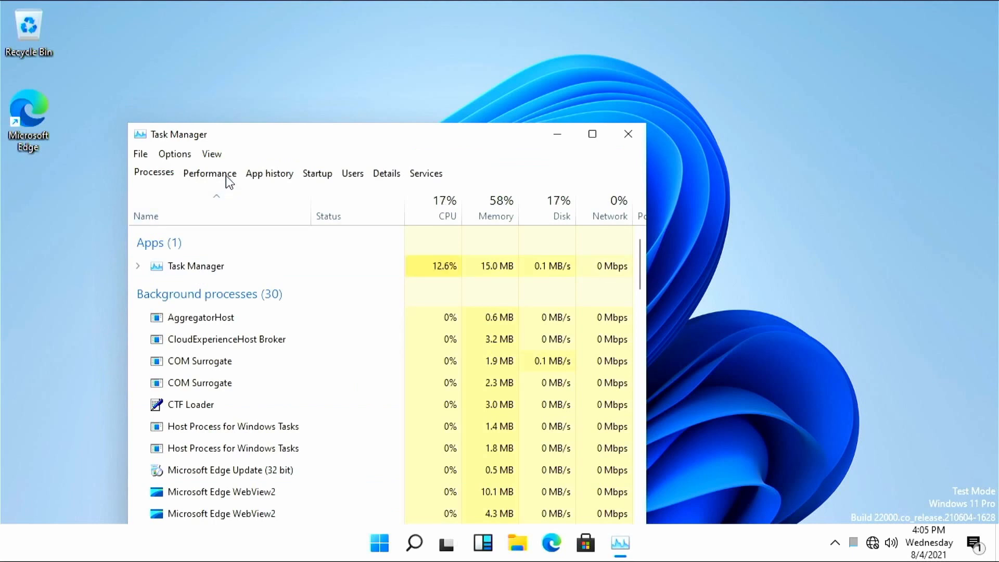
click(209, 173)
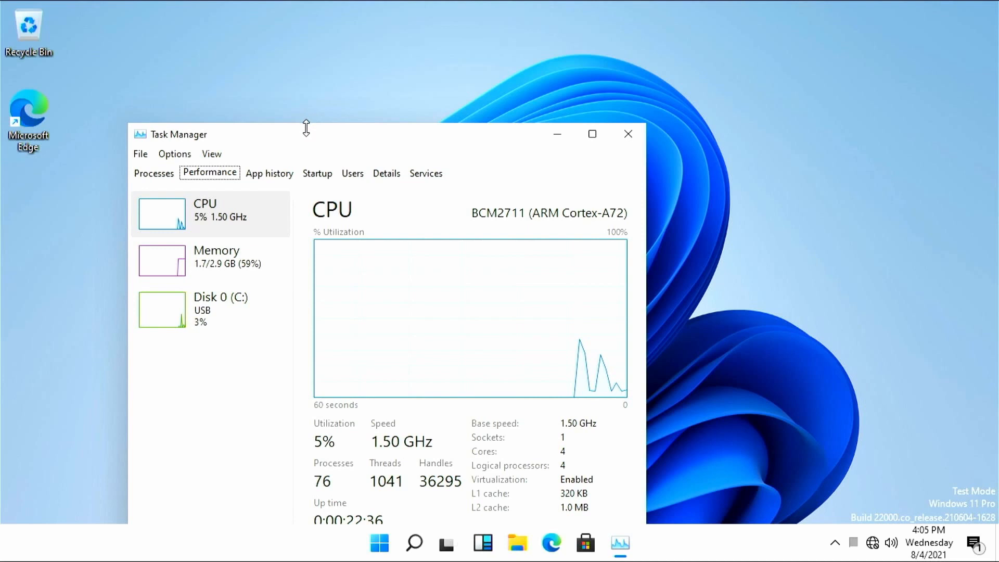
drag(305, 134, 366, 87)
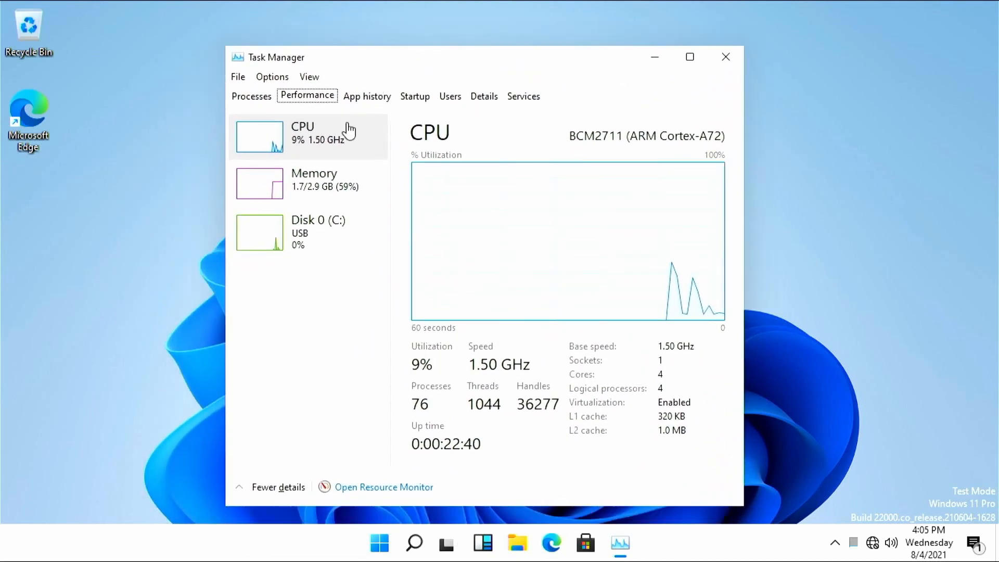
click(309, 182)
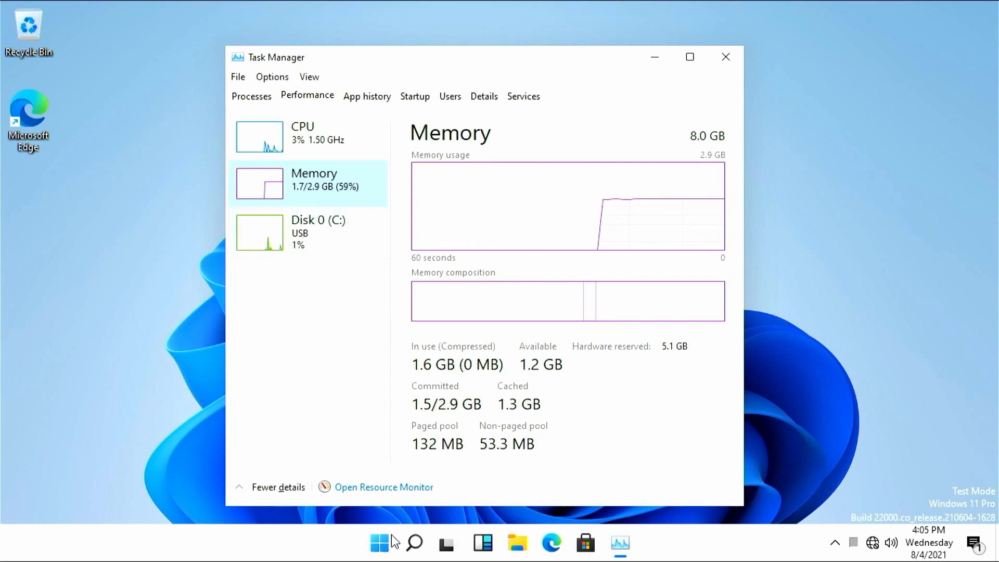
Step: Restart Windows from the Start menu power options
click(378, 543)
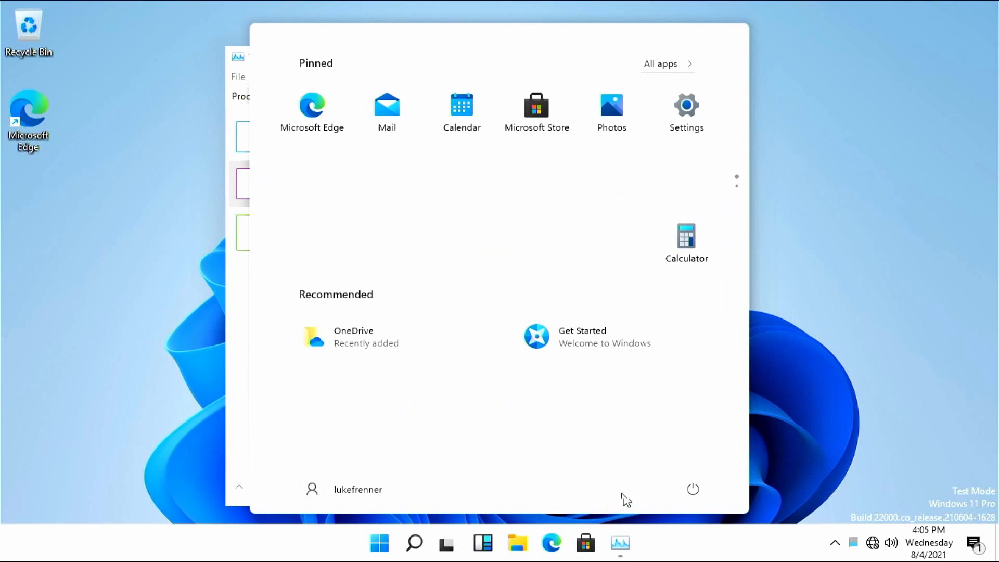
click(692, 489)
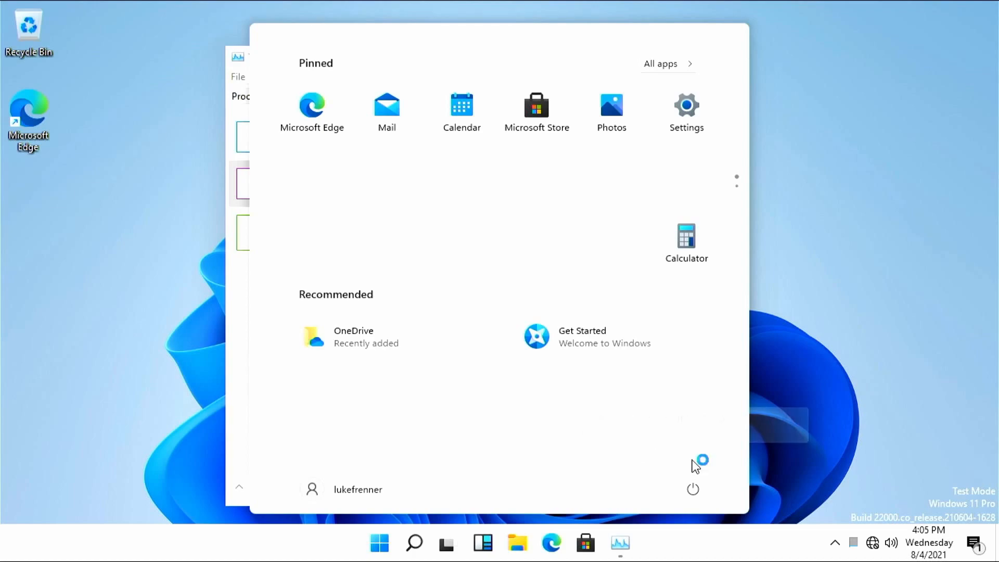
click(692, 488)
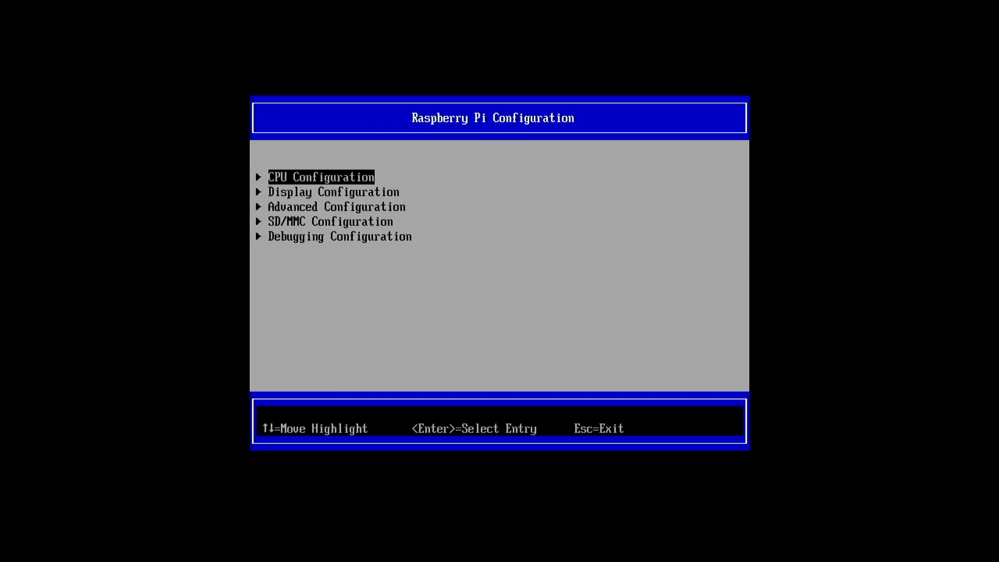
Step: Disable Limit RAM to 3 GB in Advanced Configuration and save with F10
key(Down)
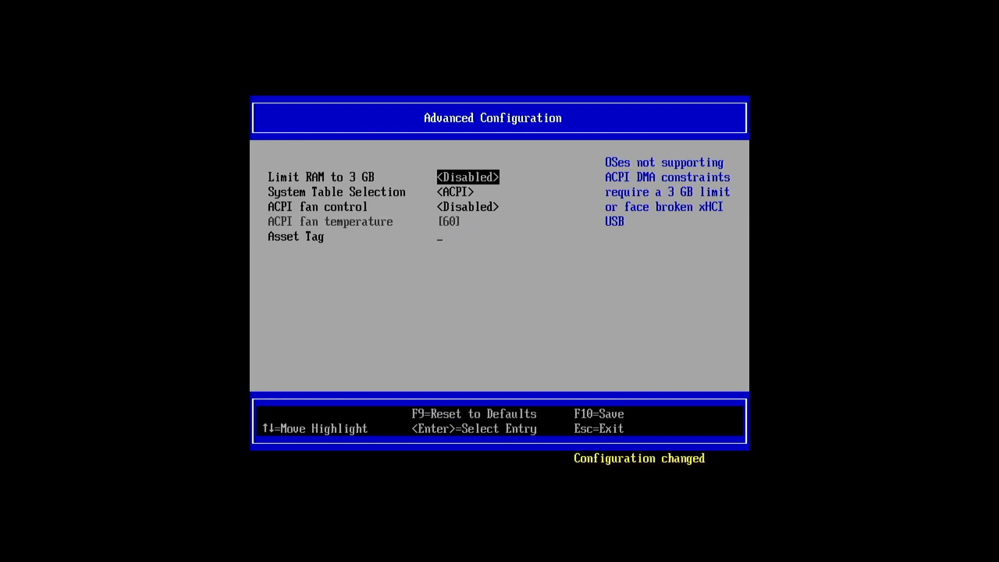
key(f10)
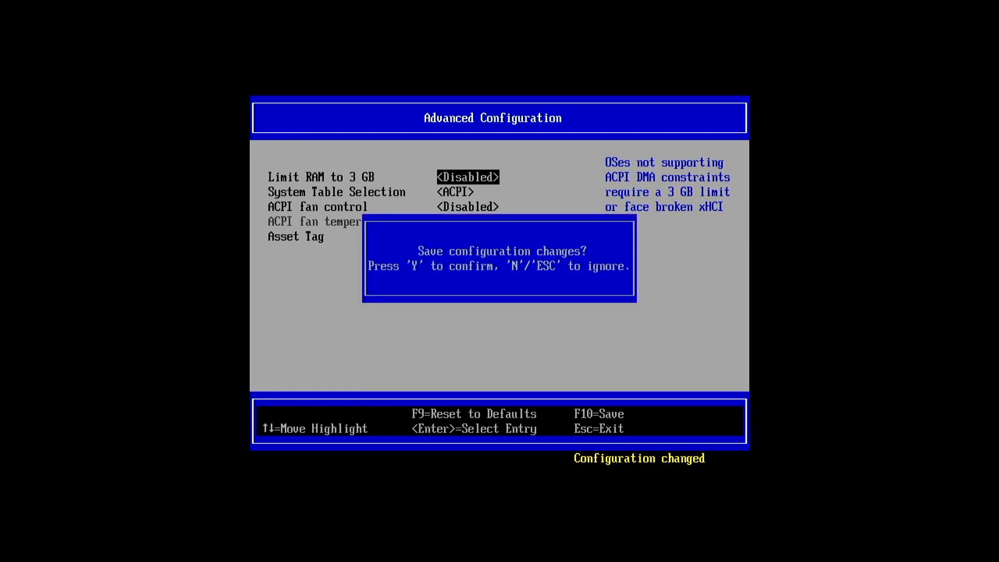
key(Escape)
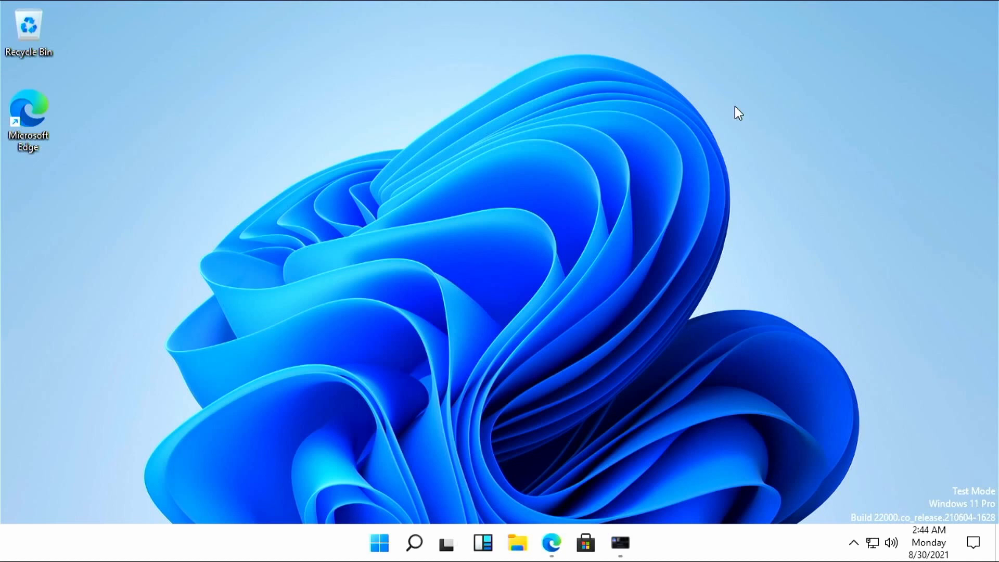
mouse_move(694, 14)
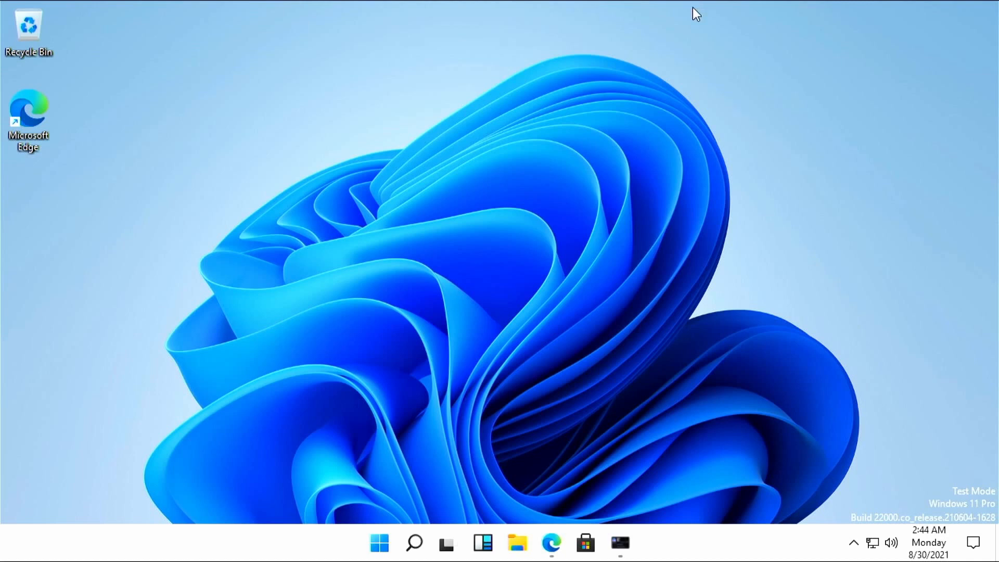
Step: Open Start, then bring Edge with the Discord channel into view
click(379, 543)
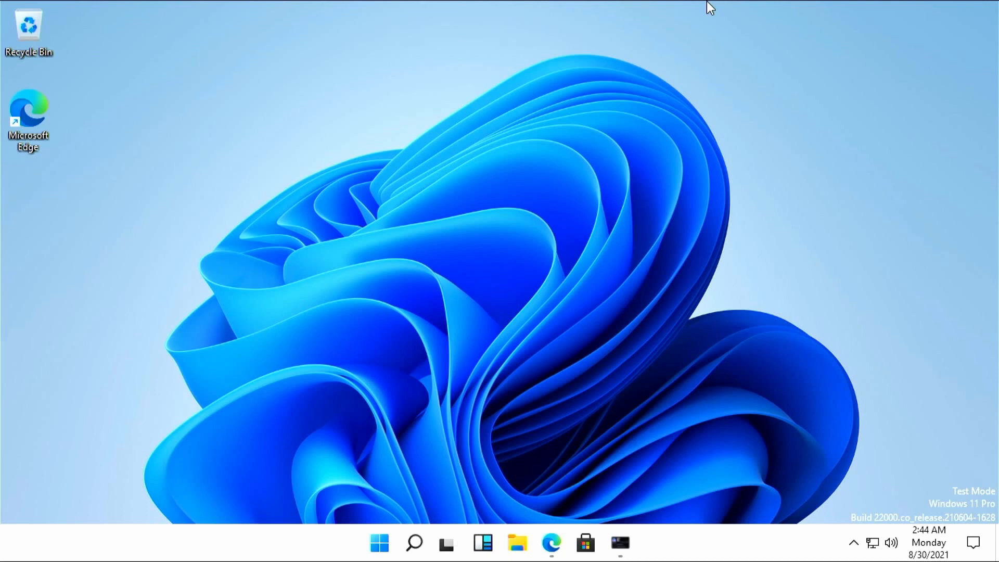
mouse_move(714, 418)
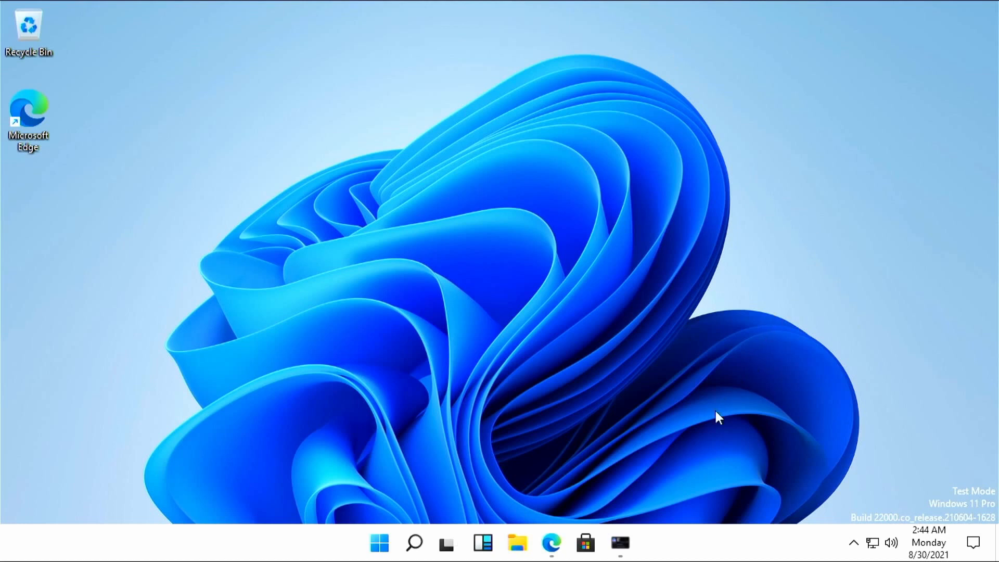
mouse_move(531, 522)
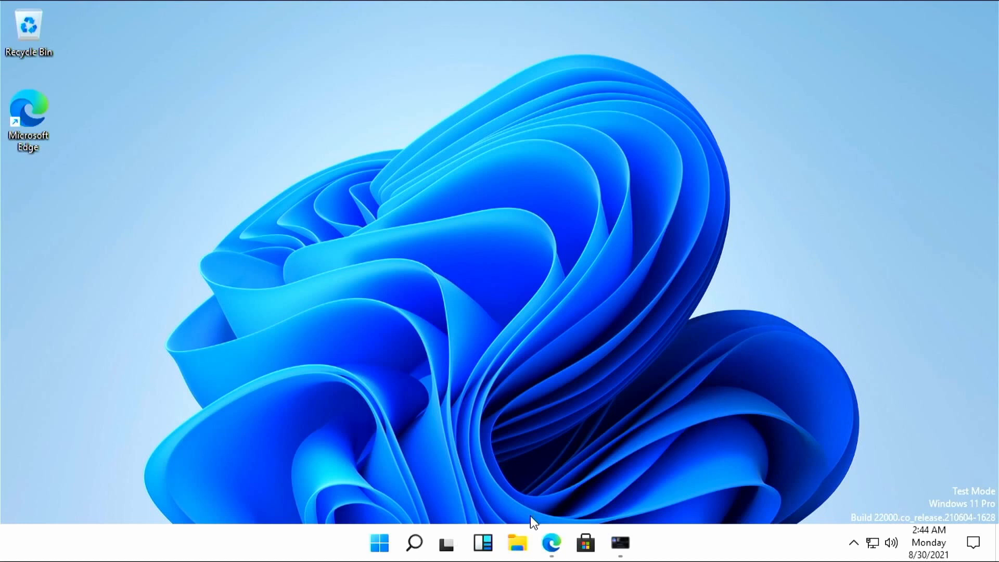
click(550, 543)
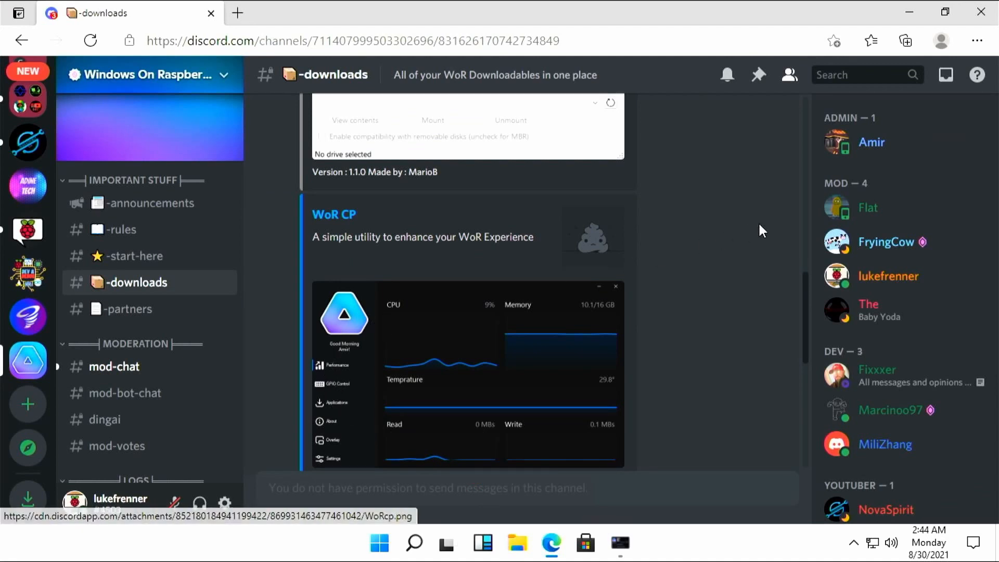
mouse_move(831, 195)
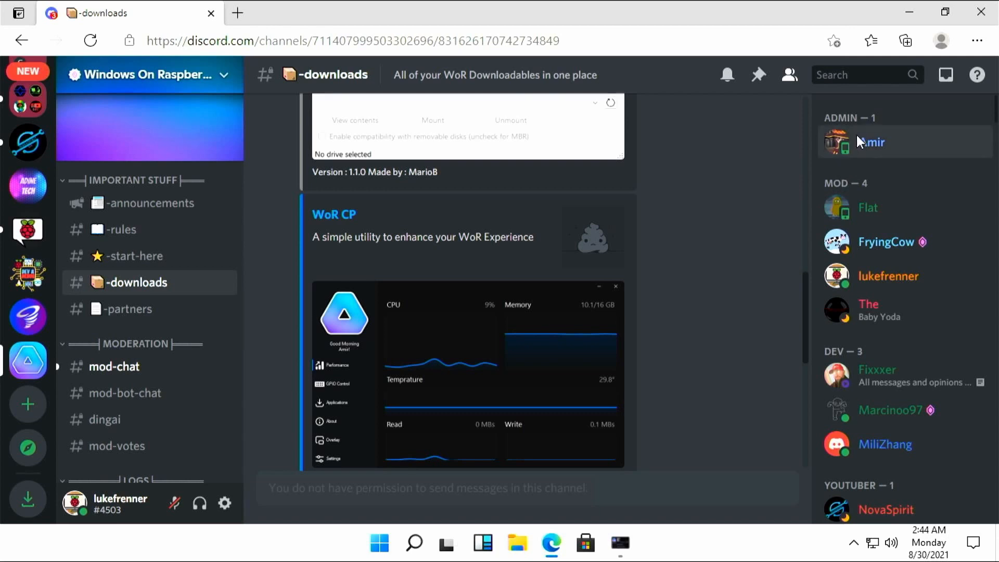
mouse_move(664, 224)
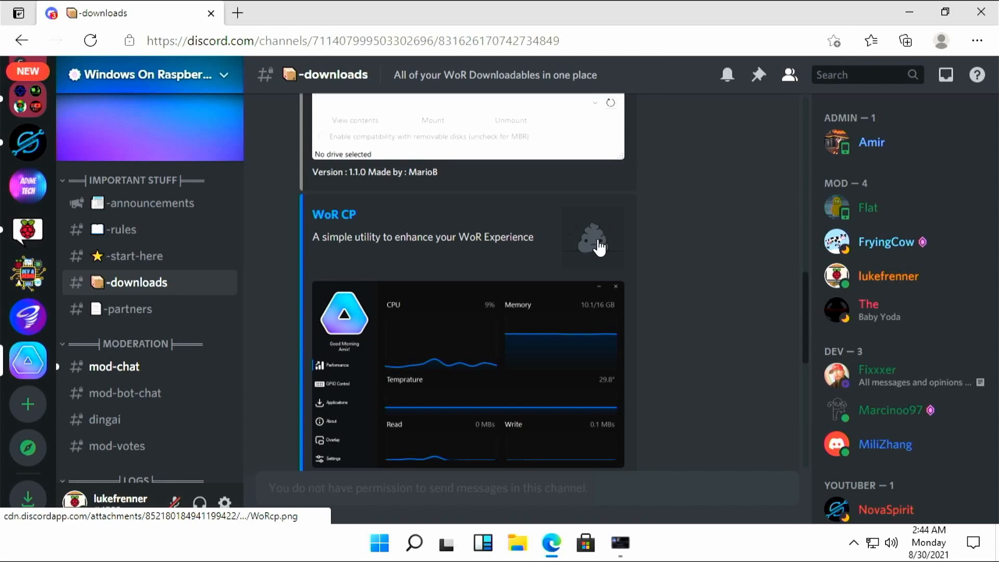
mouse_move(827, 93)
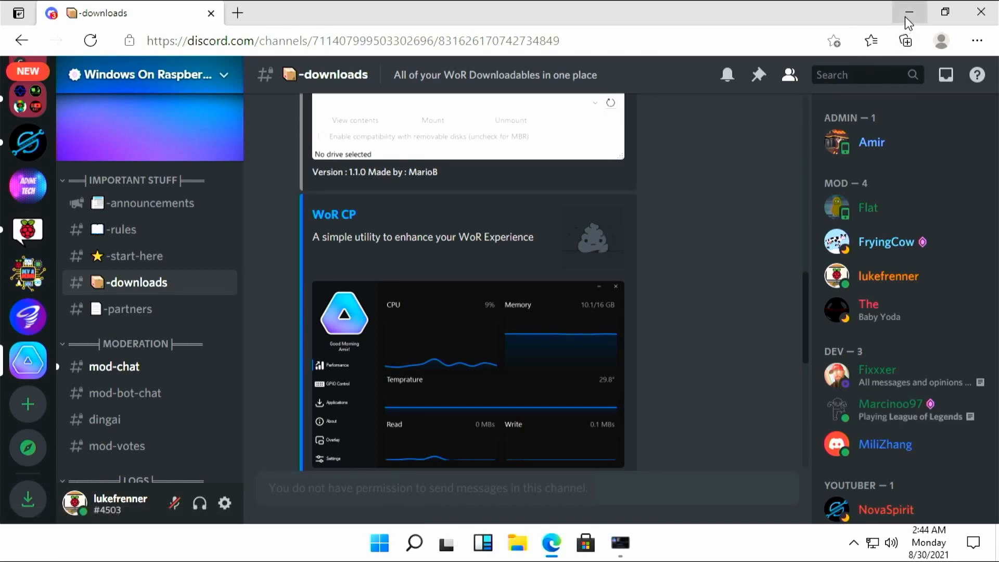
click(908, 11)
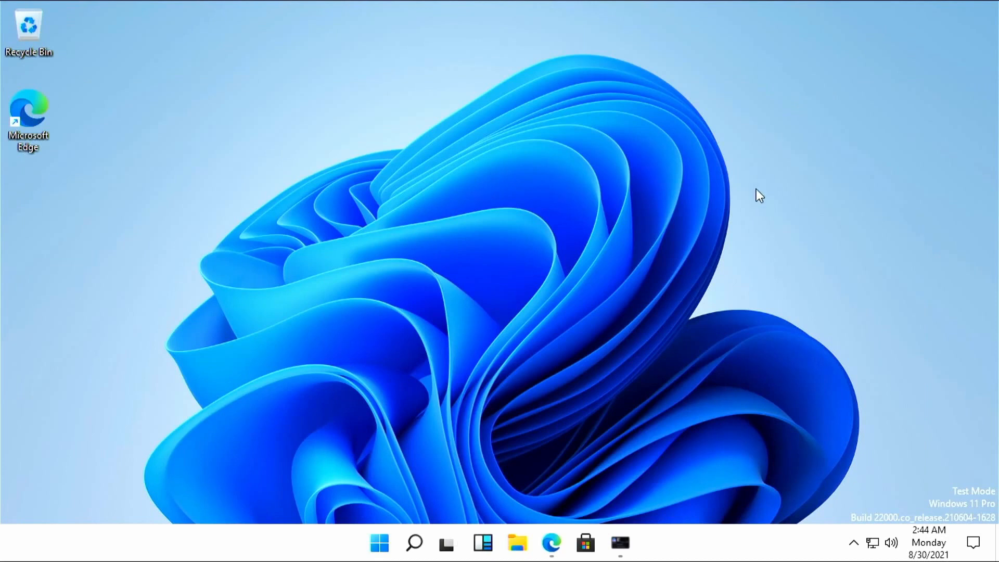
Step: Launch WoR Control Panel from the taskbar to see its Performance page
click(618, 543)
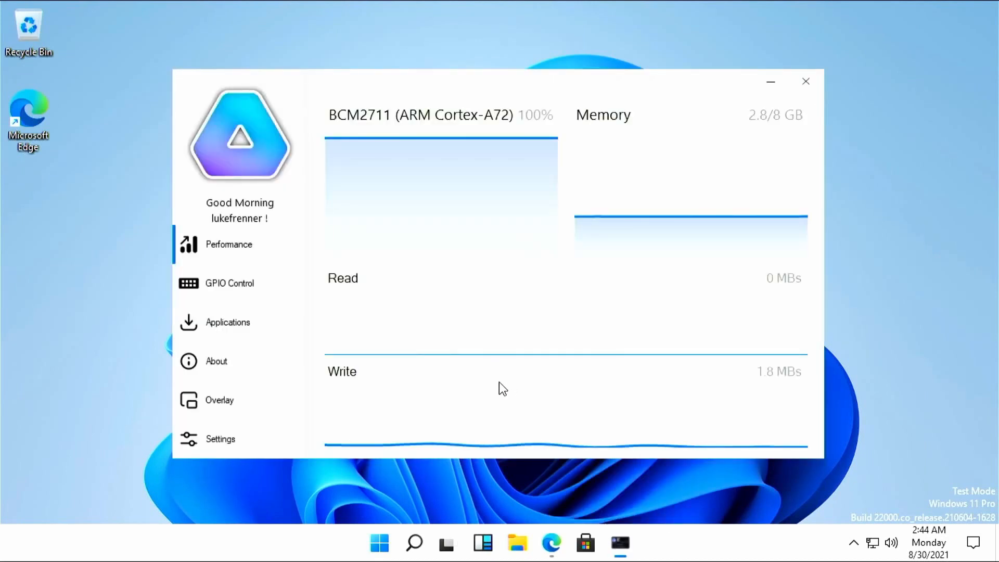
mouse_move(495, 357)
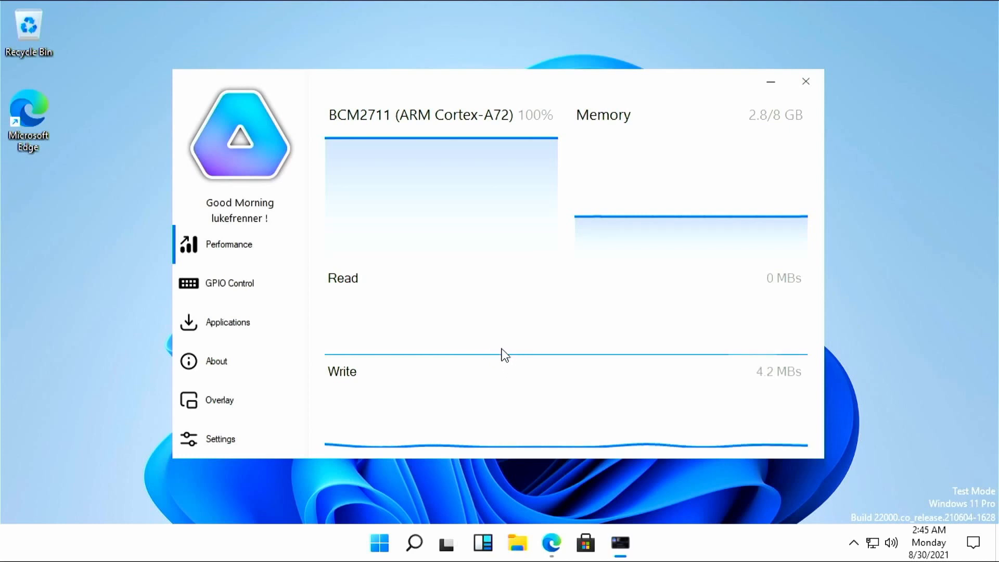
mouse_move(471, 253)
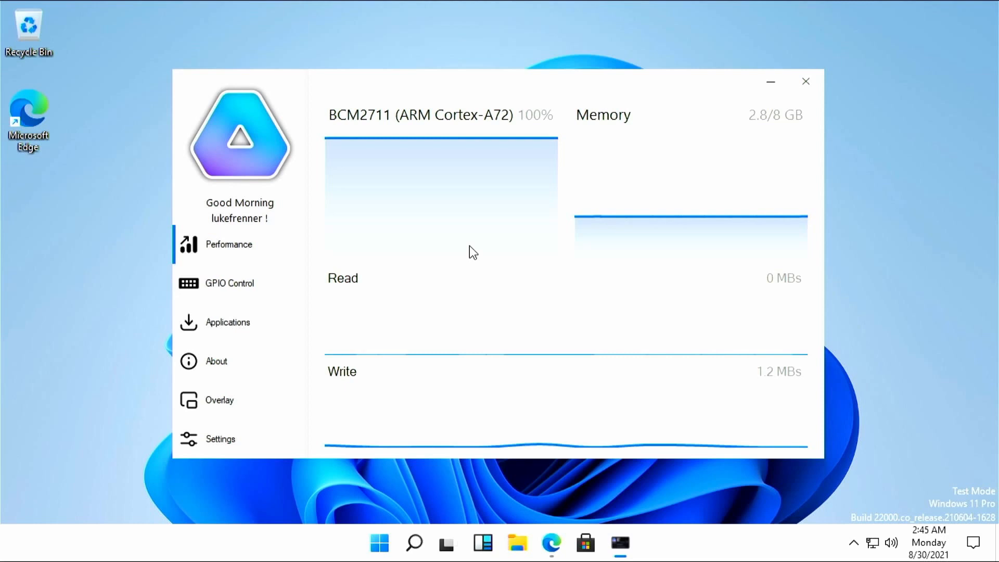
mouse_move(486, 195)
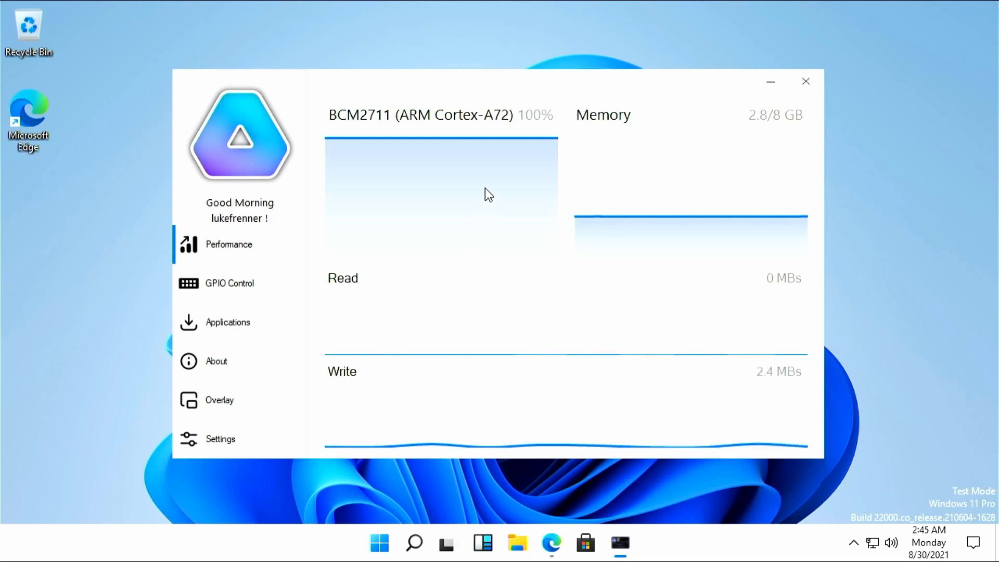
mouse_move(625, 181)
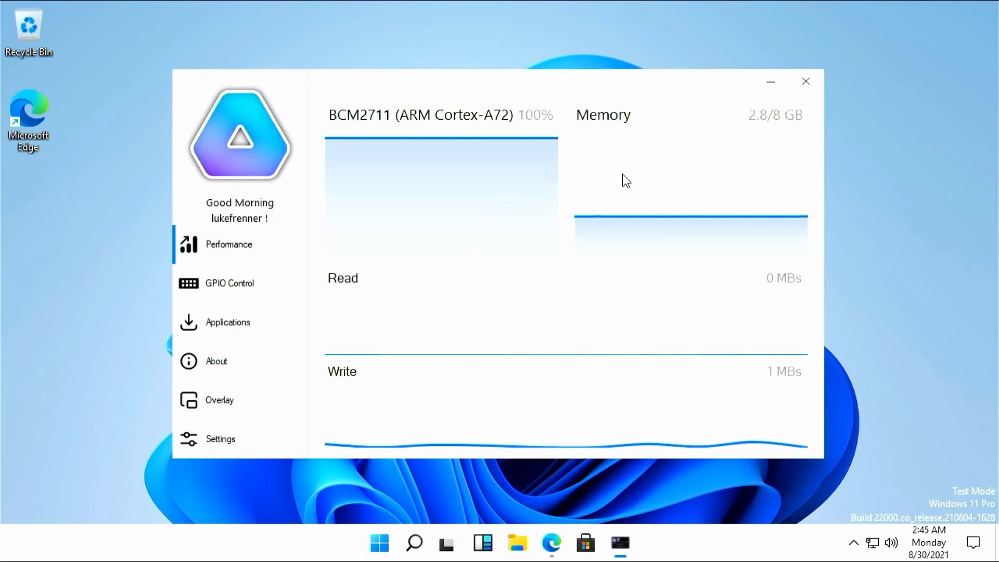
mouse_move(593, 125)
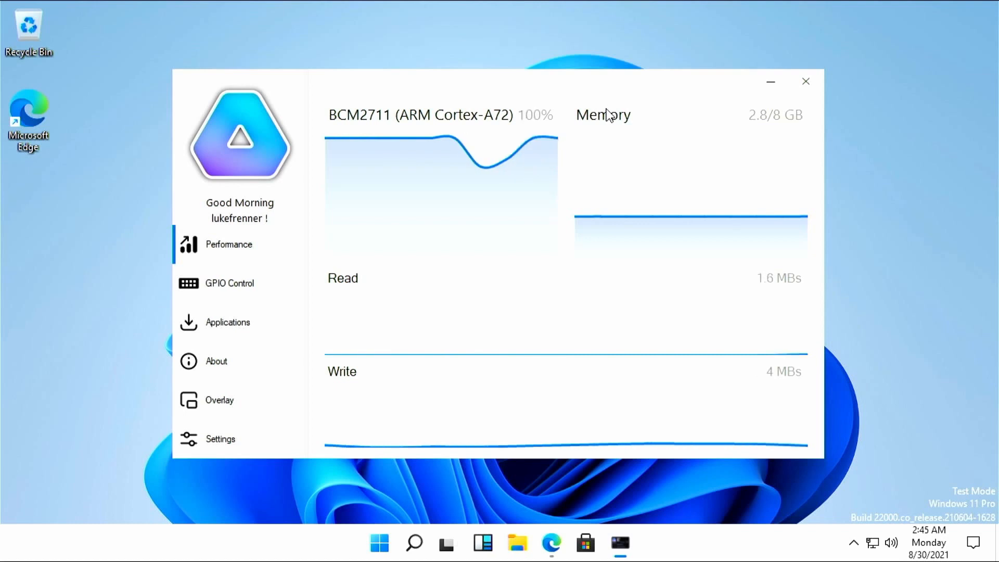
mouse_move(500, 165)
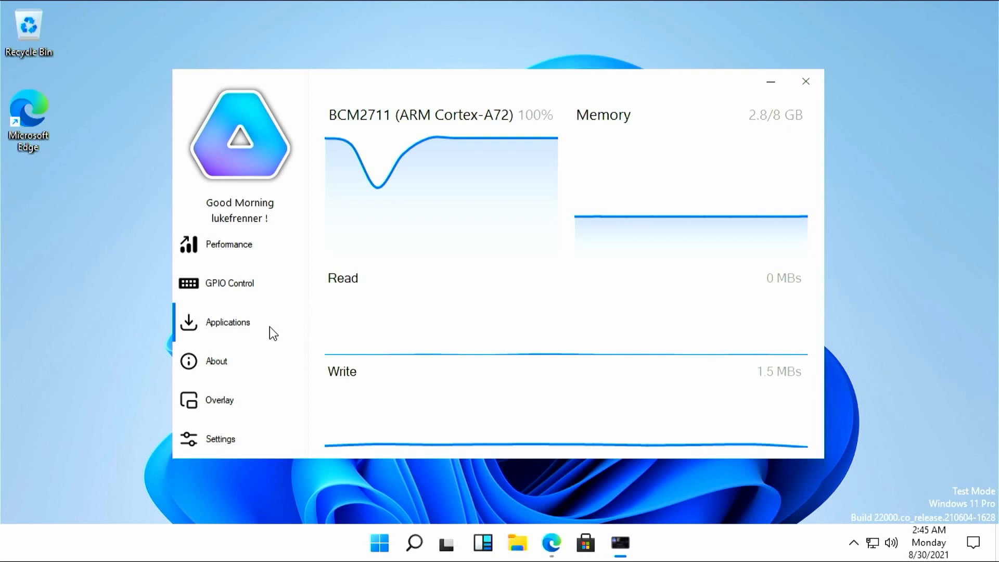
Step: Browse the Applications catalogue of web browsers and utilities like Chromium, VLC and 7-Zip
click(227, 321)
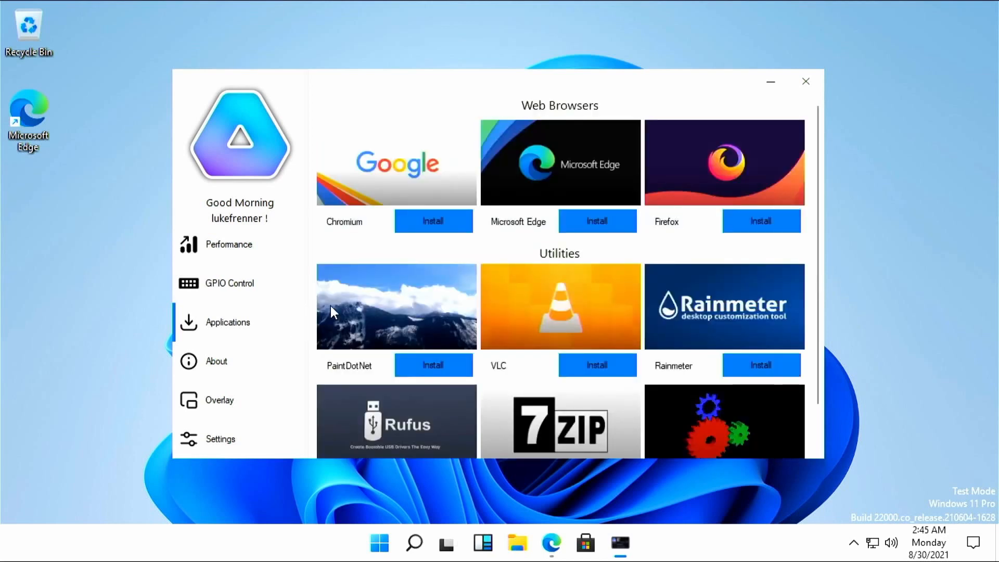
scroll(down, 3)
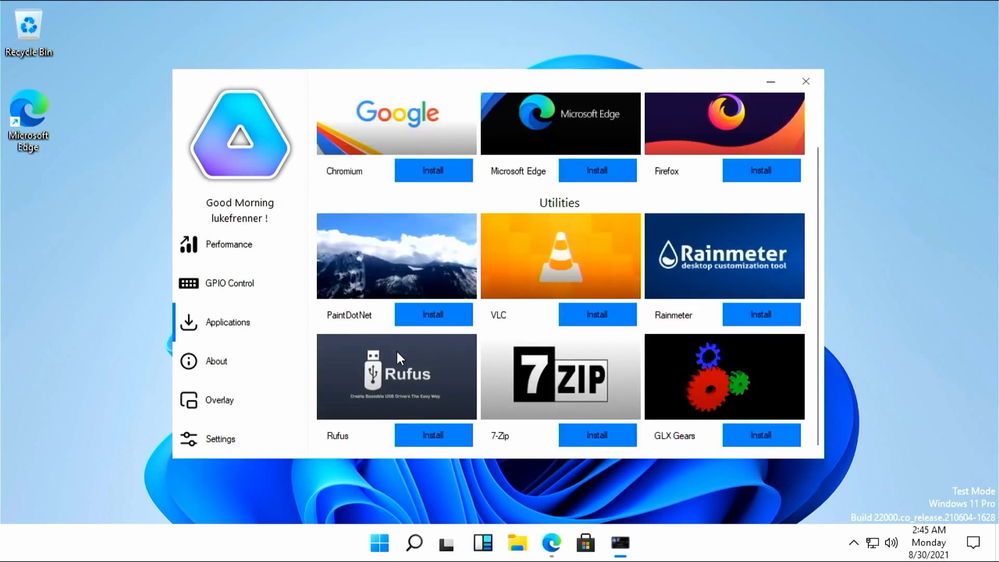
scroll(up, 3)
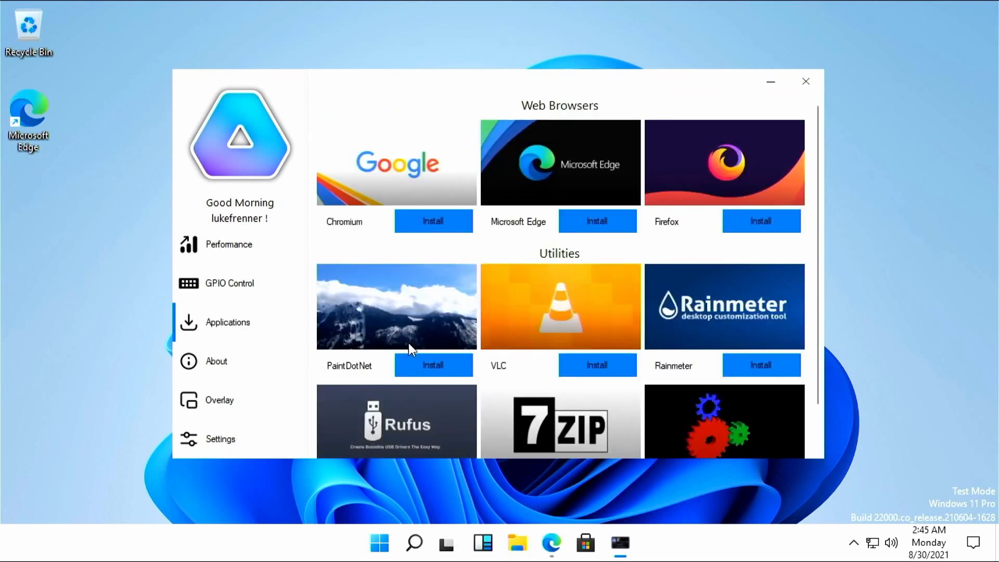
scroll(down, 3)
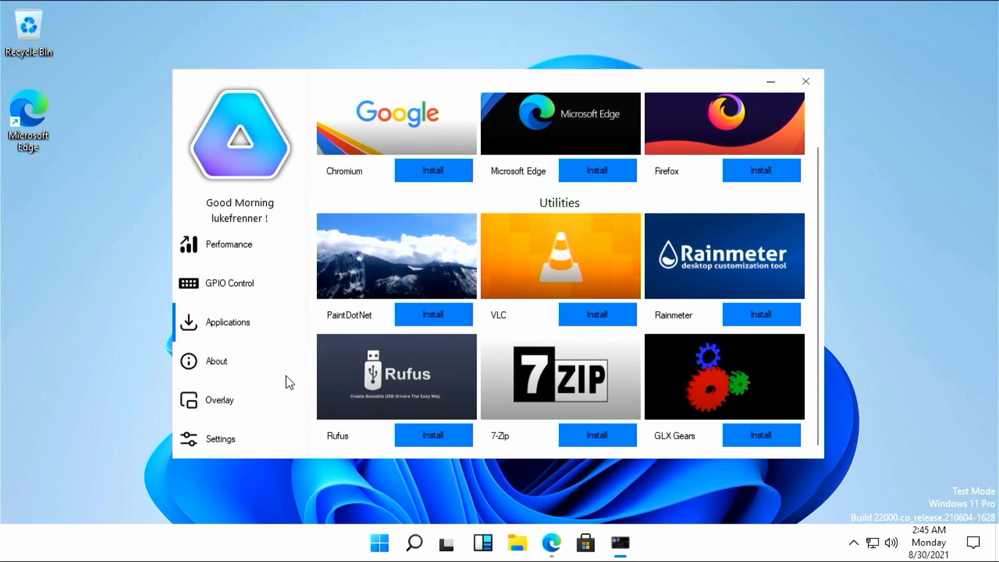
mouse_move(266, 421)
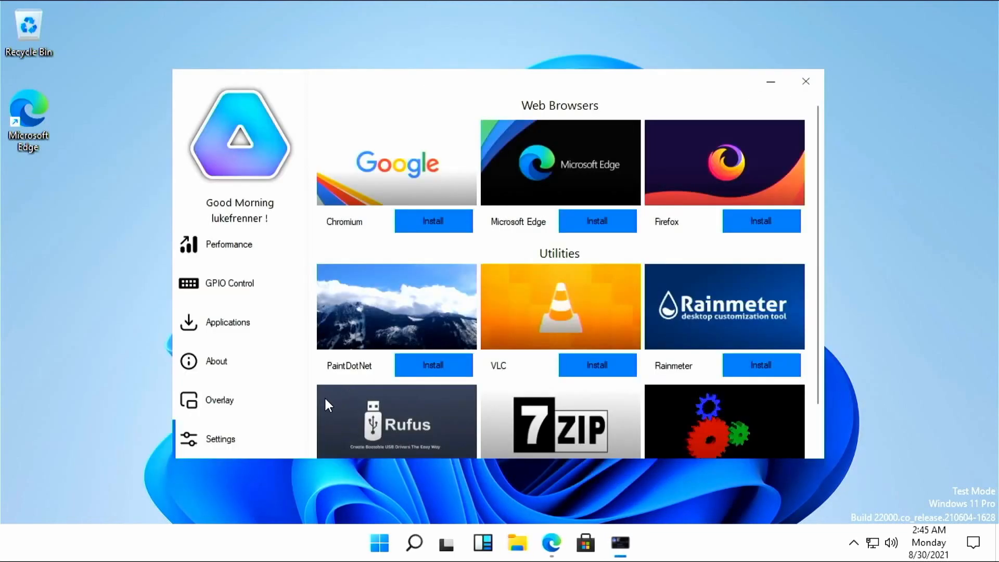
mouse_move(258, 439)
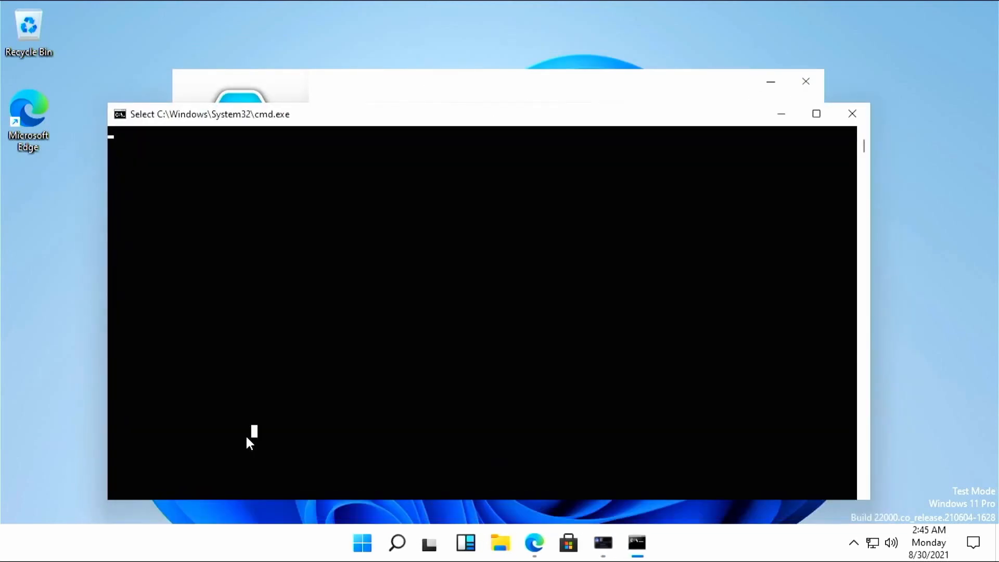
mouse_move(312, 140)
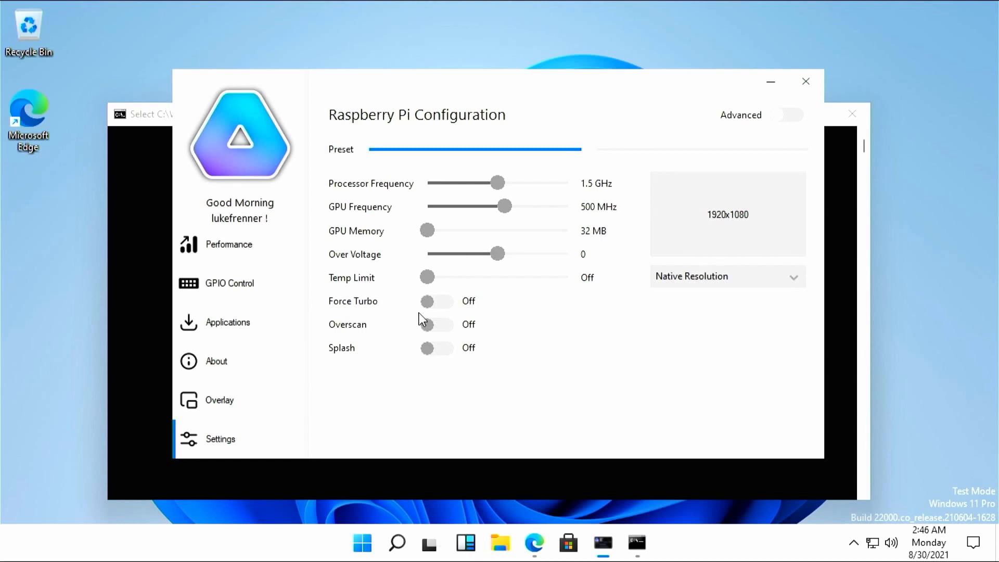
mouse_move(510, 207)
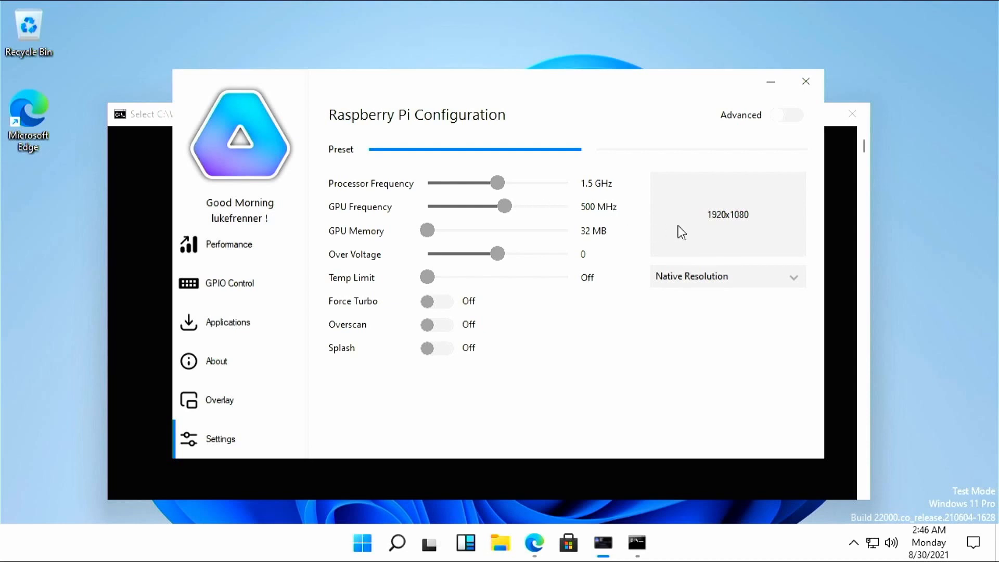
mouse_move(559, 256)
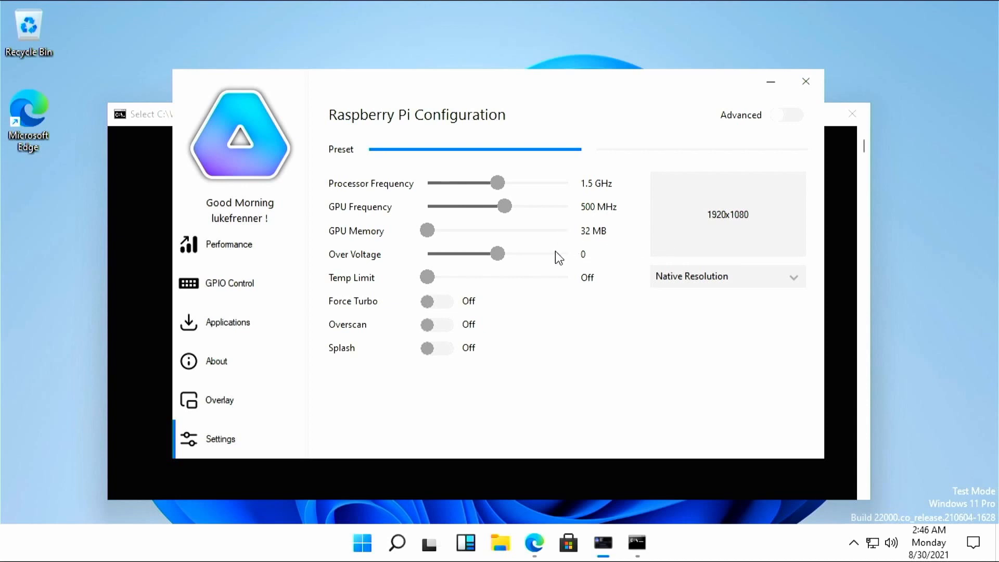
mouse_move(583, 258)
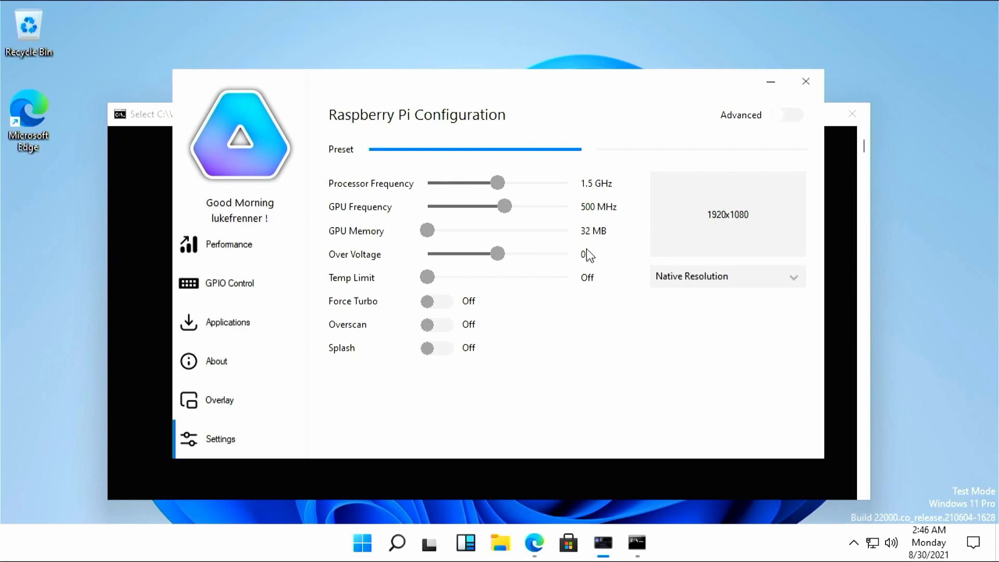
mouse_move(571, 270)
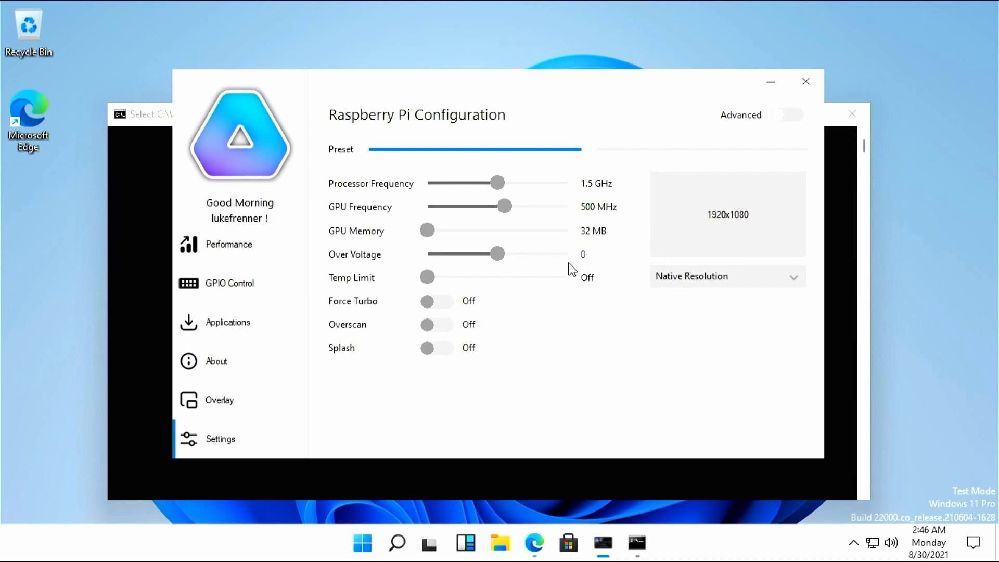
mouse_move(769, 168)
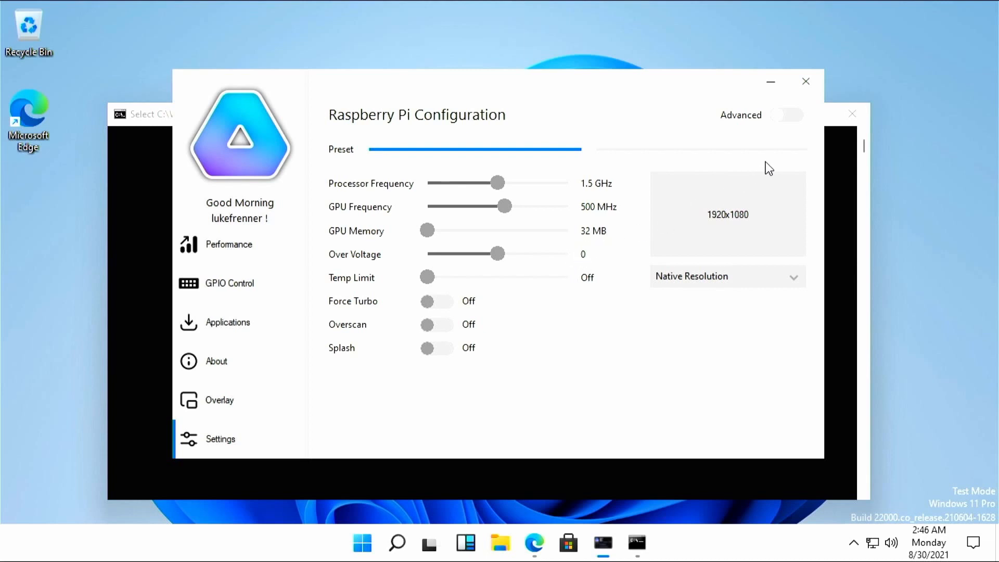
mouse_move(814, 109)
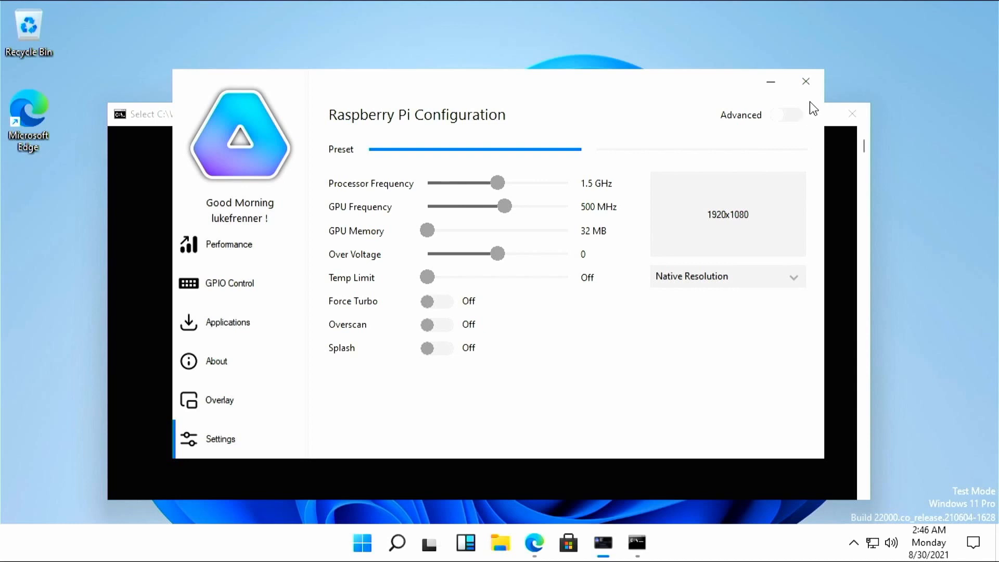
Step: Close the WoR Control Panel window and its command prompt window
click(806, 82)
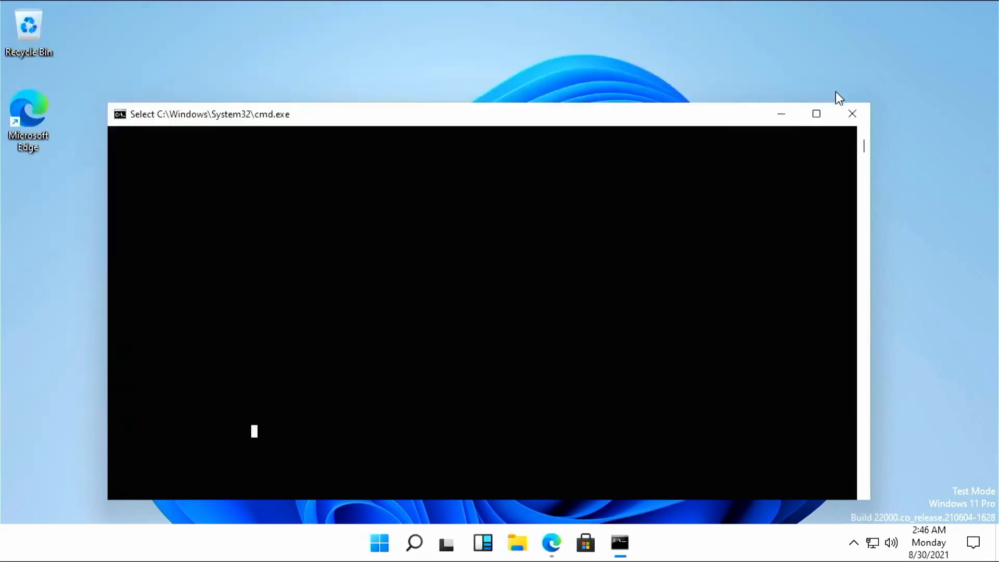
click(851, 114)
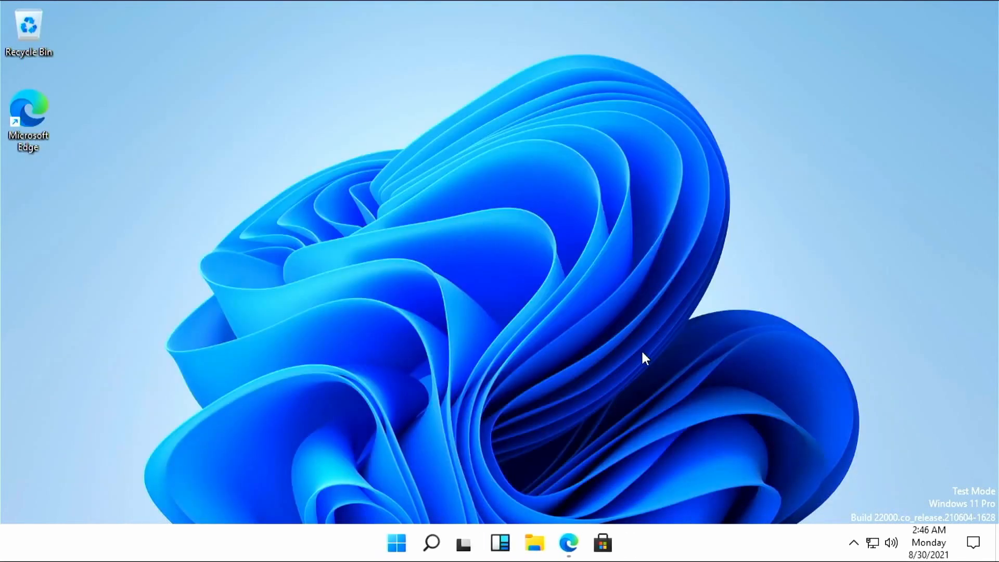
mouse_move(570, 545)
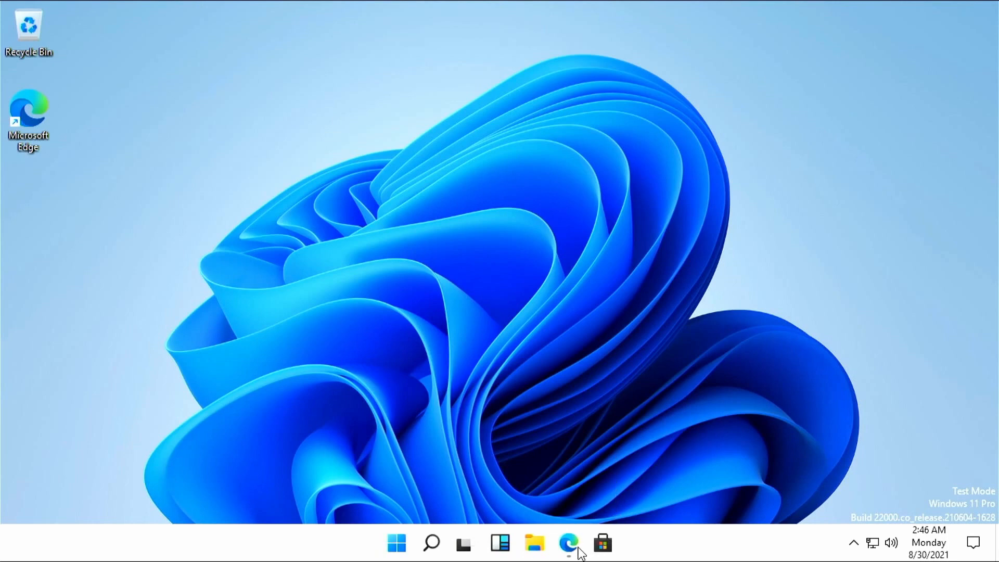
click(567, 543)
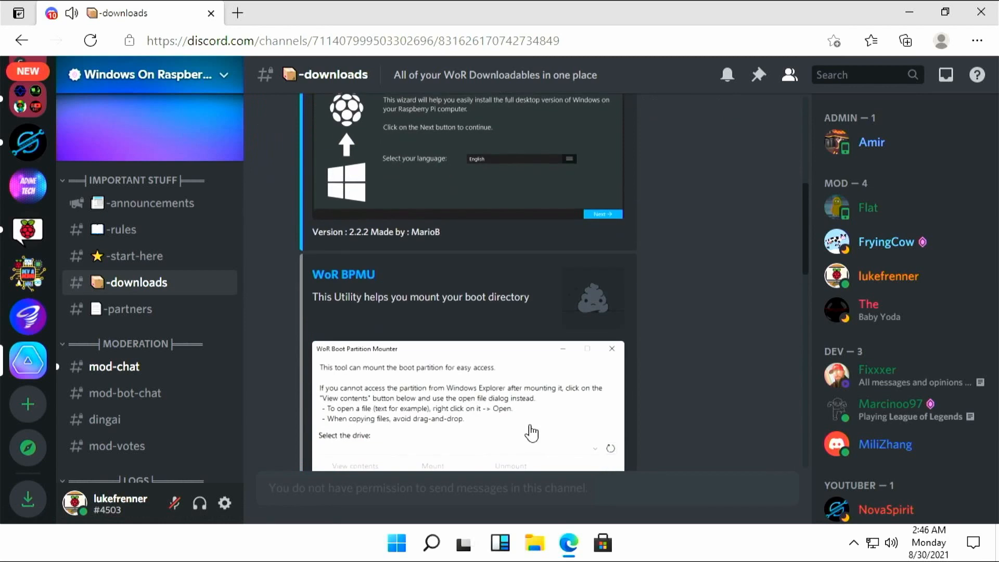
scroll(down, 3)
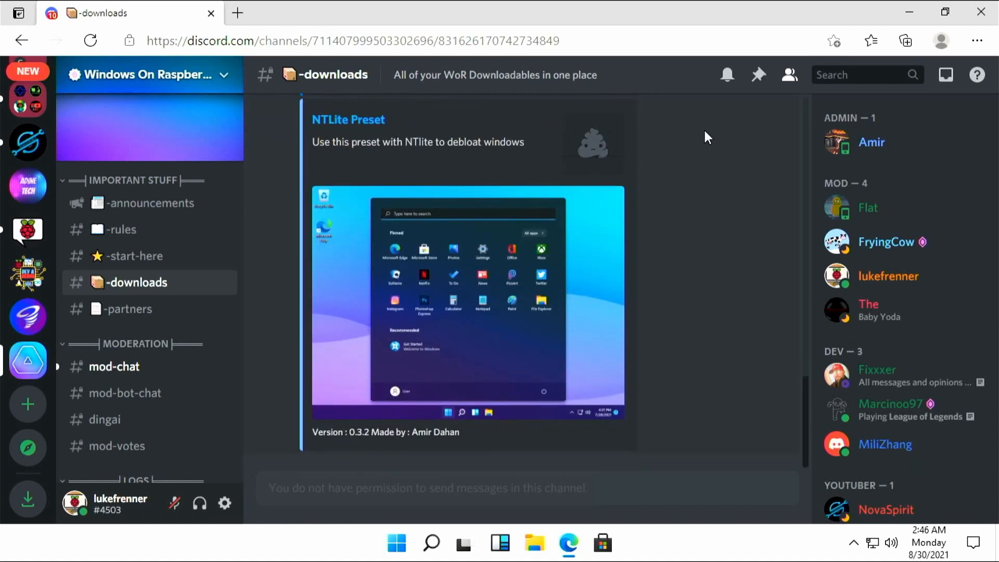
mouse_move(983, 11)
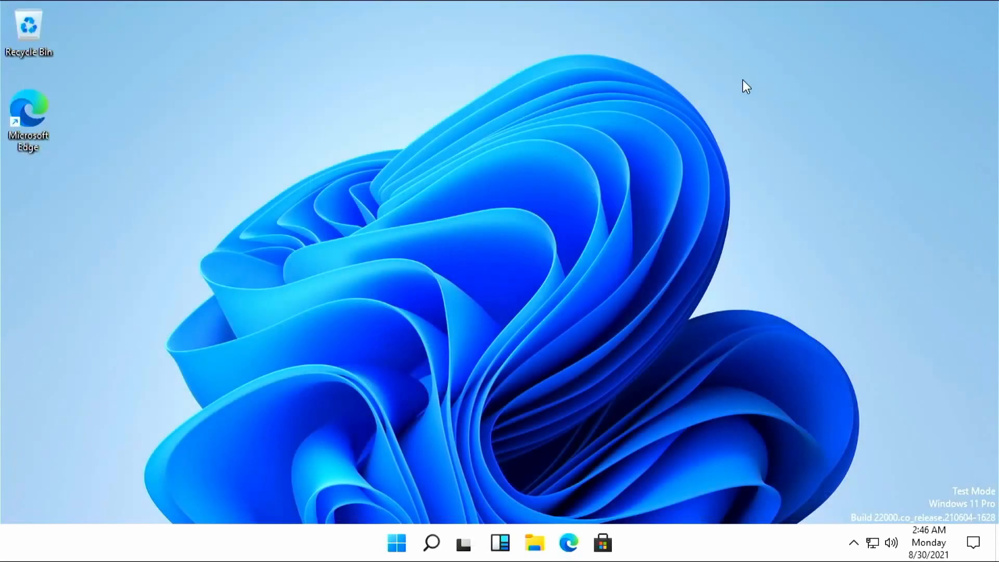
Step: Search Start for winver, correcting the misspelled entry
text(wnver)
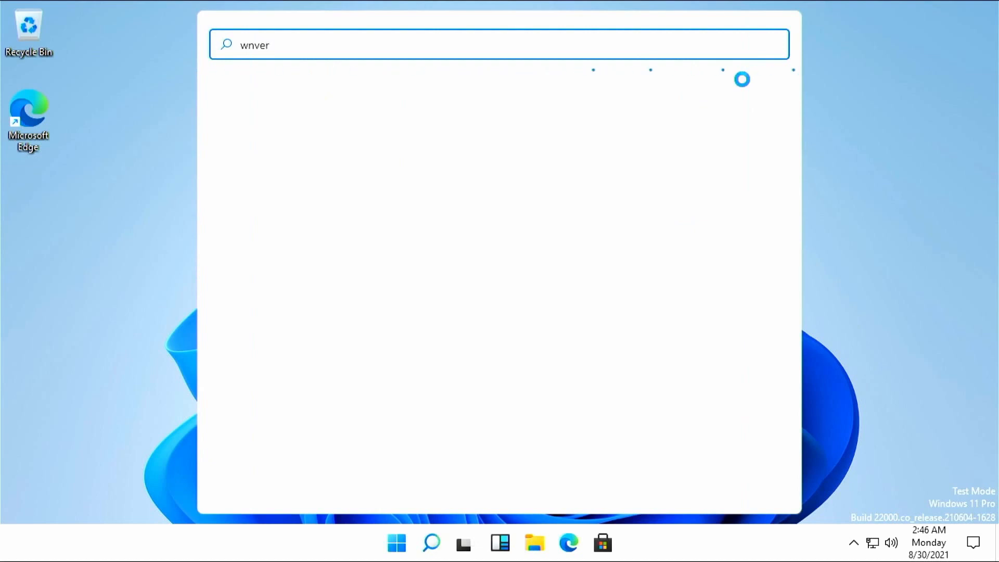
key(BackSpace)
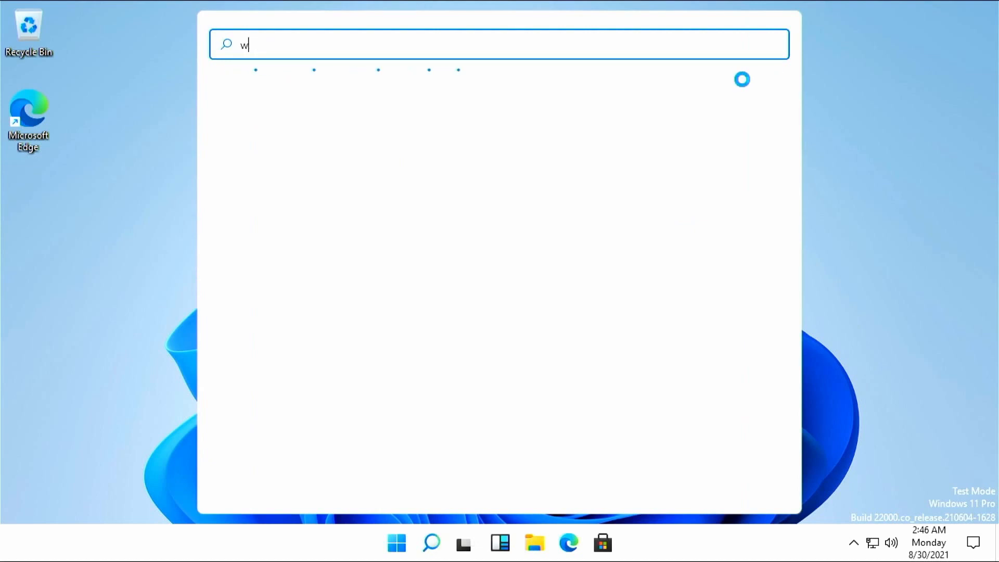
text(inver)
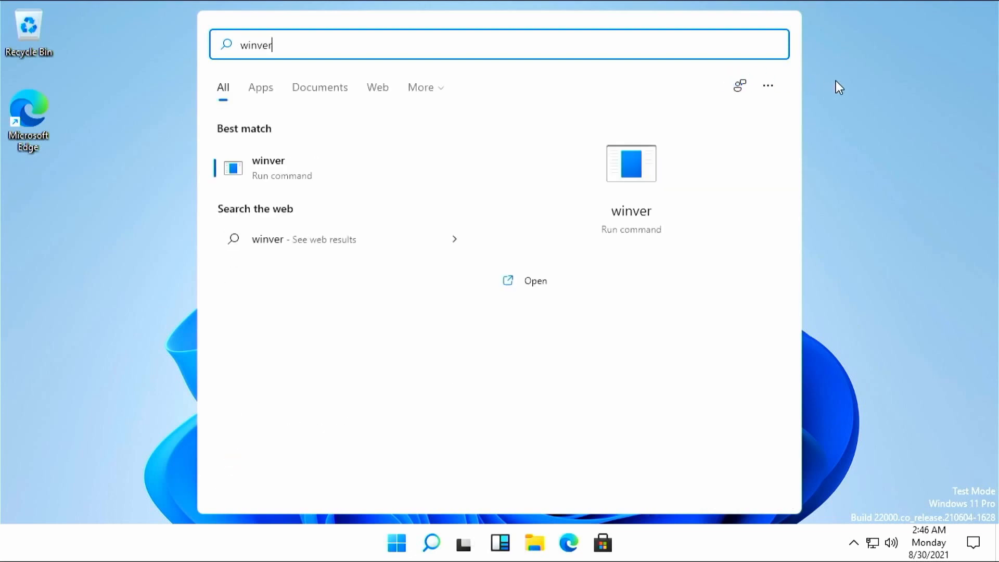
mouse_move(808, 131)
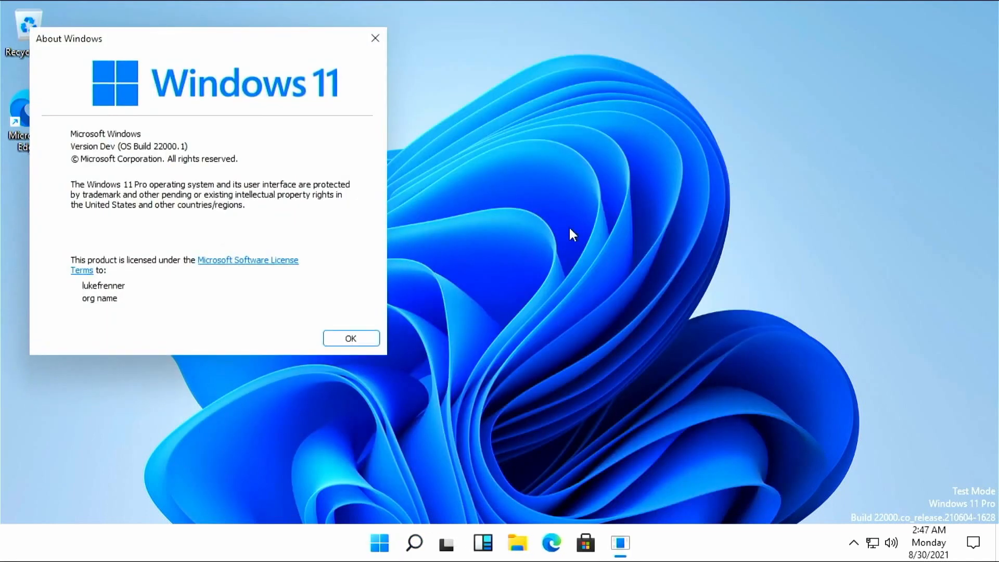
mouse_move(459, 230)
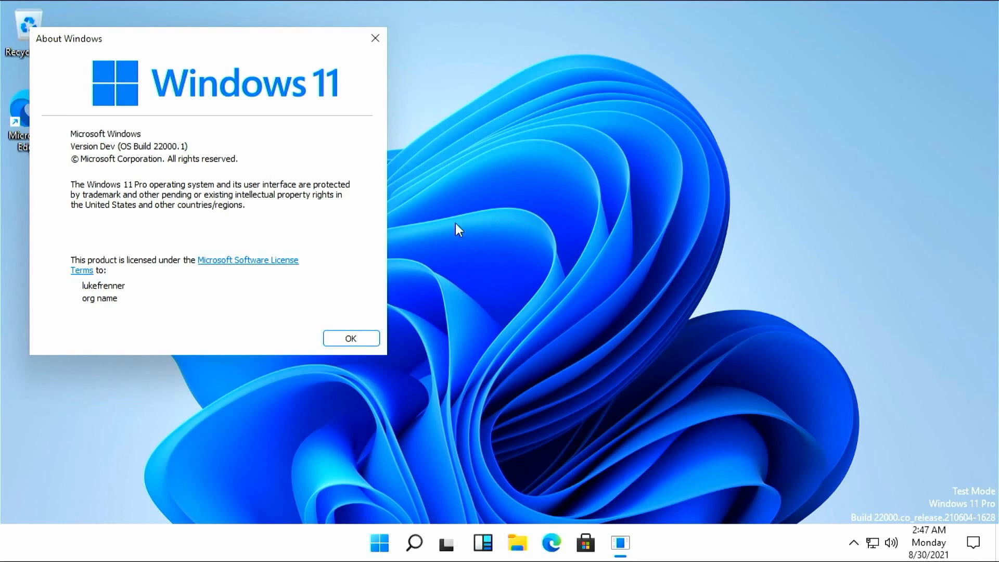
mouse_move(444, 247)
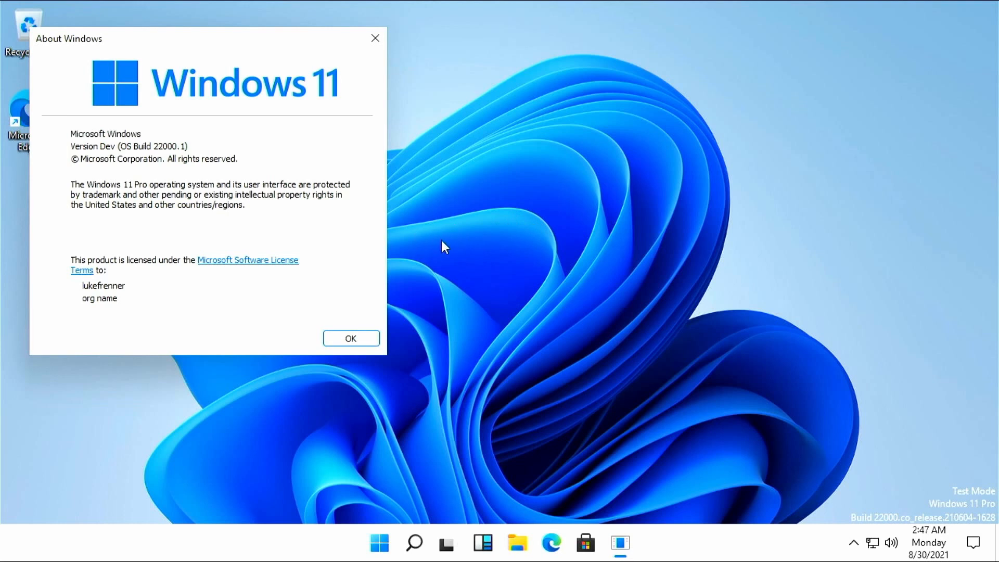